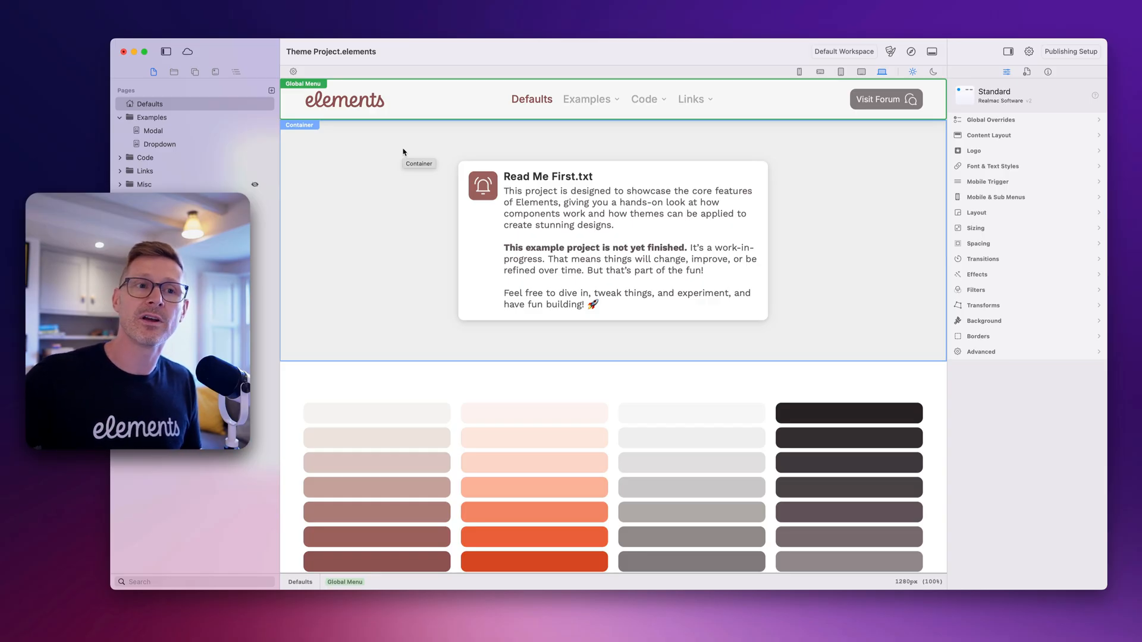
pyautogui.moveTo(590, 153)
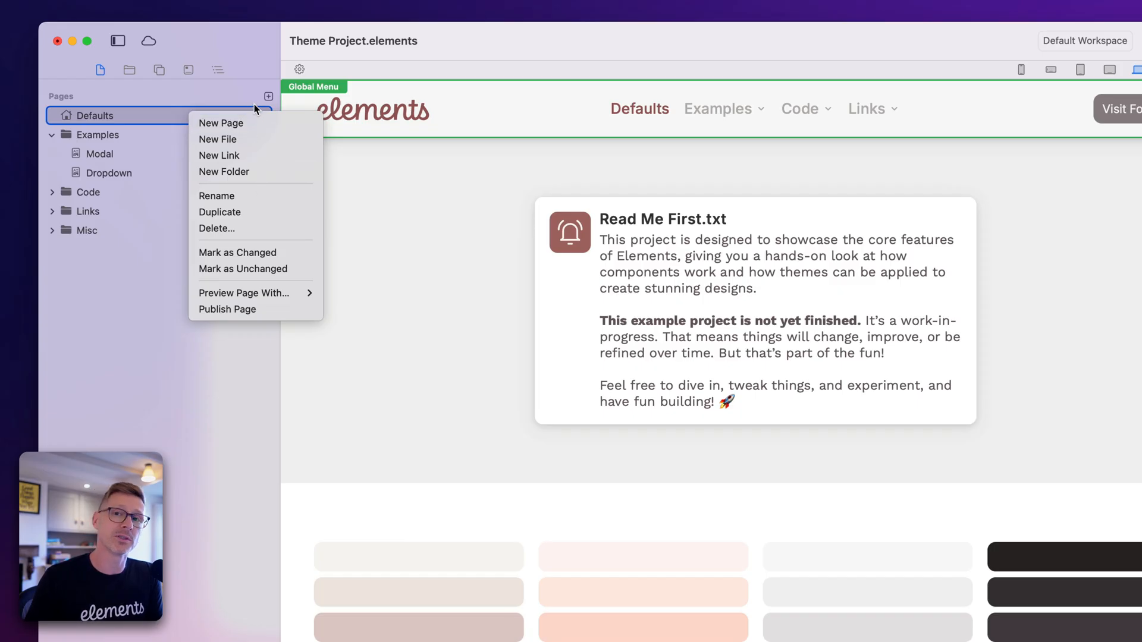
pyautogui.moveTo(113, 117)
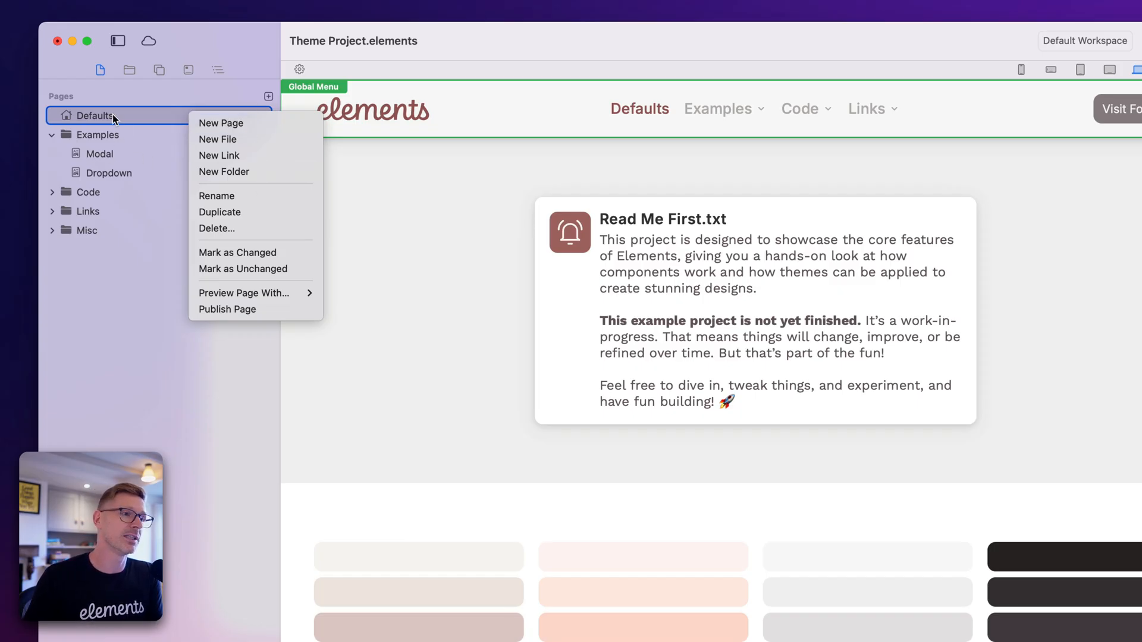
pyautogui.moveTo(224, 171)
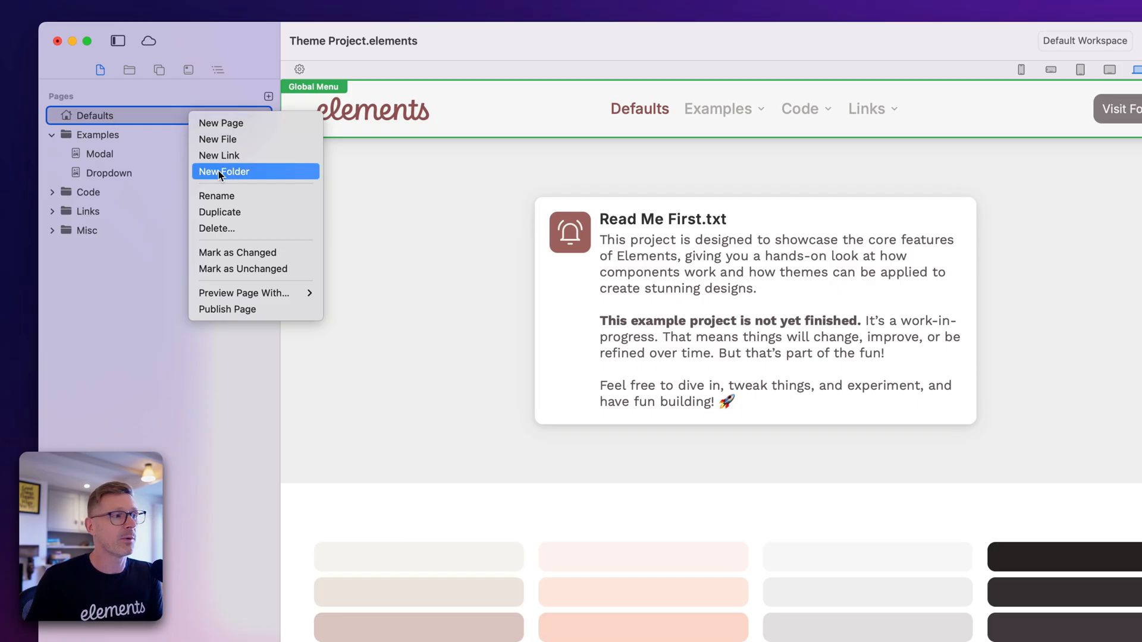
pyautogui.moveTo(104, 191)
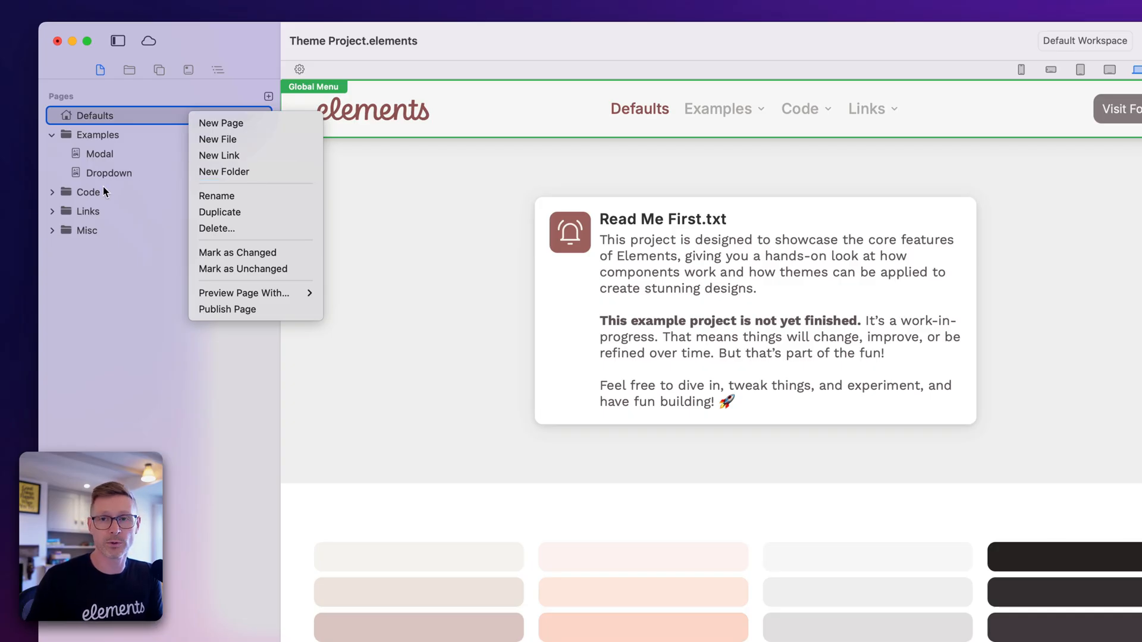
pyautogui.moveTo(112, 88)
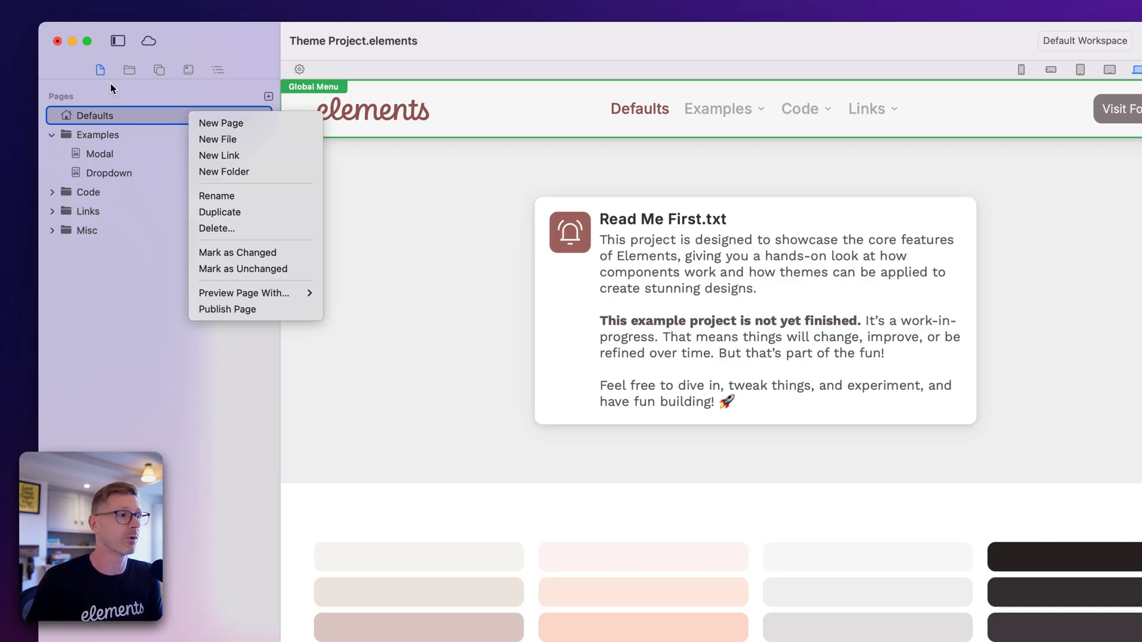
pyautogui.moveTo(255, 139)
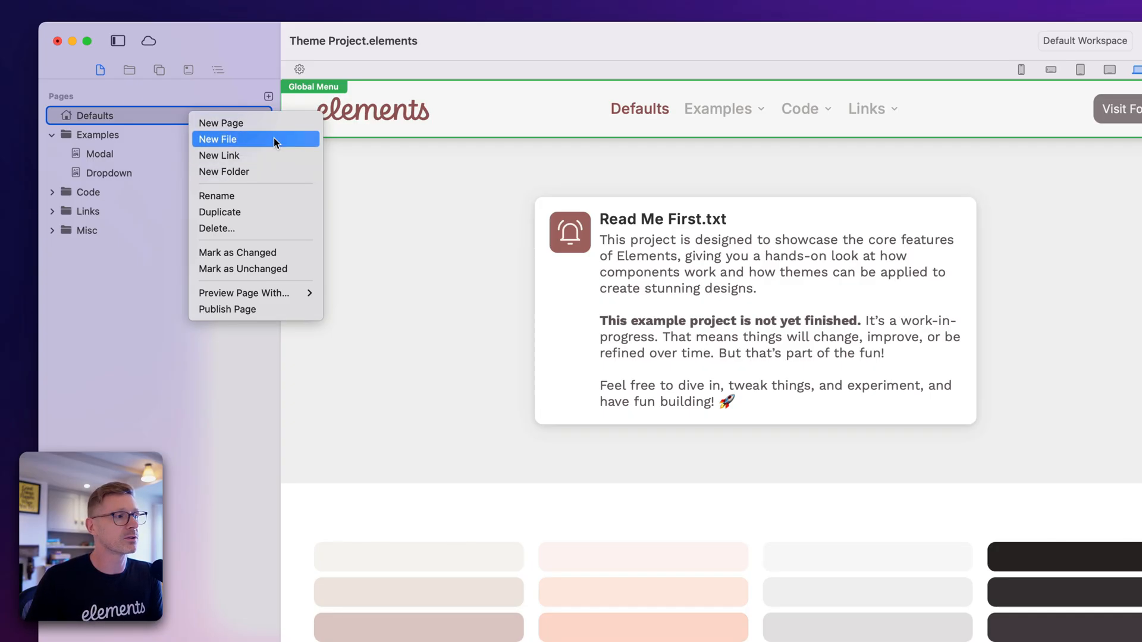
pyautogui.moveTo(282, 158)
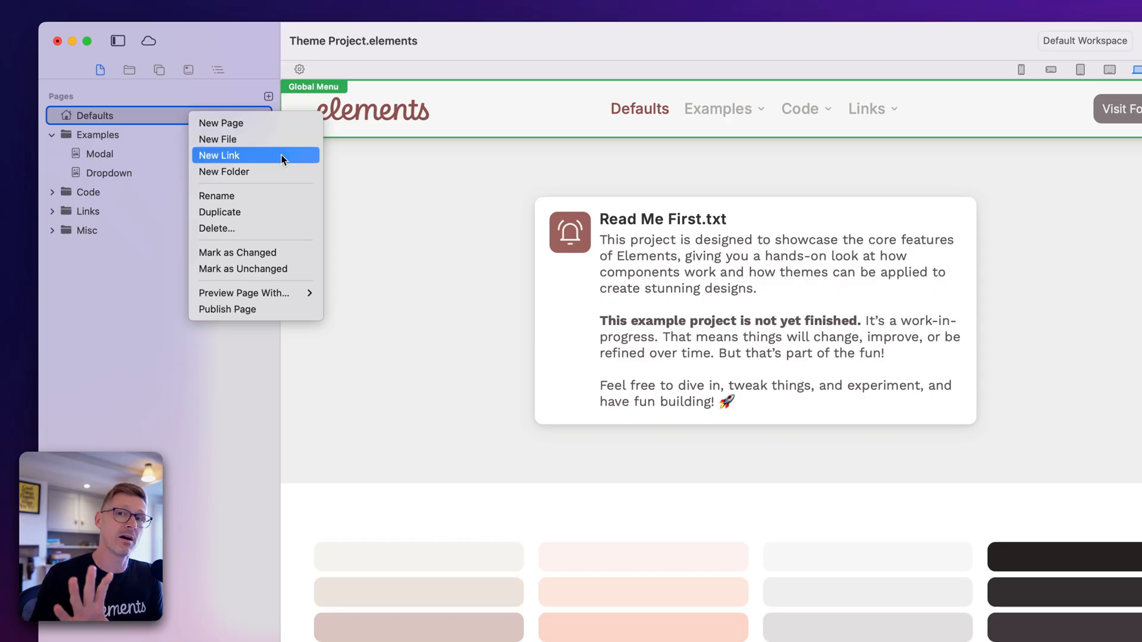
# Step: Start adding a new link page from the Defaults page's context menu
pyautogui.click(218, 156)
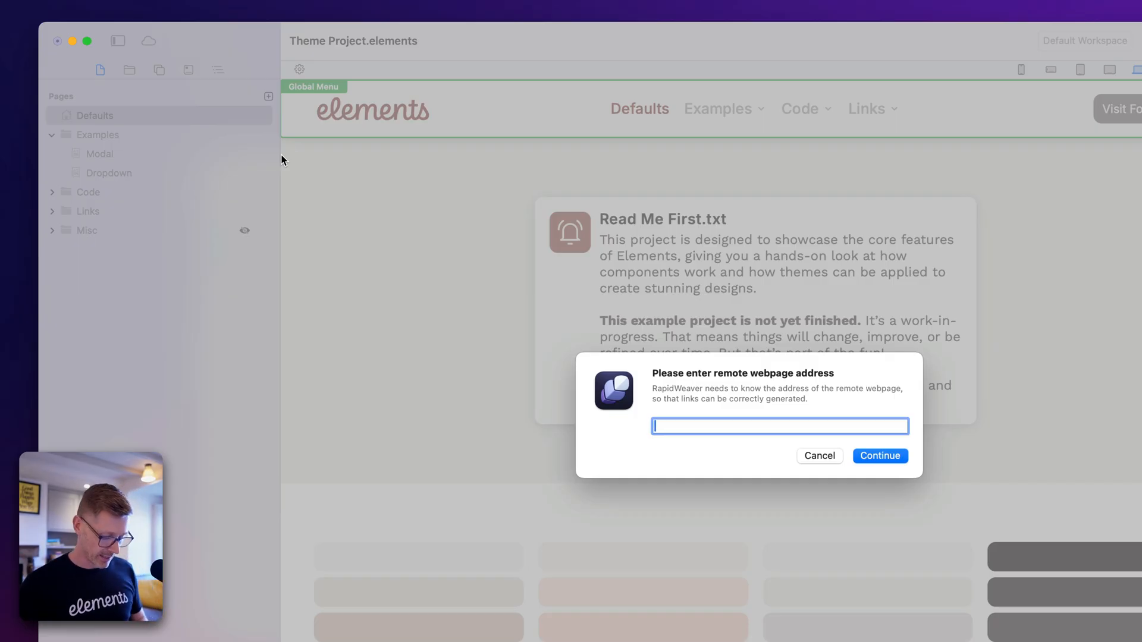
pyautogui.write('https://')
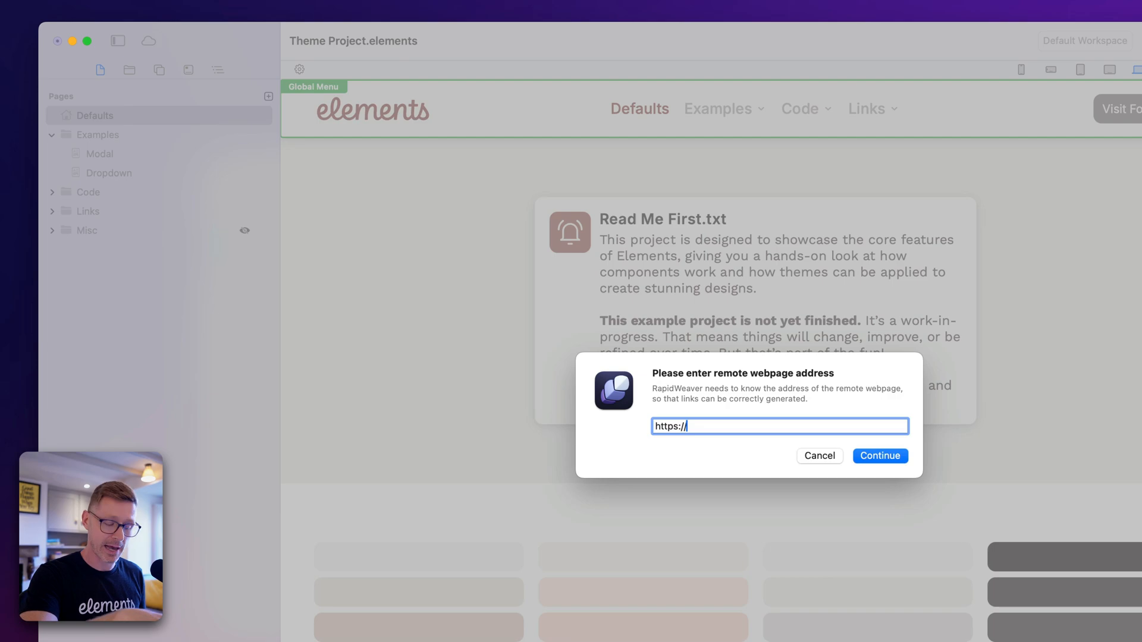
pyautogui.write('www.')
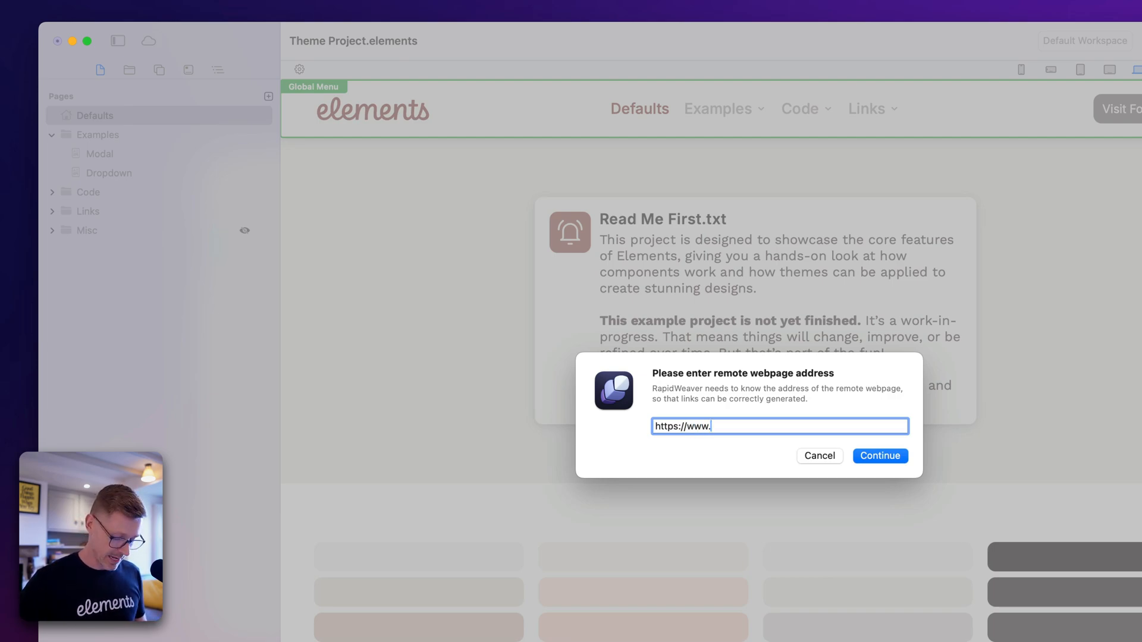
pyautogui.write('google.com')
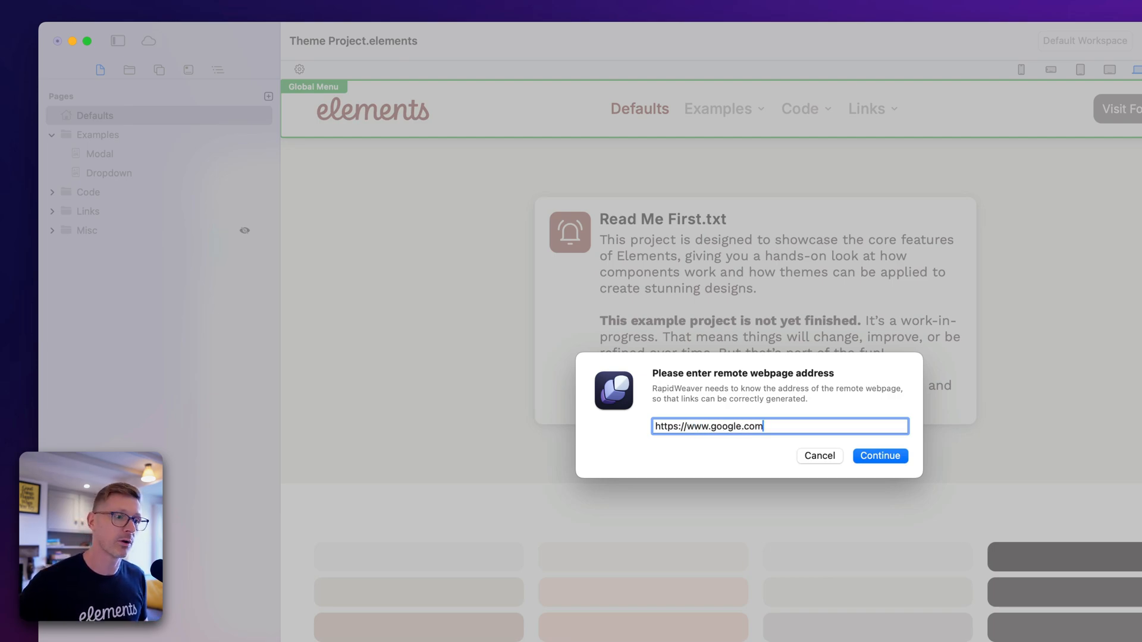
pyautogui.click(879, 456)
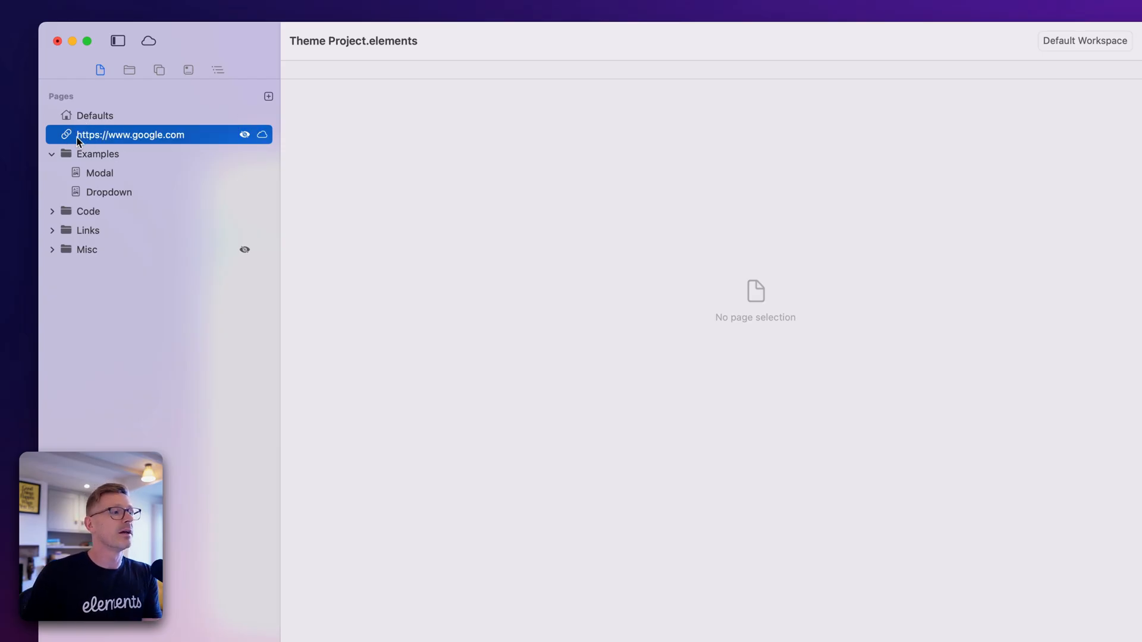
pyautogui.moveTo(68, 139)
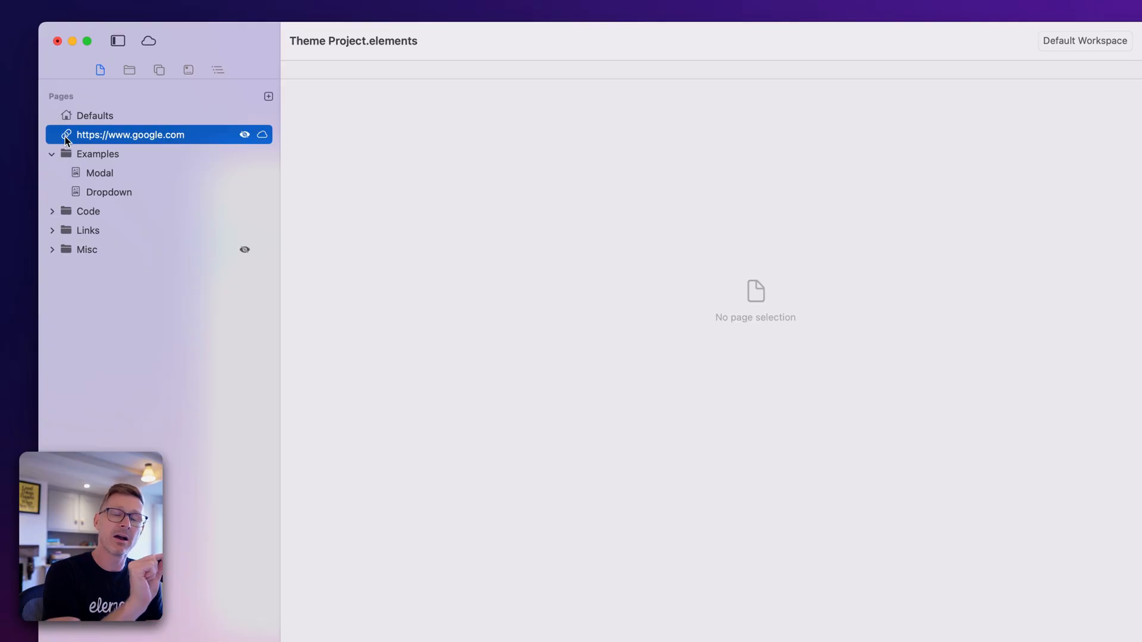
pyautogui.moveTo(85, 179)
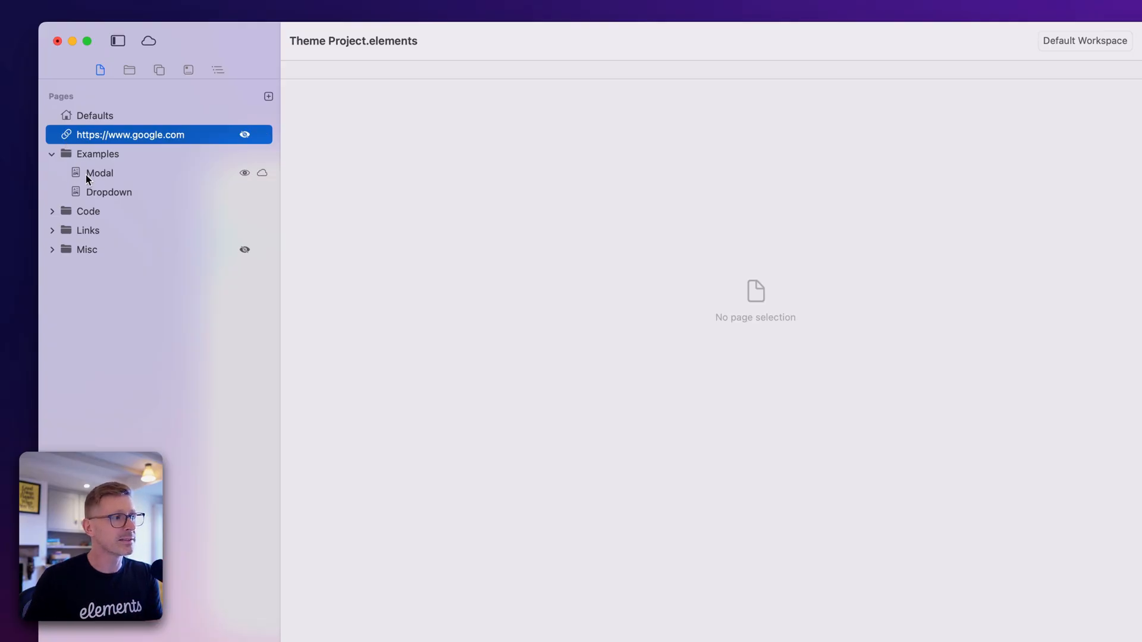
pyautogui.moveTo(106, 160)
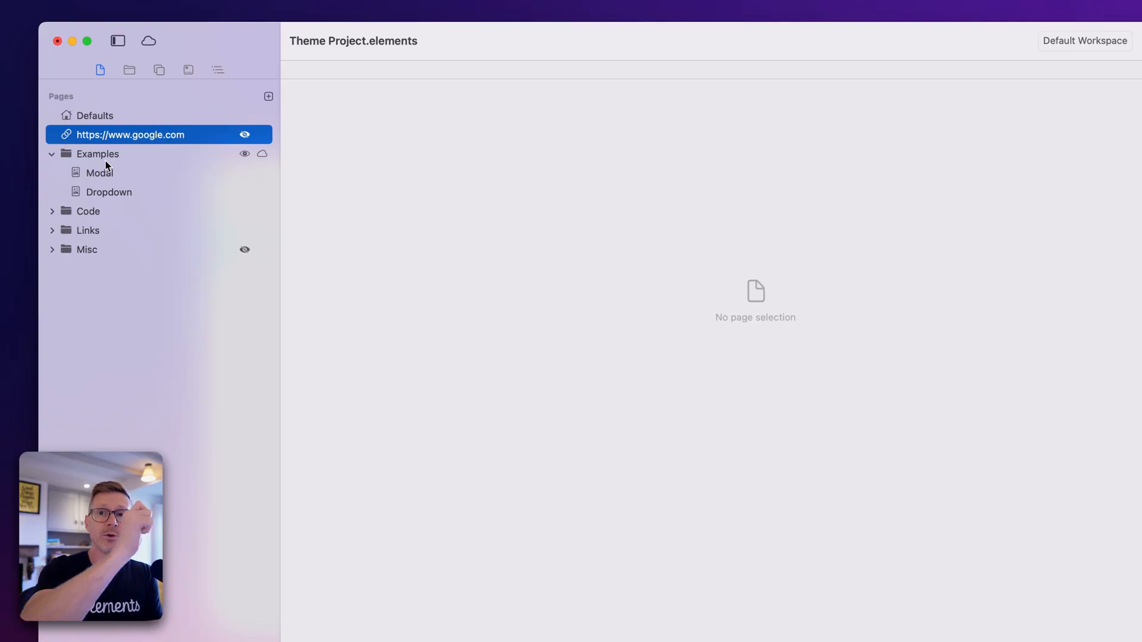
pyautogui.moveTo(235, 158)
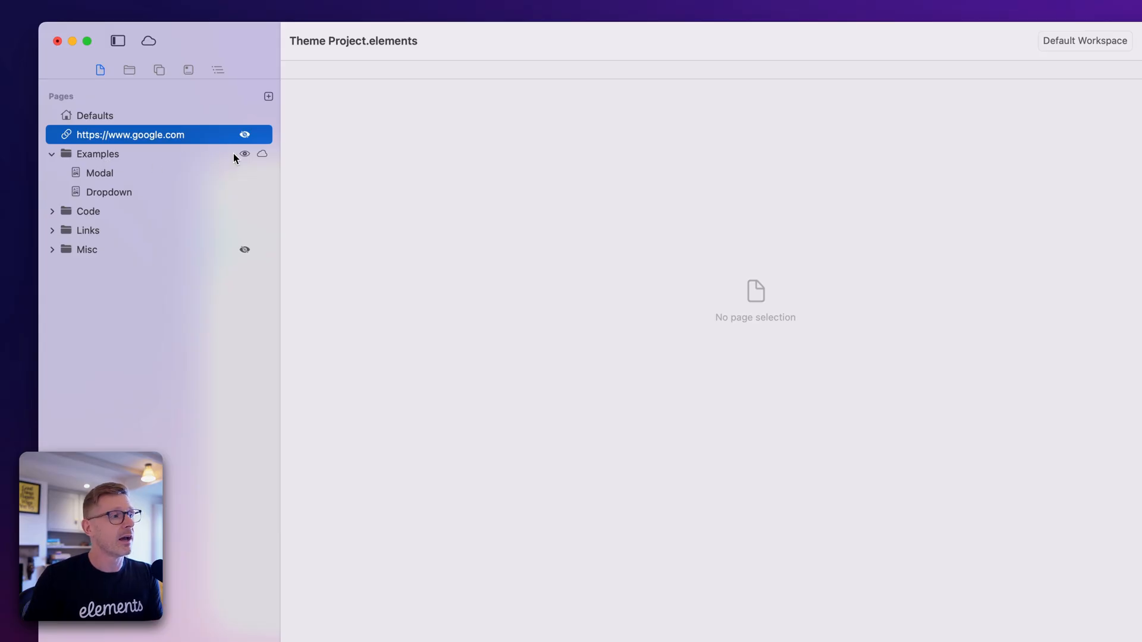
pyautogui.moveTo(244, 140)
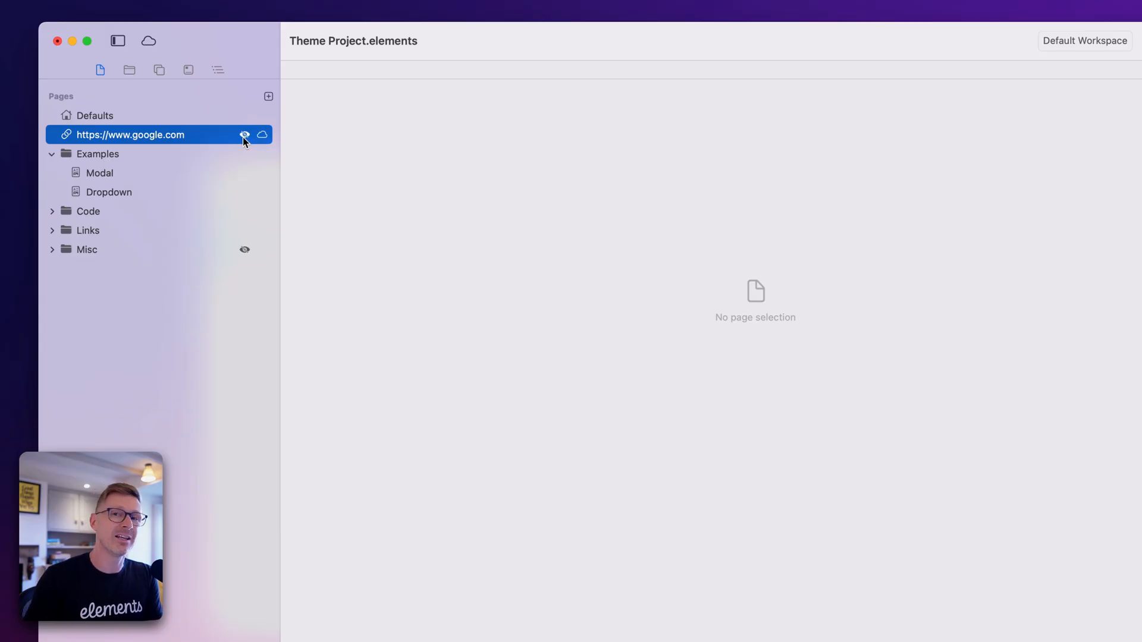
# Step: Unhide the google.com link page and confirm it appears in the Defaults Global Menu
pyautogui.click(94, 115)
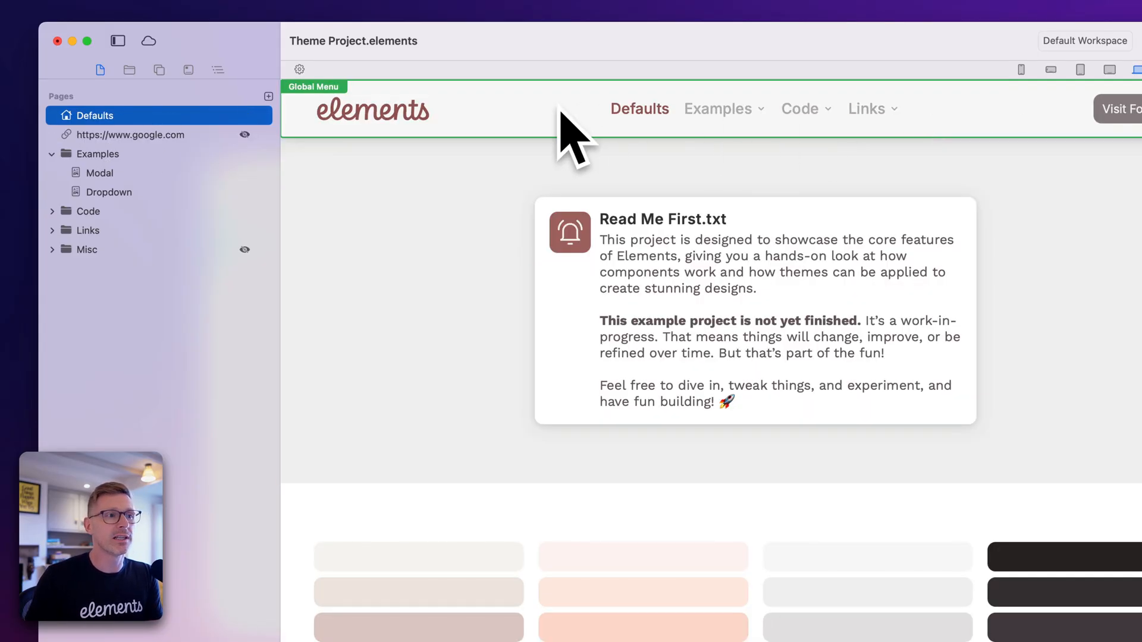
pyautogui.click(130, 134)
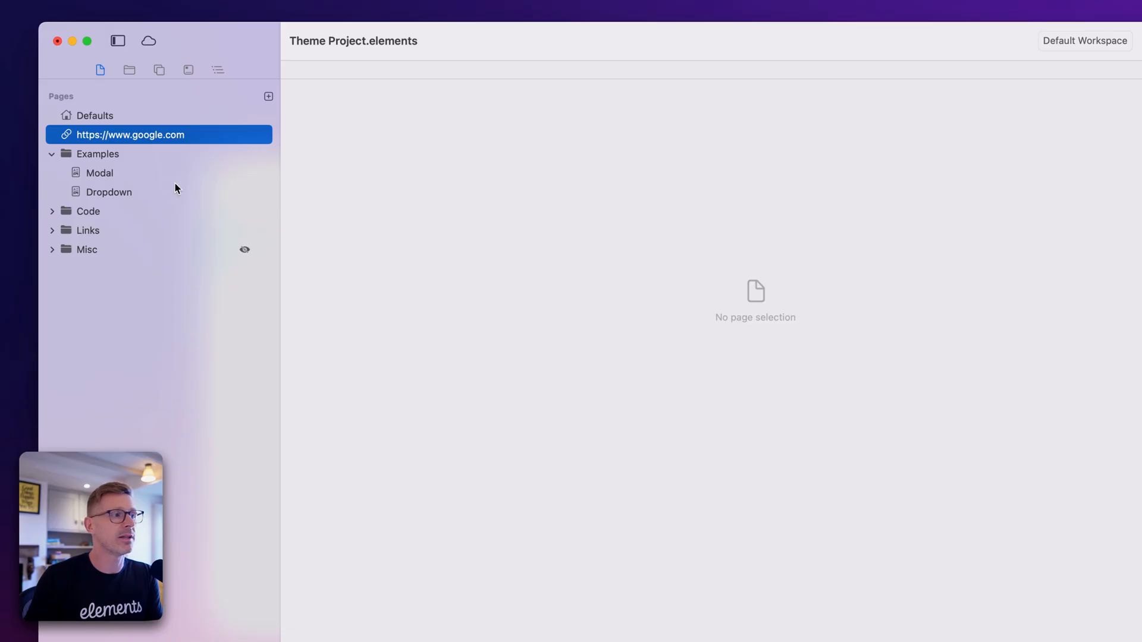
pyautogui.click(94, 114)
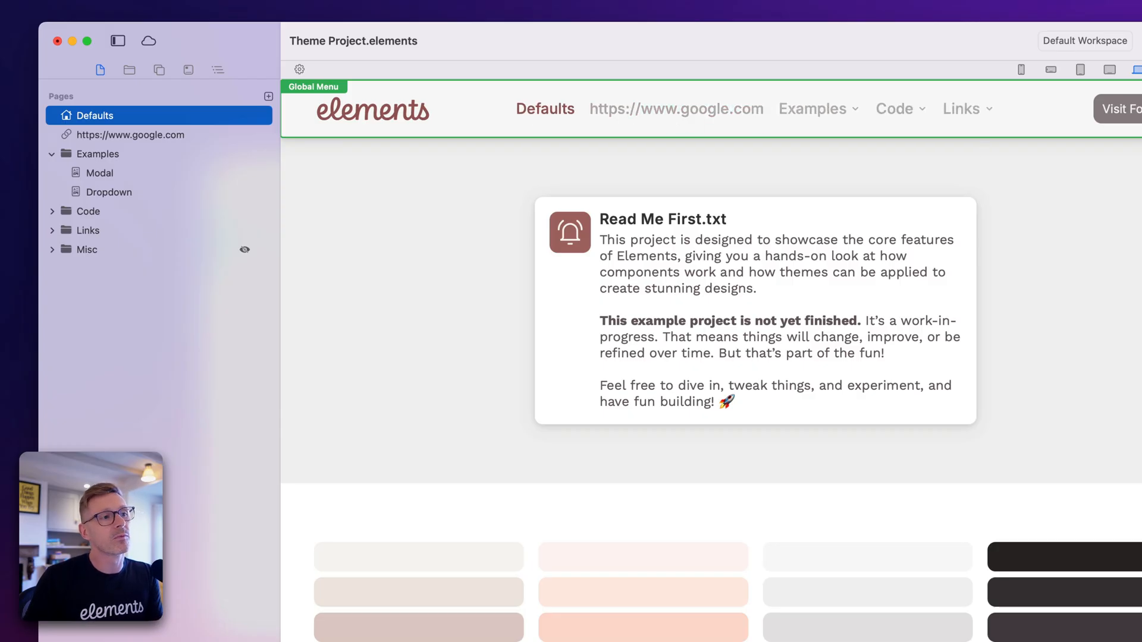
pyautogui.moveTo(685, 116)
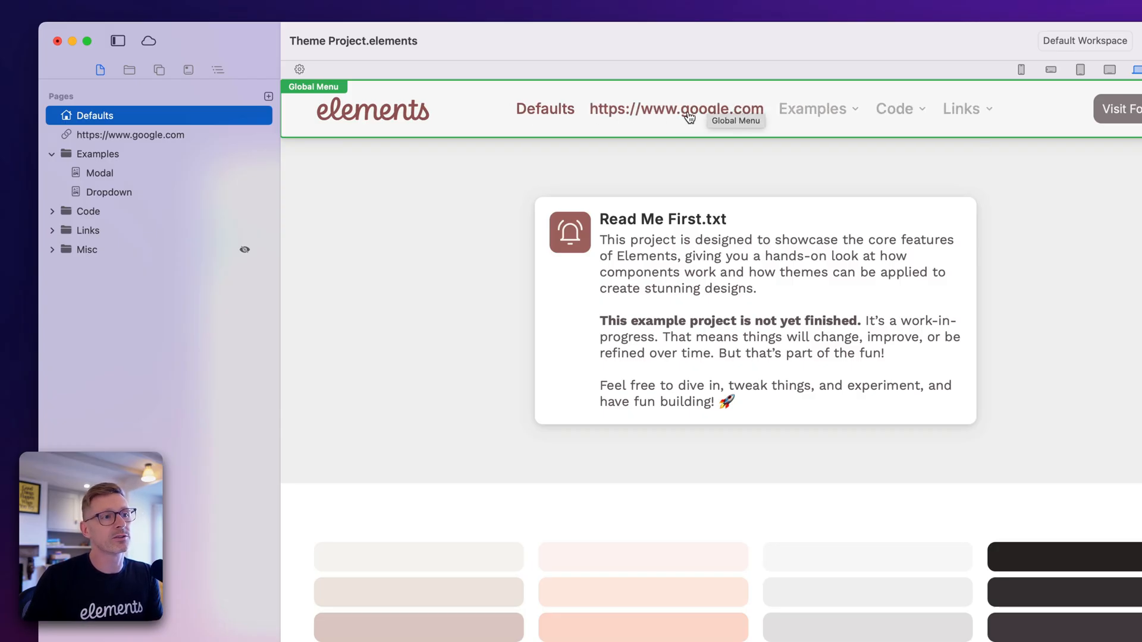
pyautogui.click(130, 135)
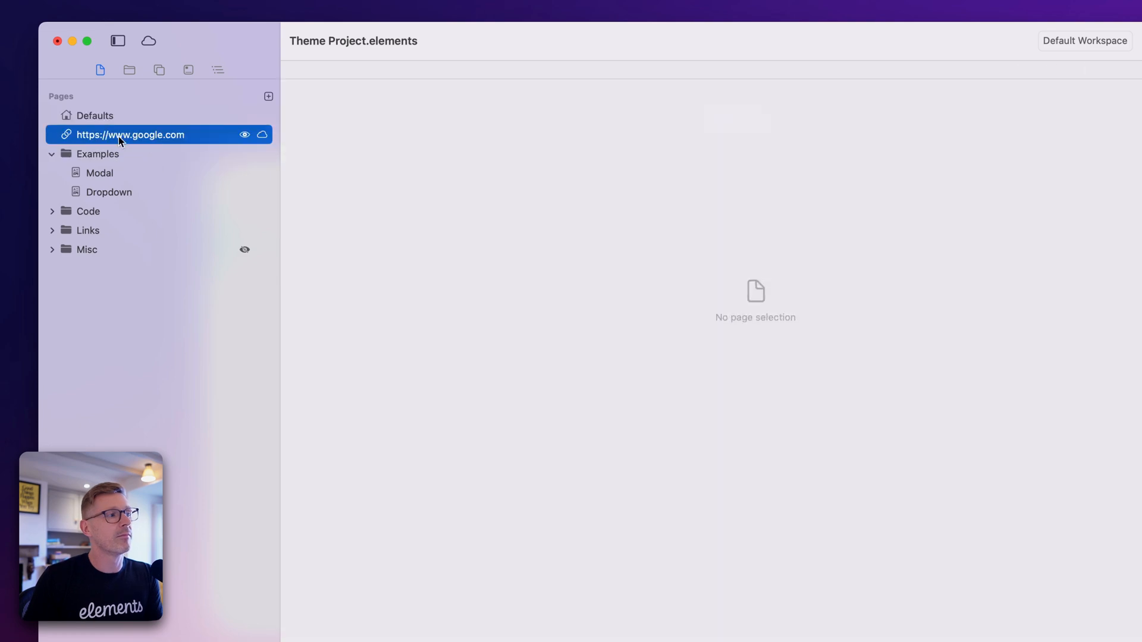
pyautogui.click(94, 115)
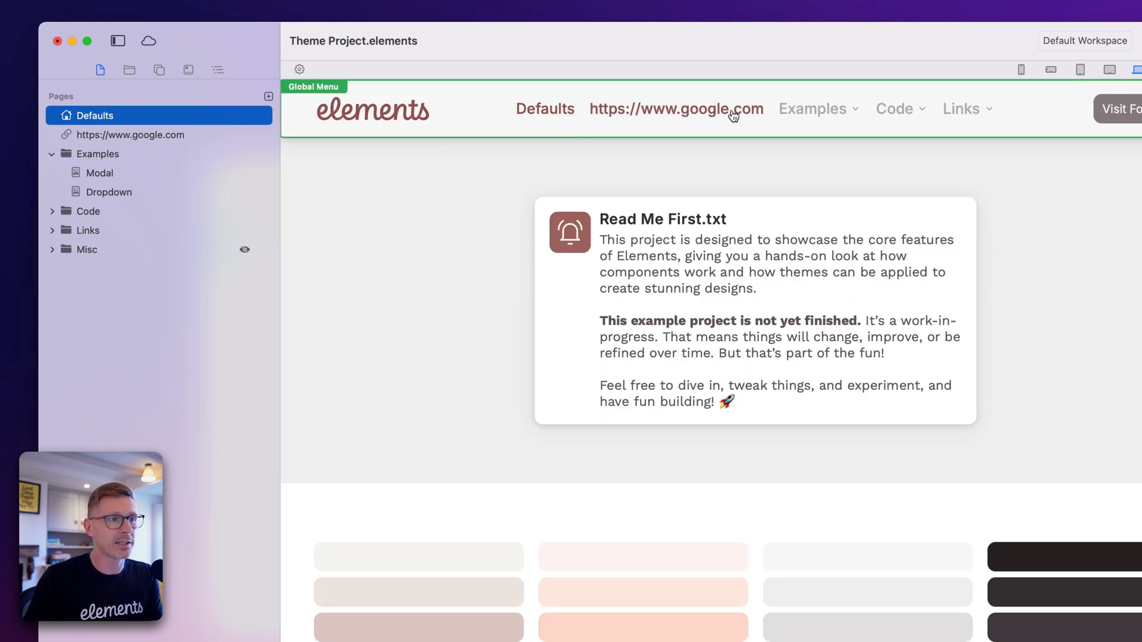
pyautogui.moveTo(679, 116)
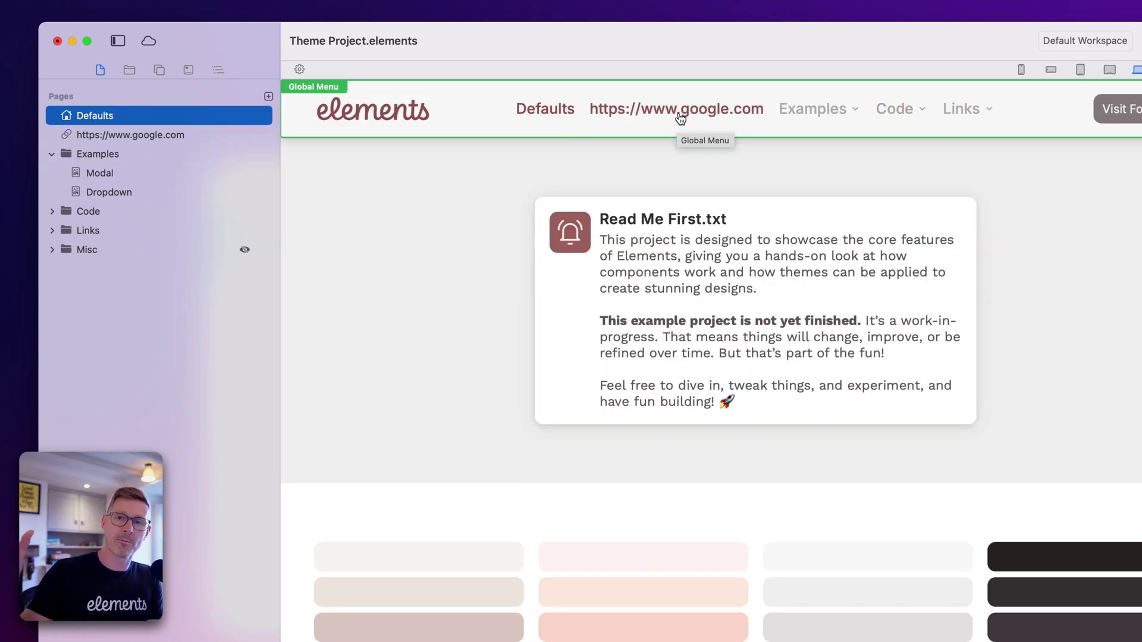
pyautogui.click(131, 135)
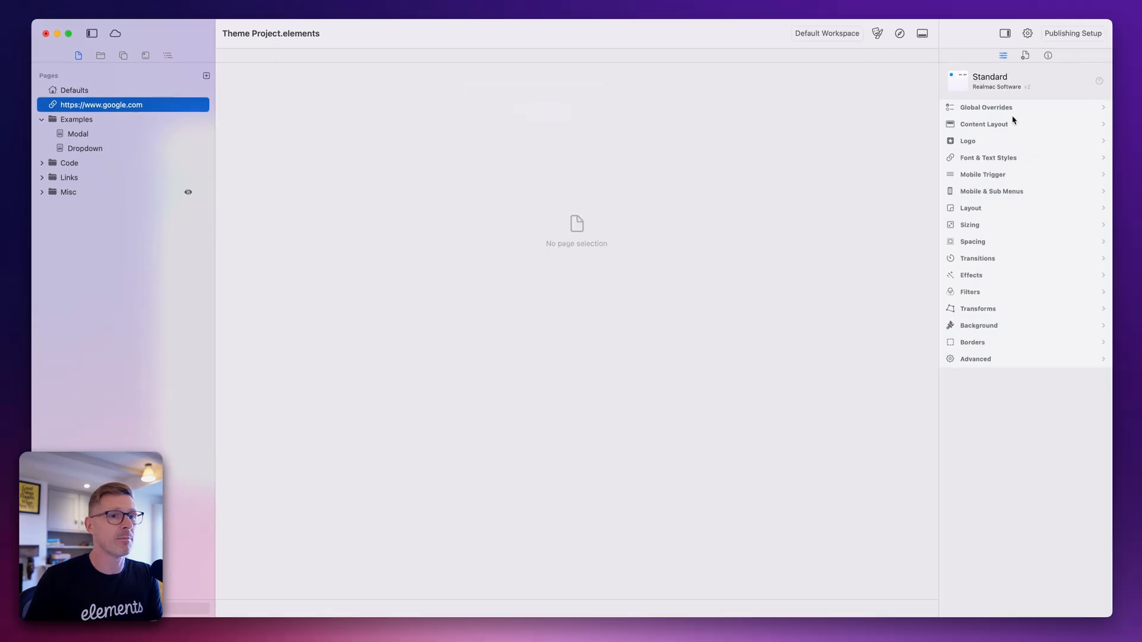
# Step: Title the link page 'Google' and return to the Defaults page
pyautogui.click(1025, 54)
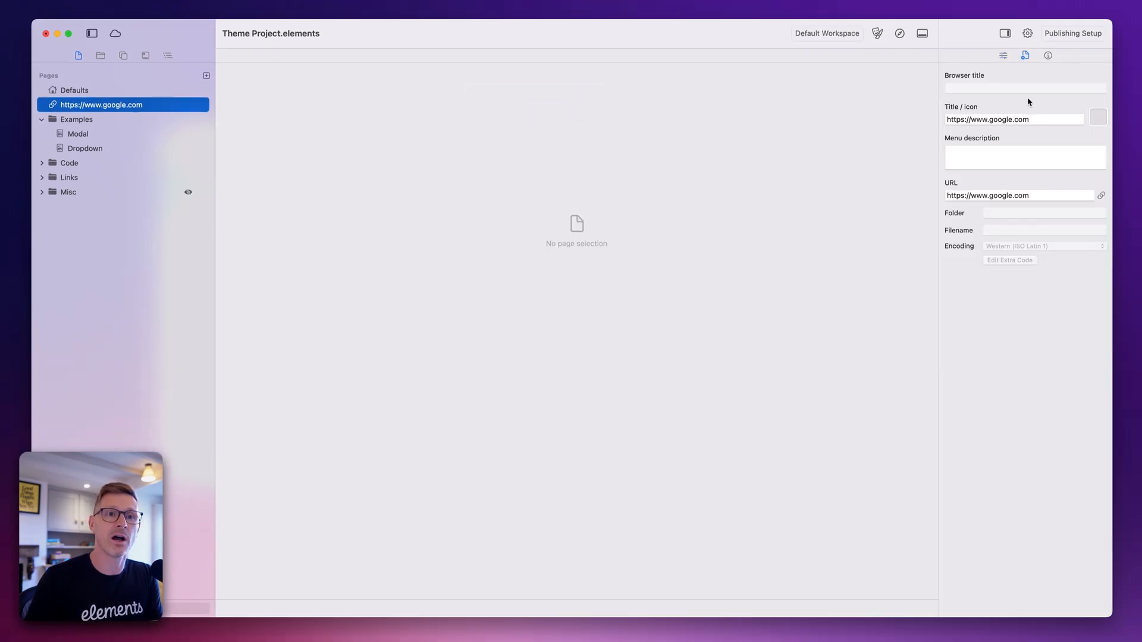
pyautogui.click(1013, 119)
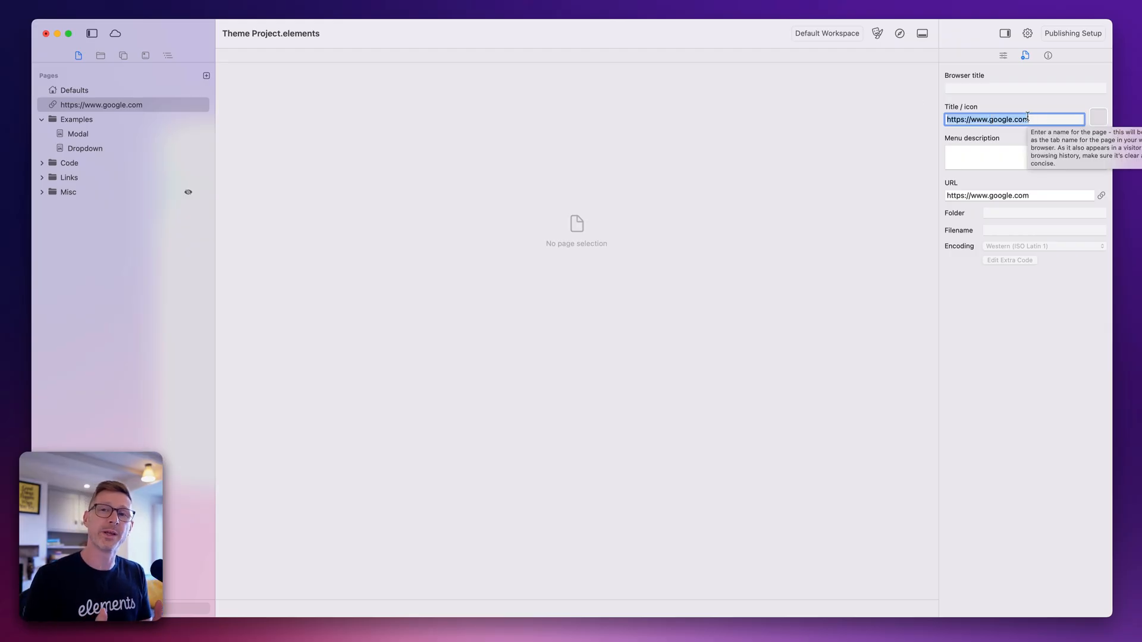
pyautogui.moveTo(1020, 142)
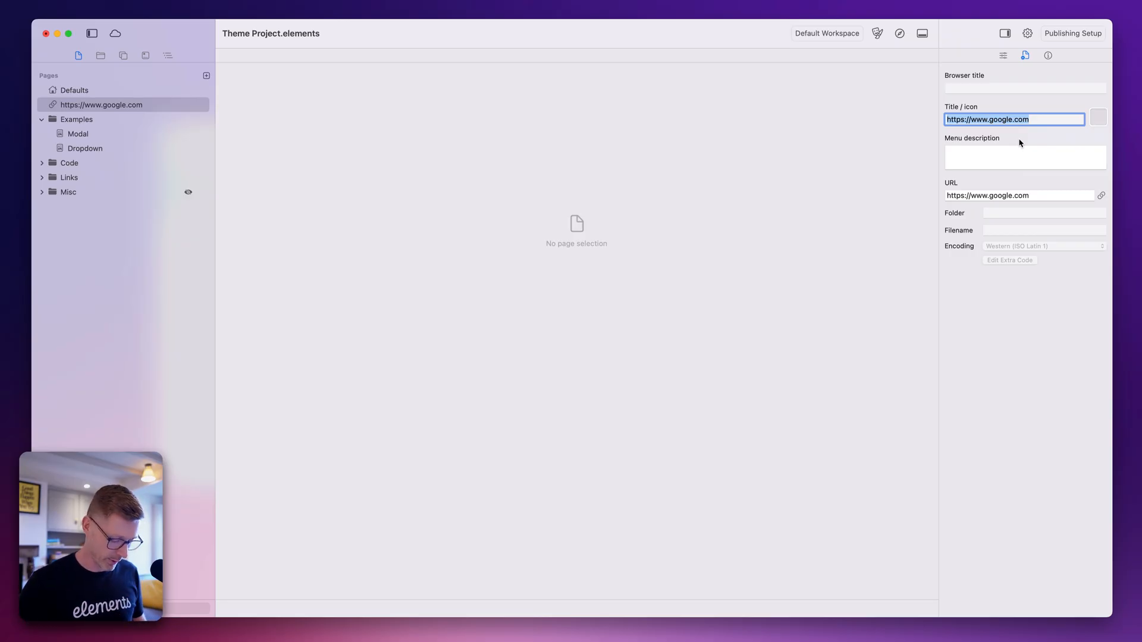
pyautogui.write('Google')
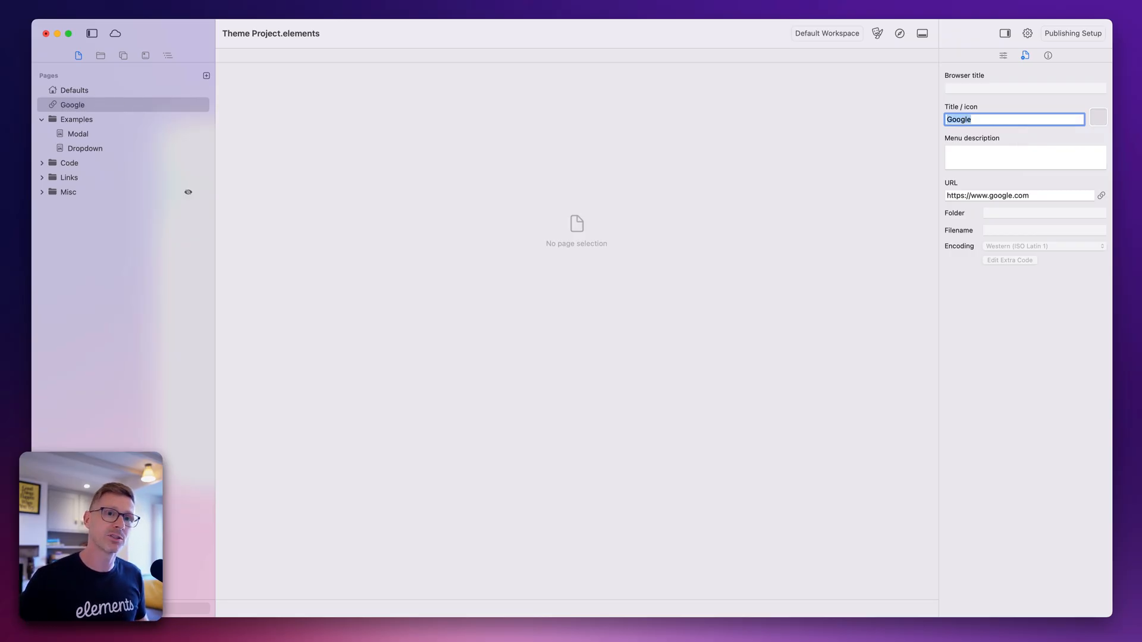
pyautogui.click(74, 90)
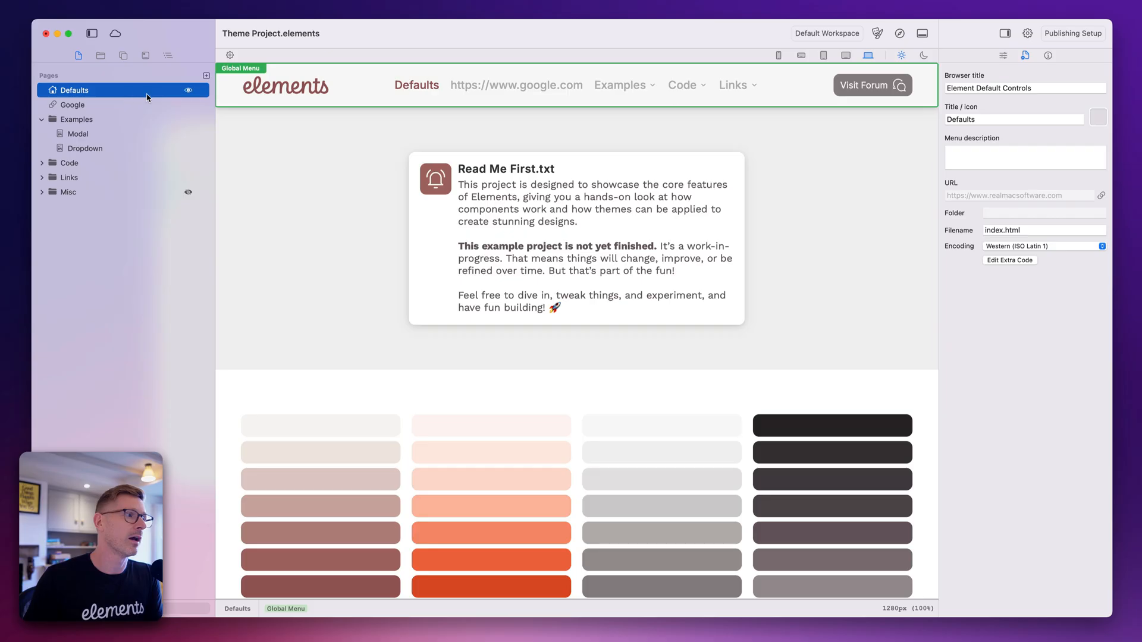
pyautogui.moveTo(888, 42)
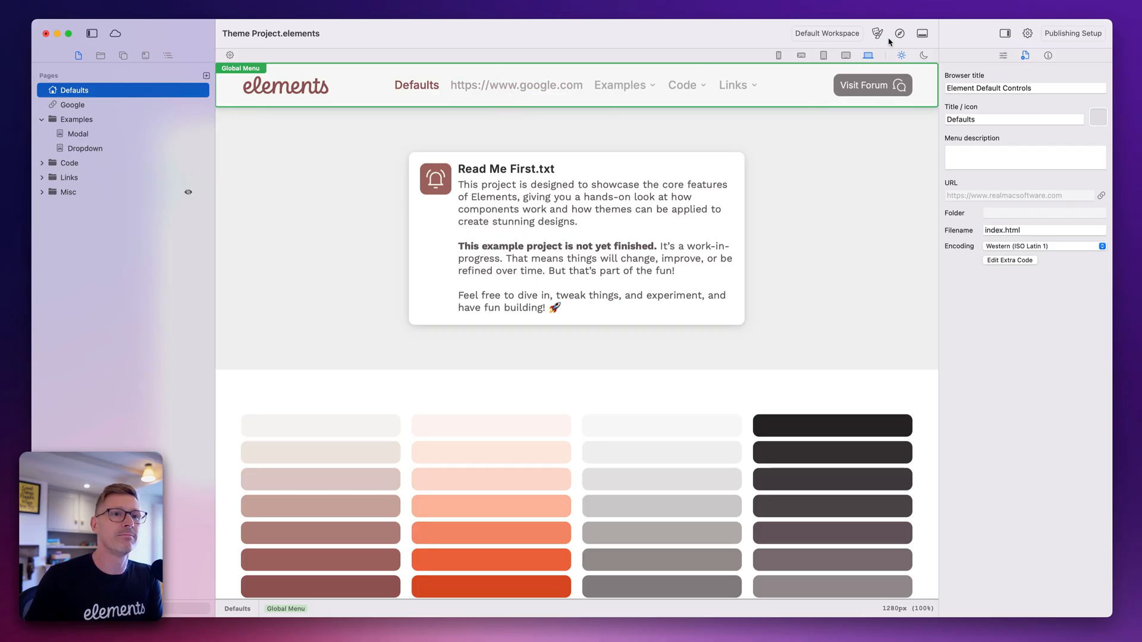
# Step: Preview the site in Safari and check Google in the top menu
pyautogui.click(899, 33)
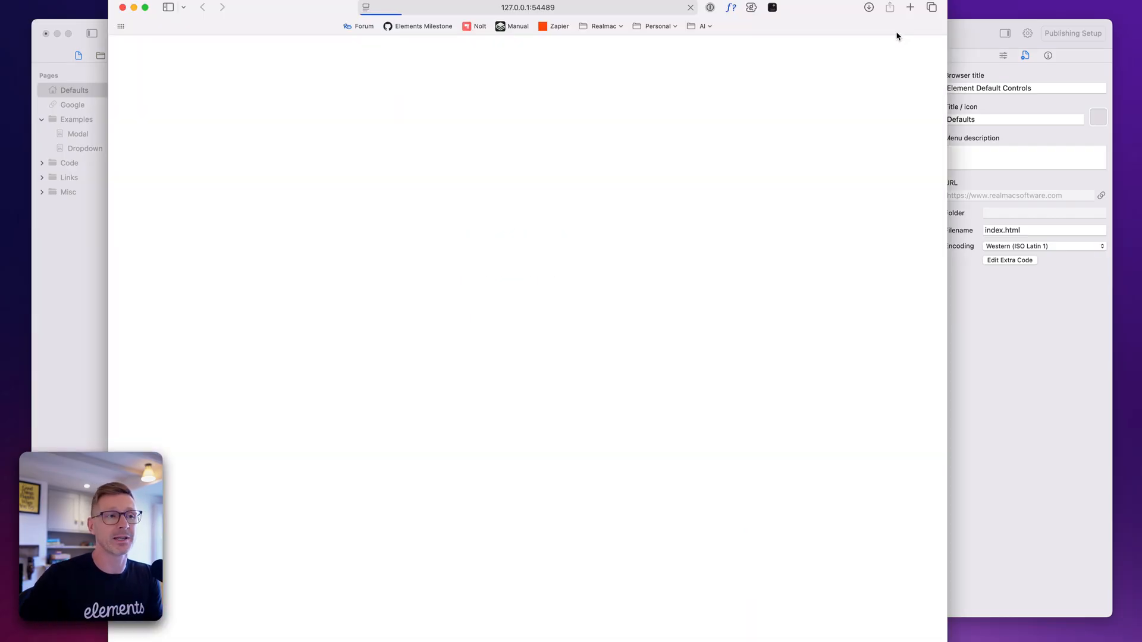
pyautogui.moveTo(436, 66)
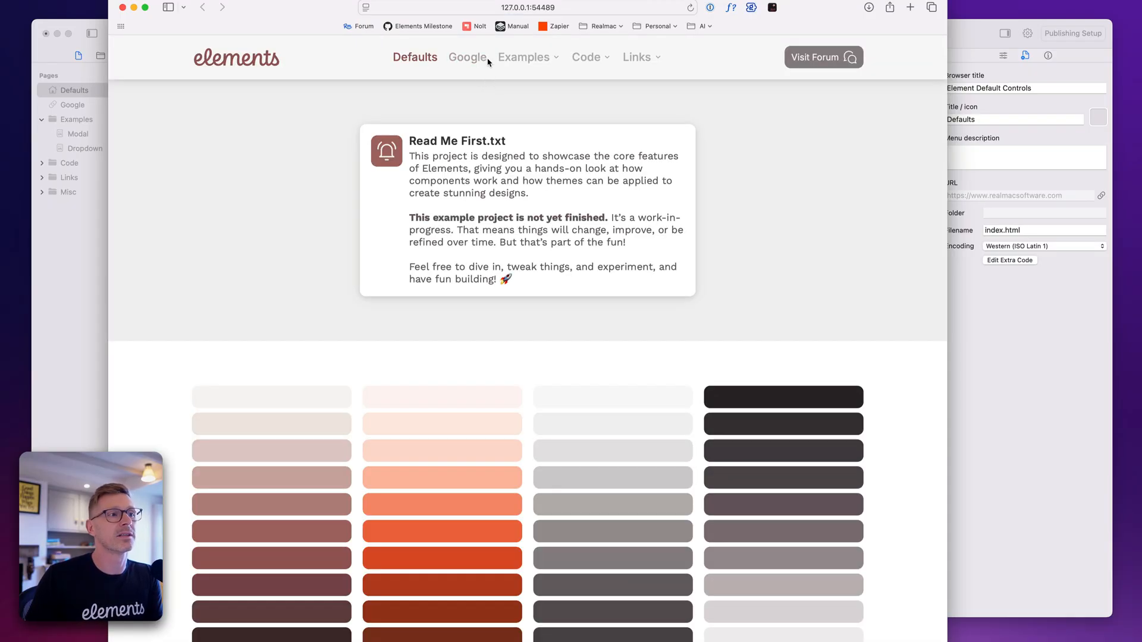
pyautogui.click(523, 57)
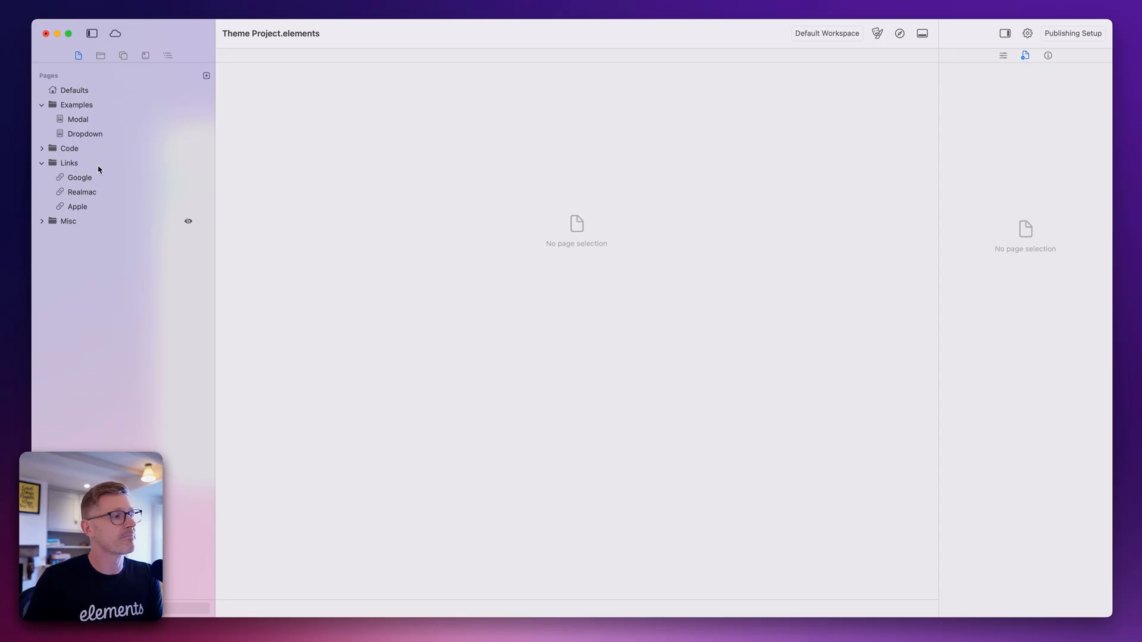
pyautogui.moveTo(899, 34)
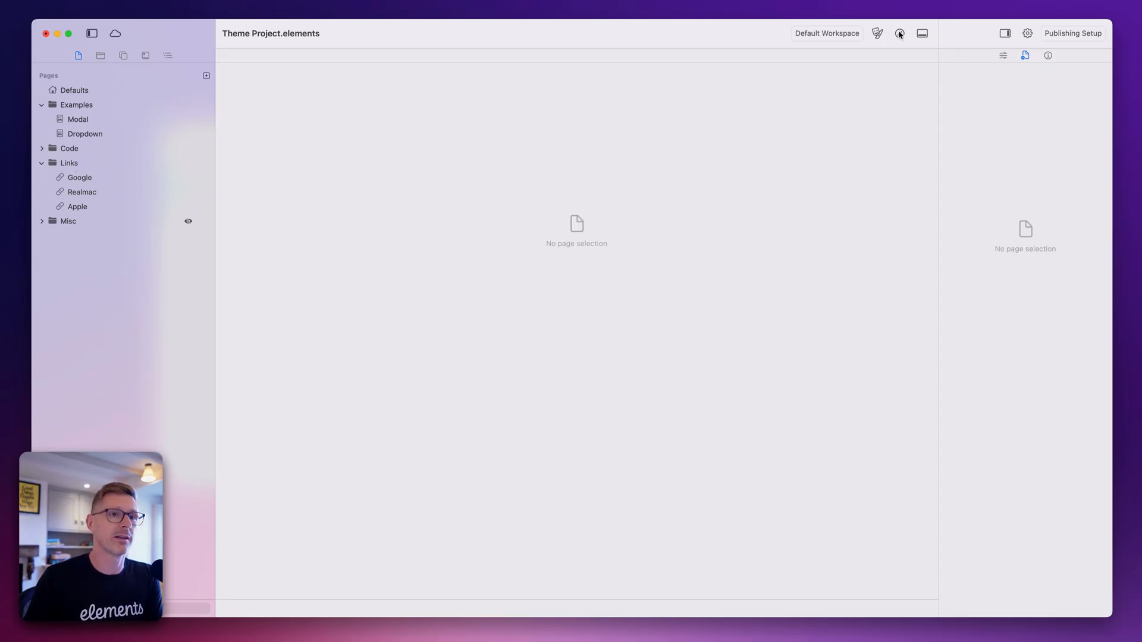
# Step: Reopen the site preview in the browser after moving Google into Links
pyautogui.click(73, 90)
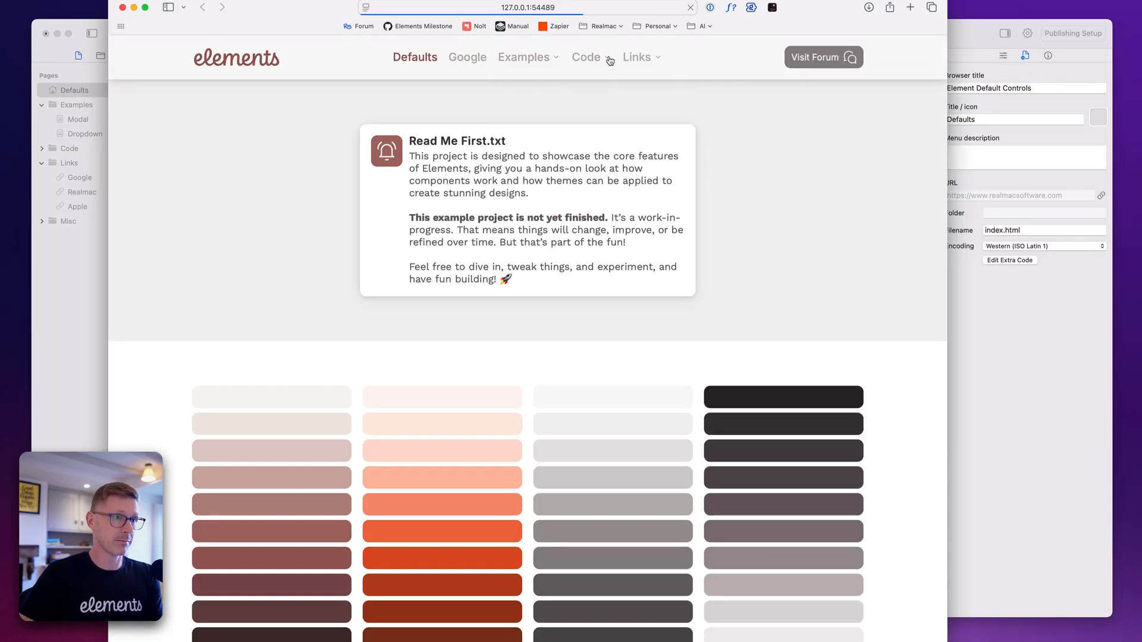
# Step: Check the Google link page, then inspect the Defaults page's Global Menu properties
pyautogui.click(80, 177)
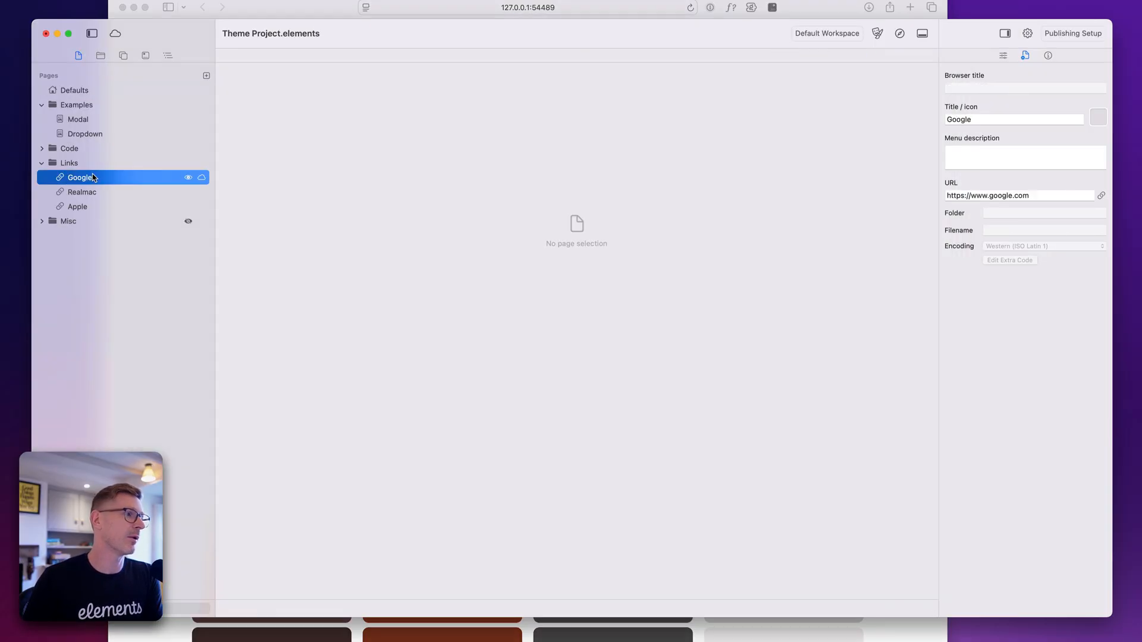
pyautogui.click(73, 89)
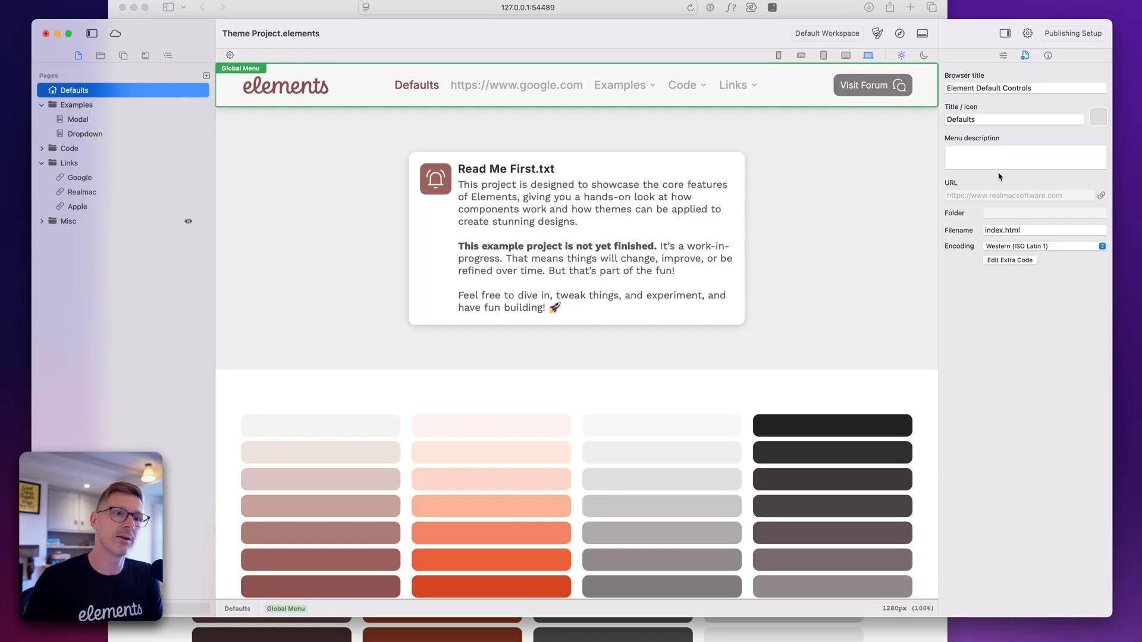
pyautogui.click(1014, 119)
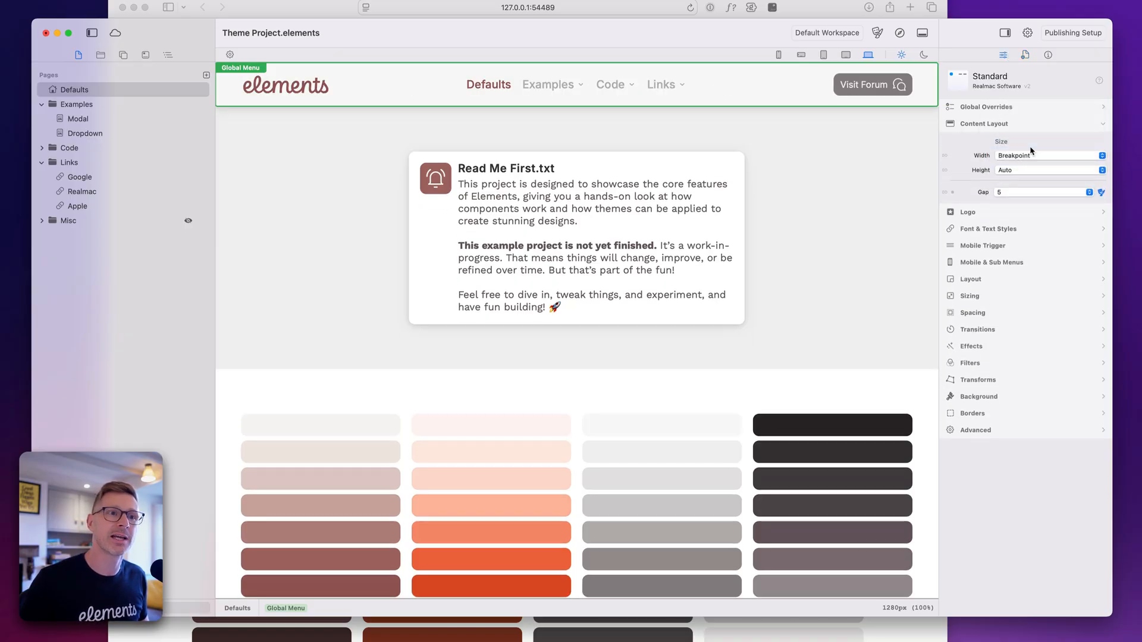
pyautogui.moveTo(890, 36)
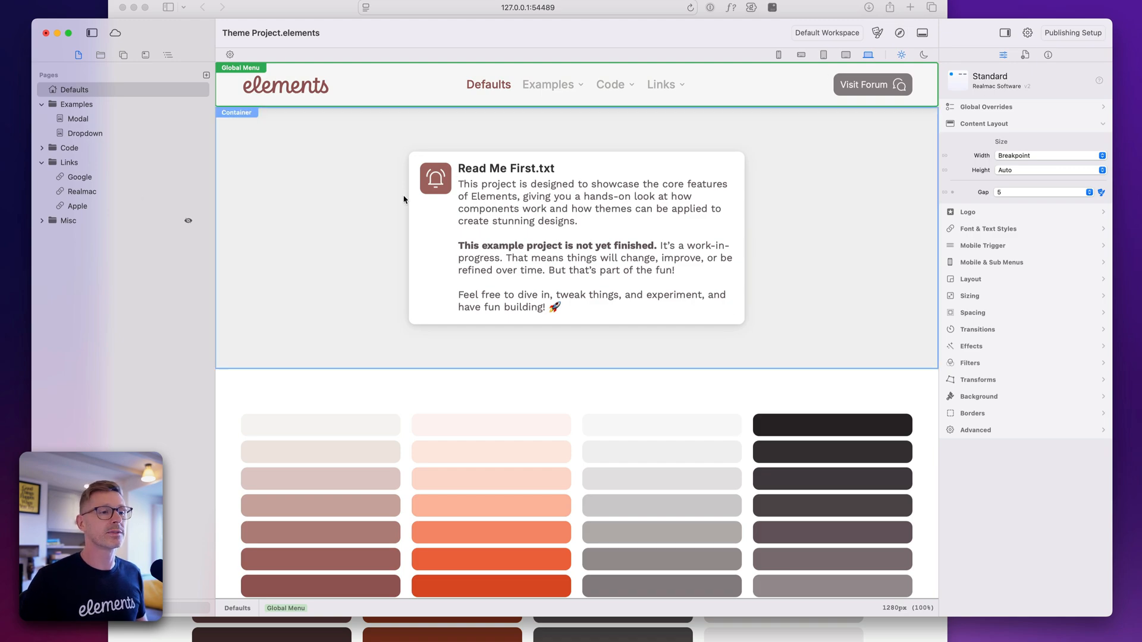
pyautogui.moveTo(405, 200)
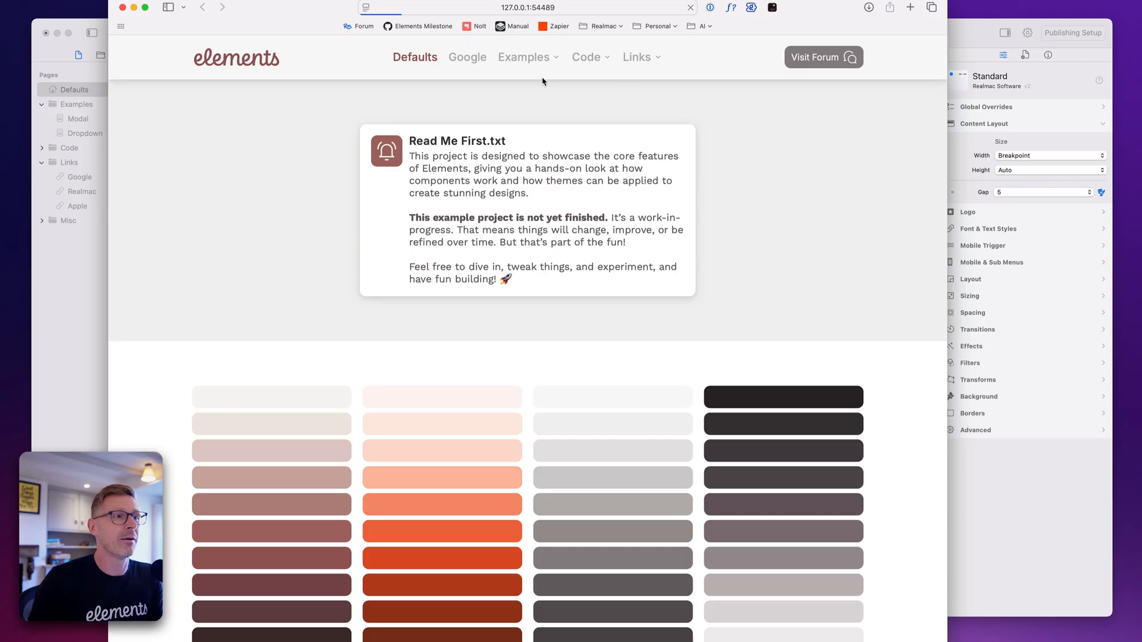
pyautogui.moveTo(465, 90)
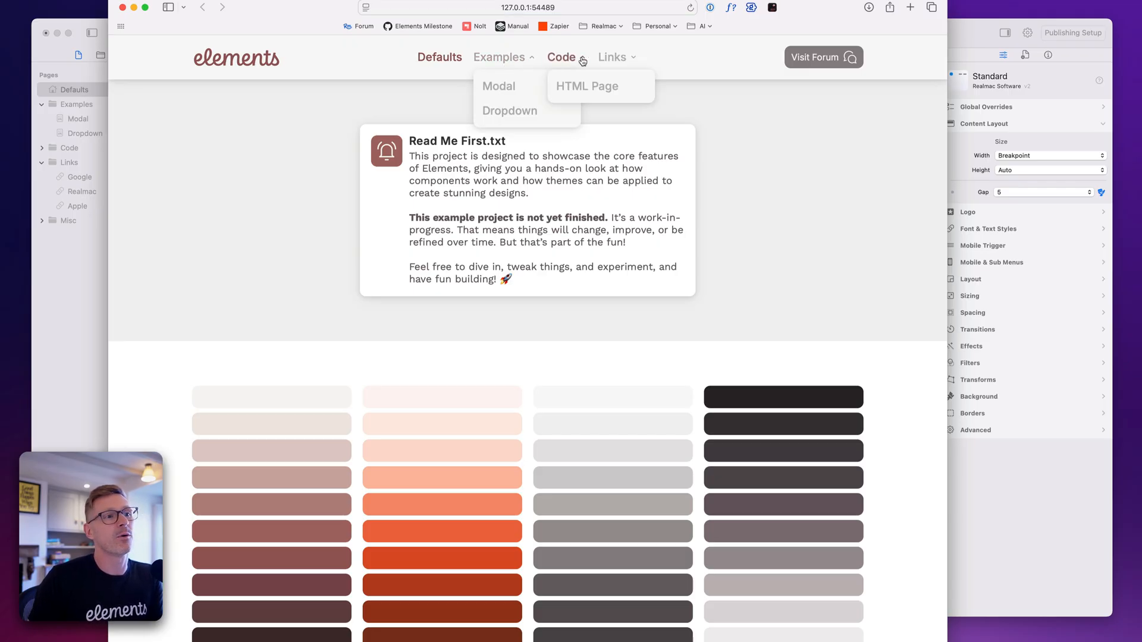
# Step: Open the preview's Links dropdown and follow the Apple link to apple.com
pyautogui.click(612, 57)
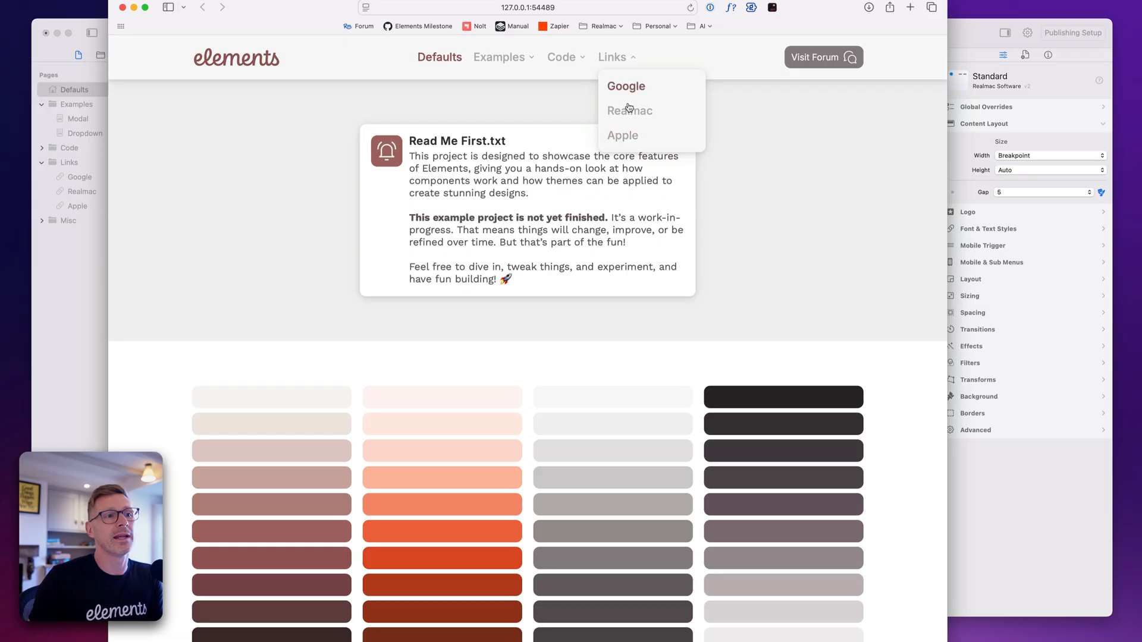
pyautogui.click(629, 110)
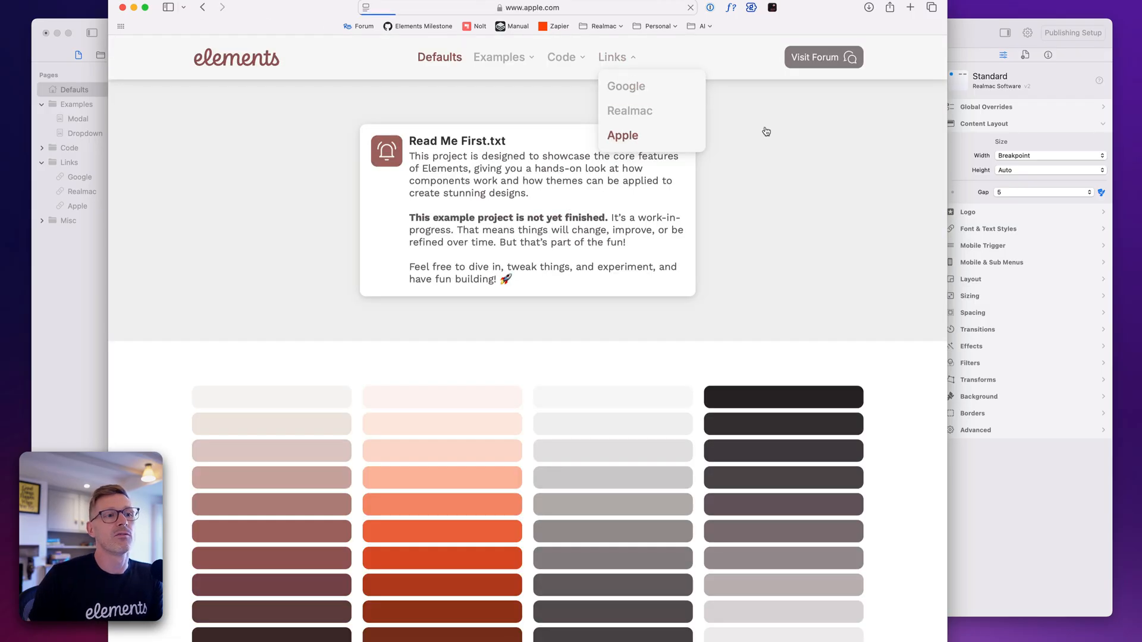
pyautogui.click(622, 135)
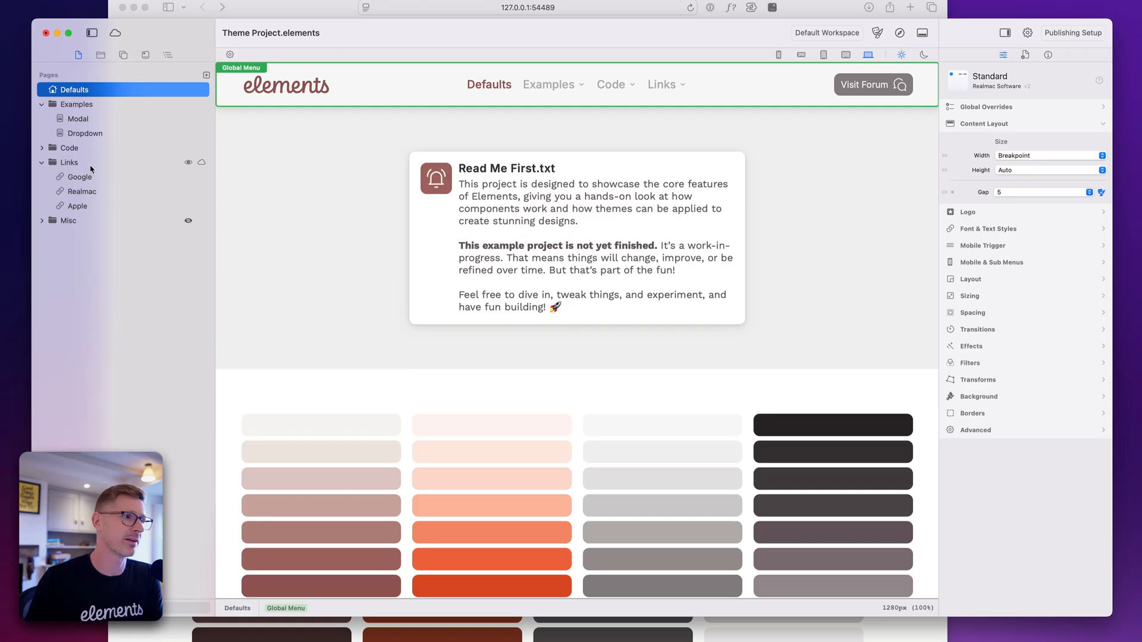
# Step: Inspect and select the Google link page's URL field
pyautogui.click(79, 176)
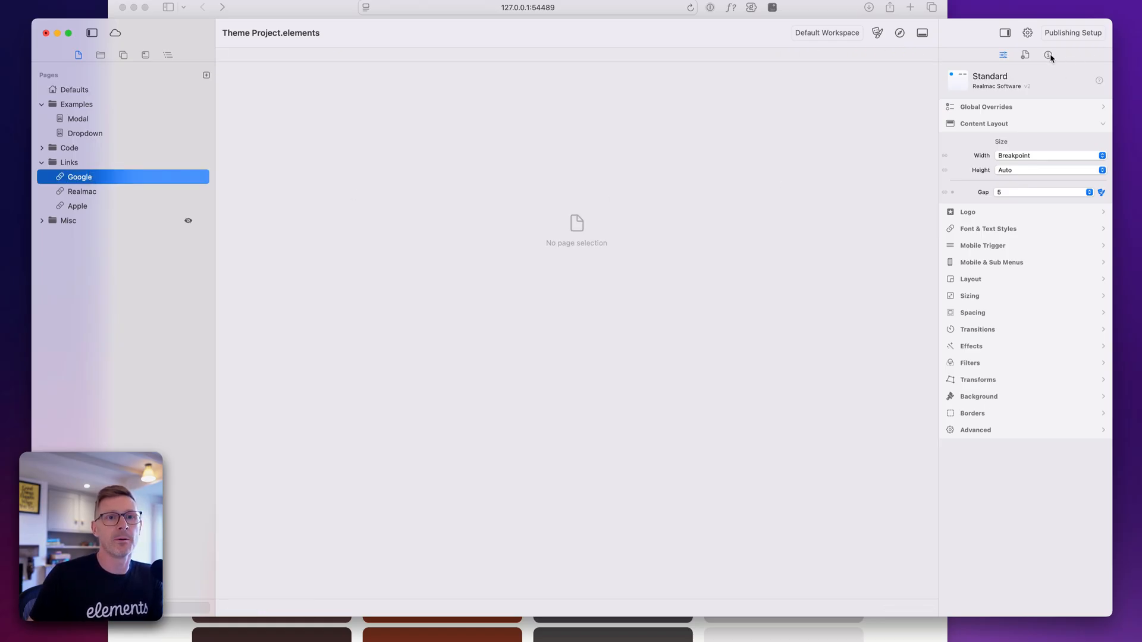
pyautogui.click(1025, 54)
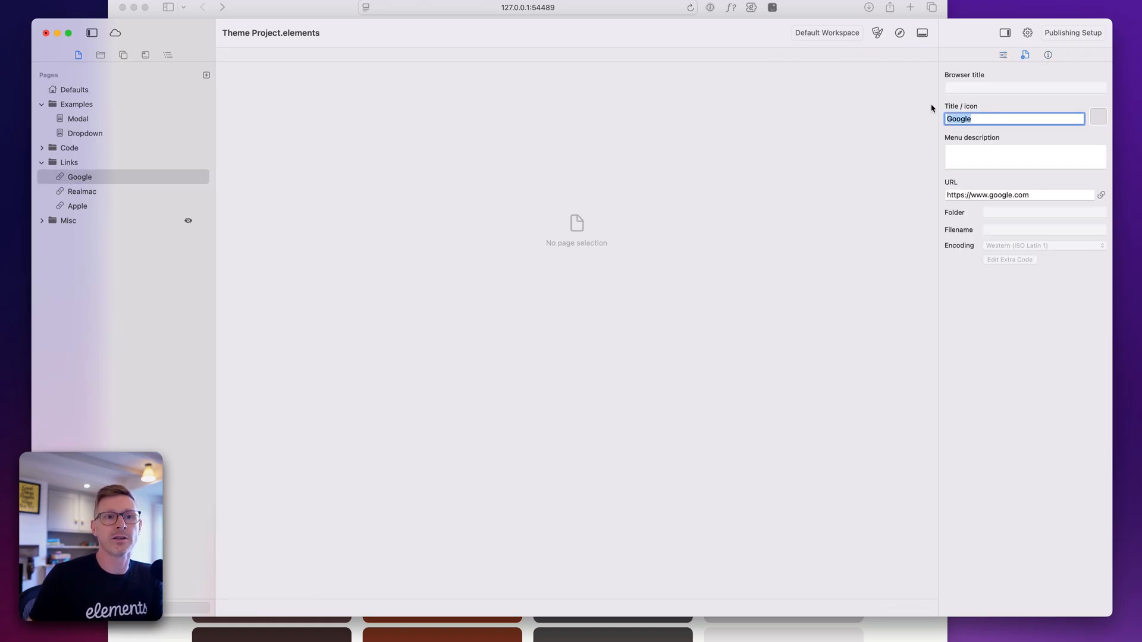
pyautogui.click(1020, 194)
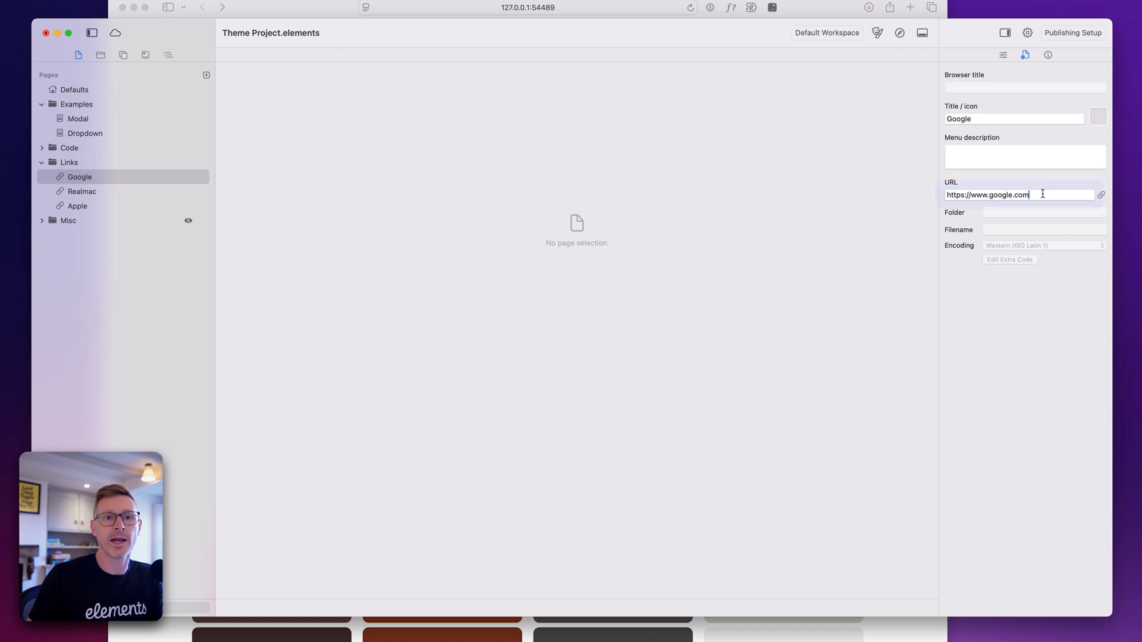
pyautogui.tripleClick(1019, 195)
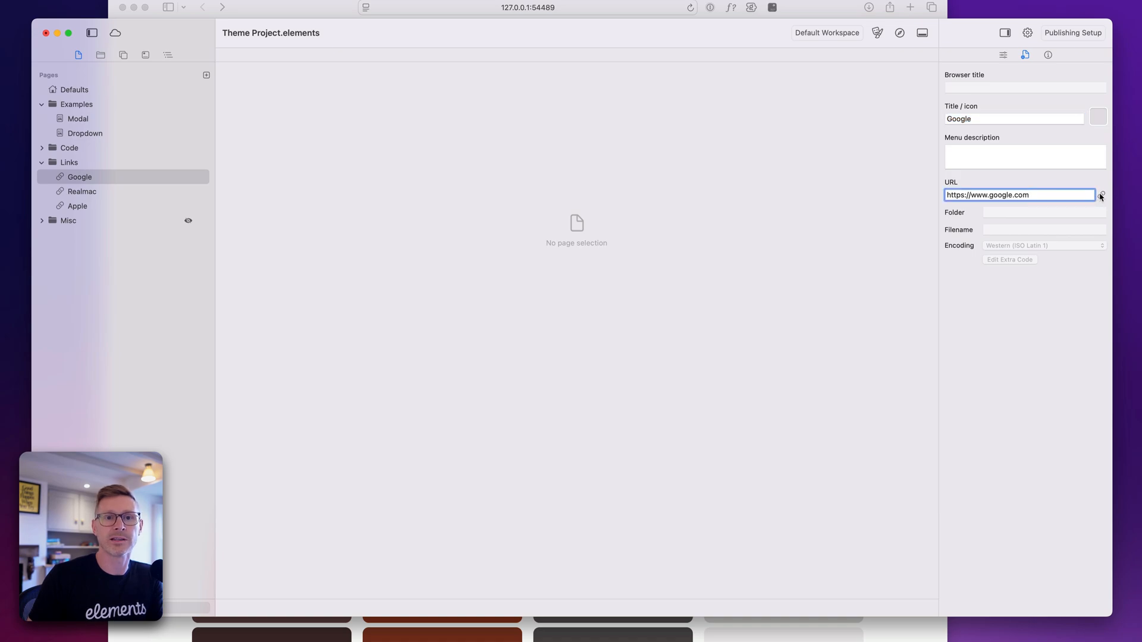
pyautogui.moveTo(274, 101)
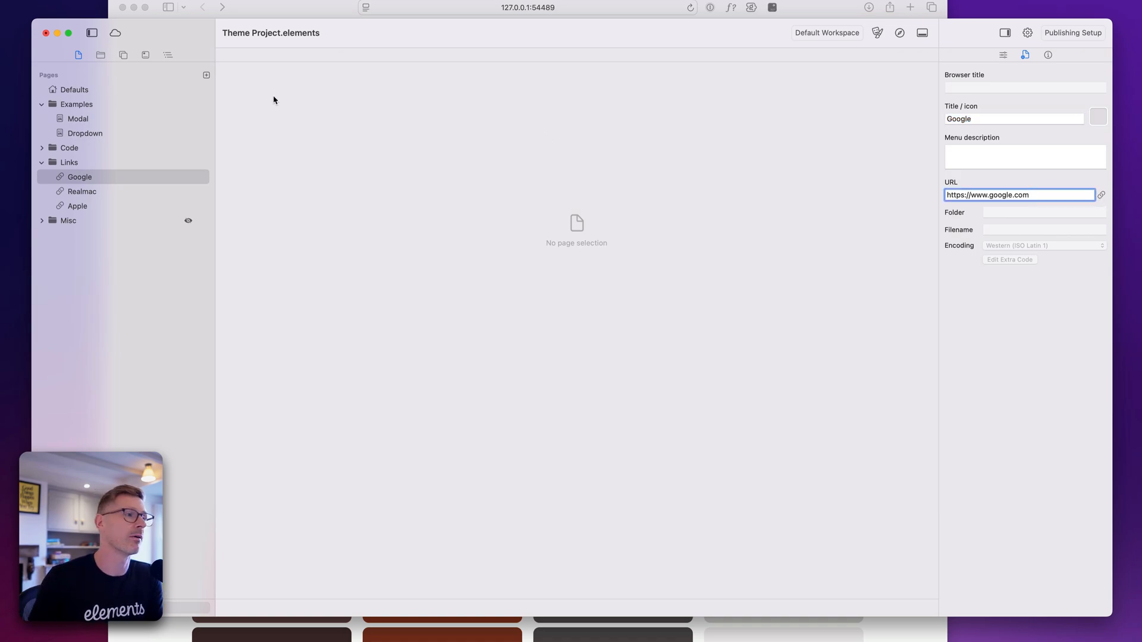
# Step: Return to Defaults, collapse the Links folder and view its settings
pyautogui.click(74, 88)
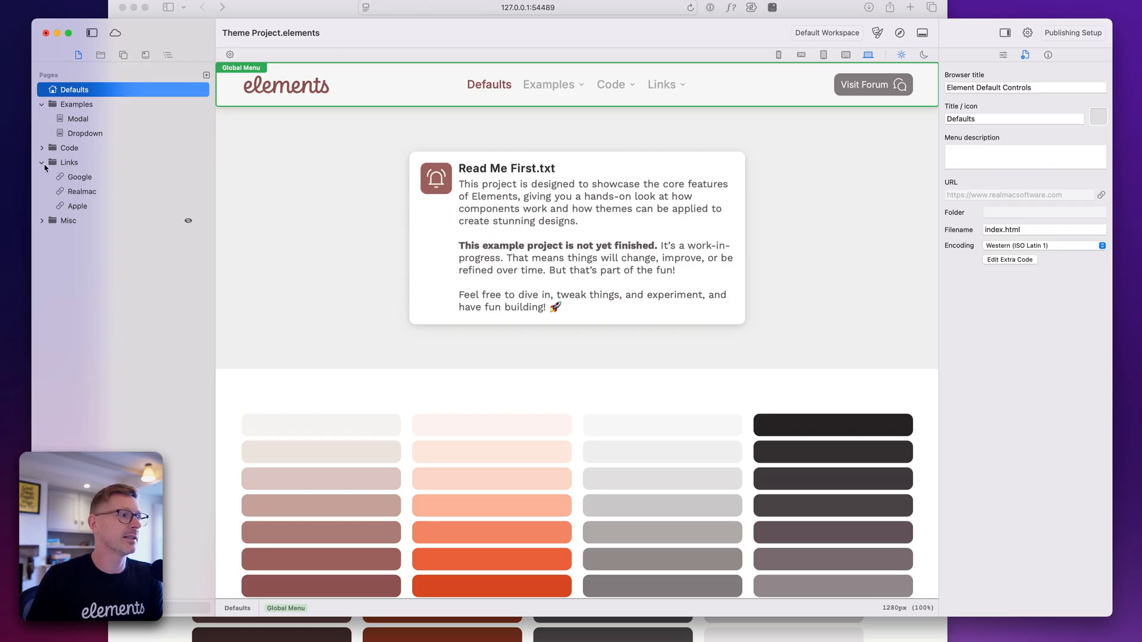
pyautogui.click(42, 162)
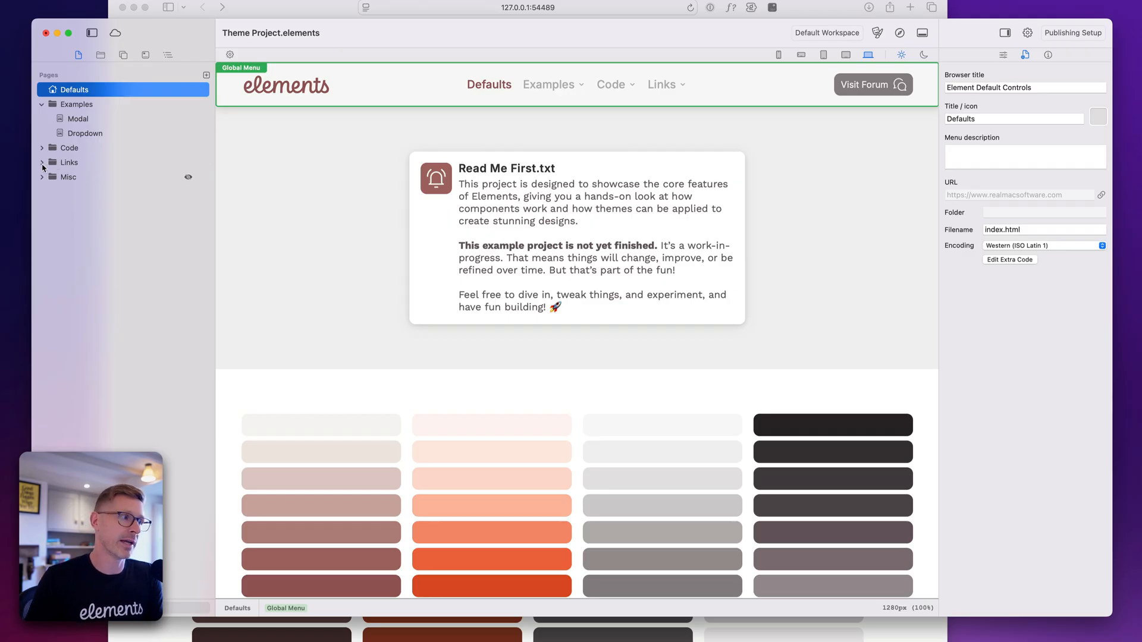
pyautogui.click(69, 162)
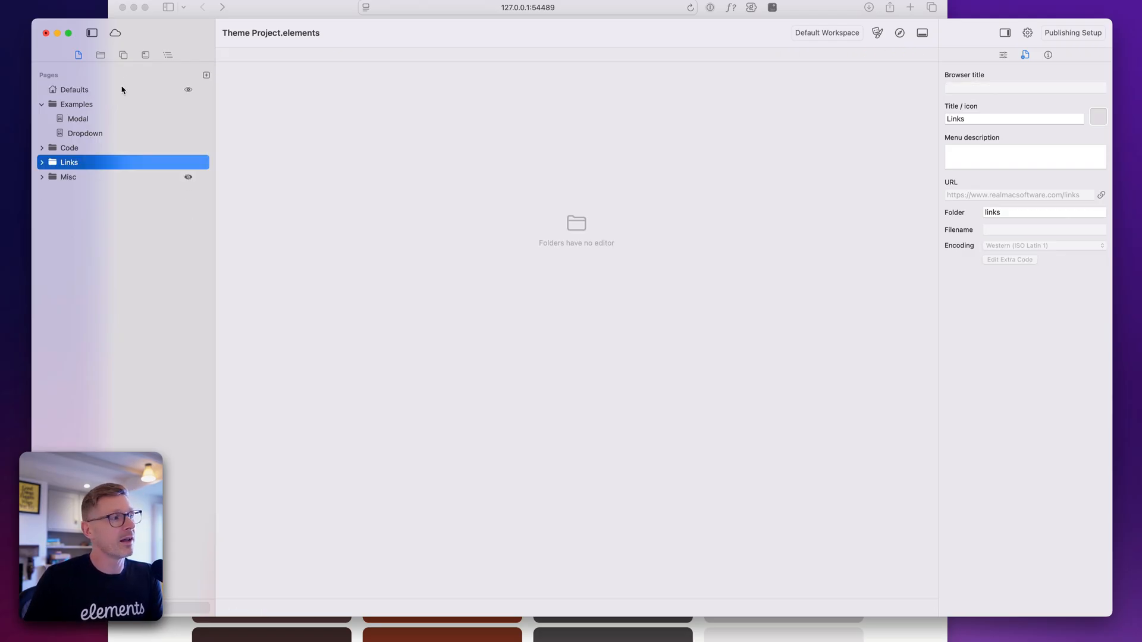
# Step: Create a new file page from Defaults and rename it .htaccess
pyautogui.rightClick(74, 89)
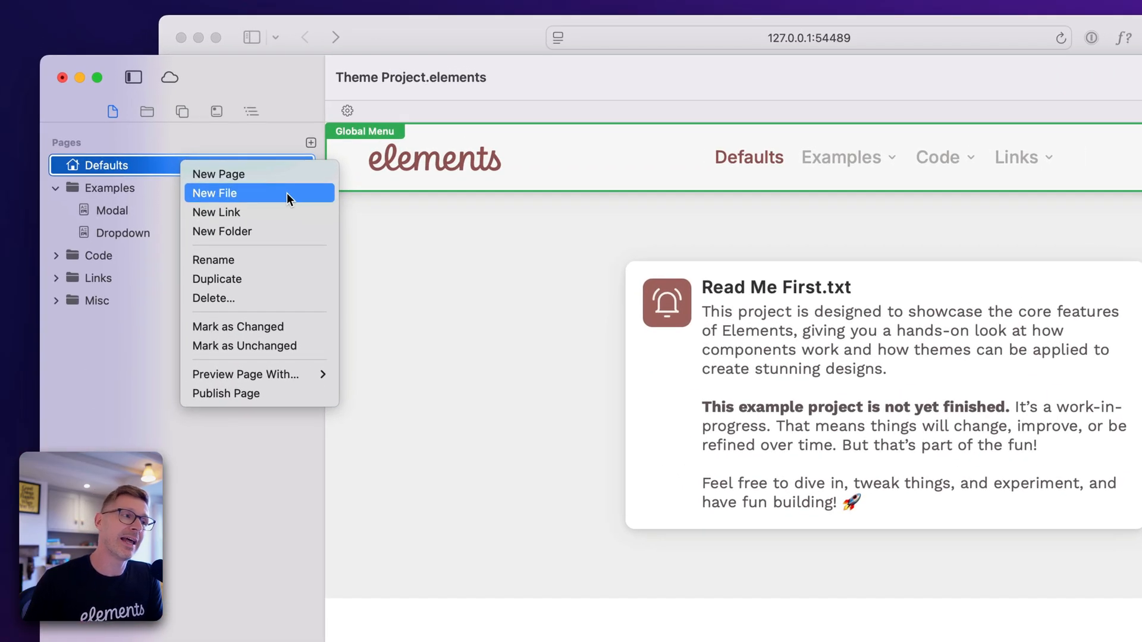
pyautogui.click(214, 193)
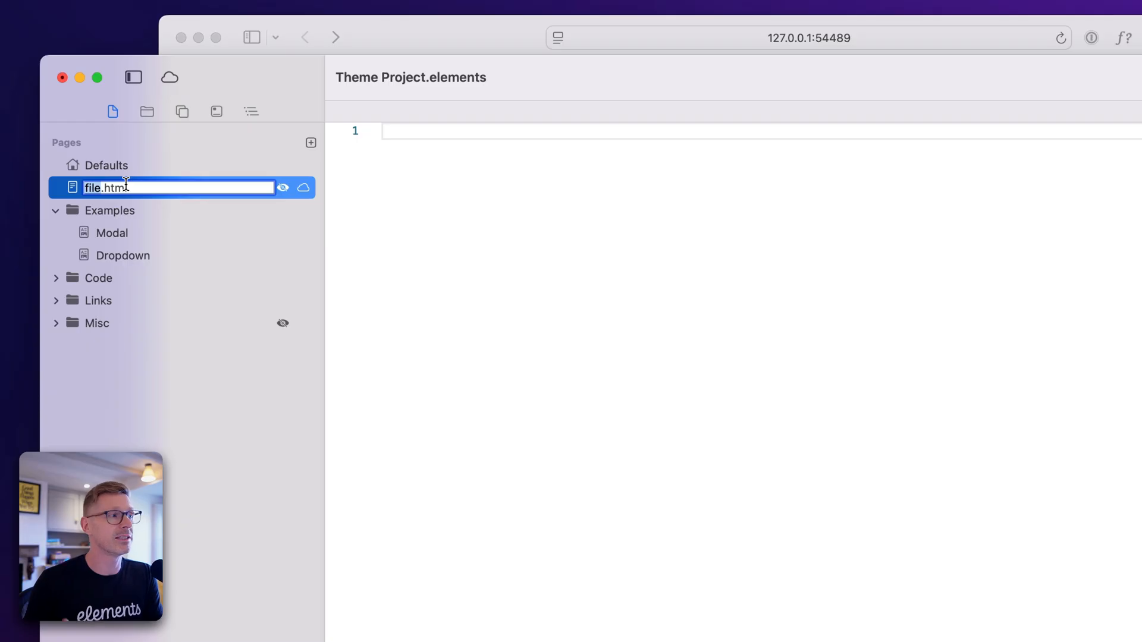
pyautogui.click(108, 165)
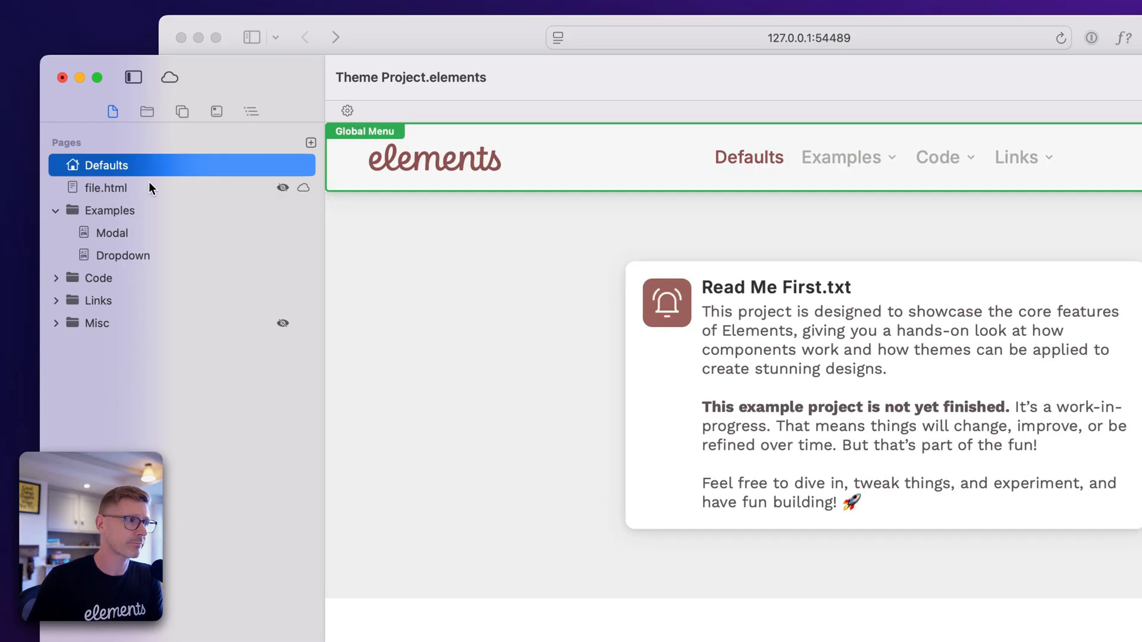
pyautogui.click(106, 187)
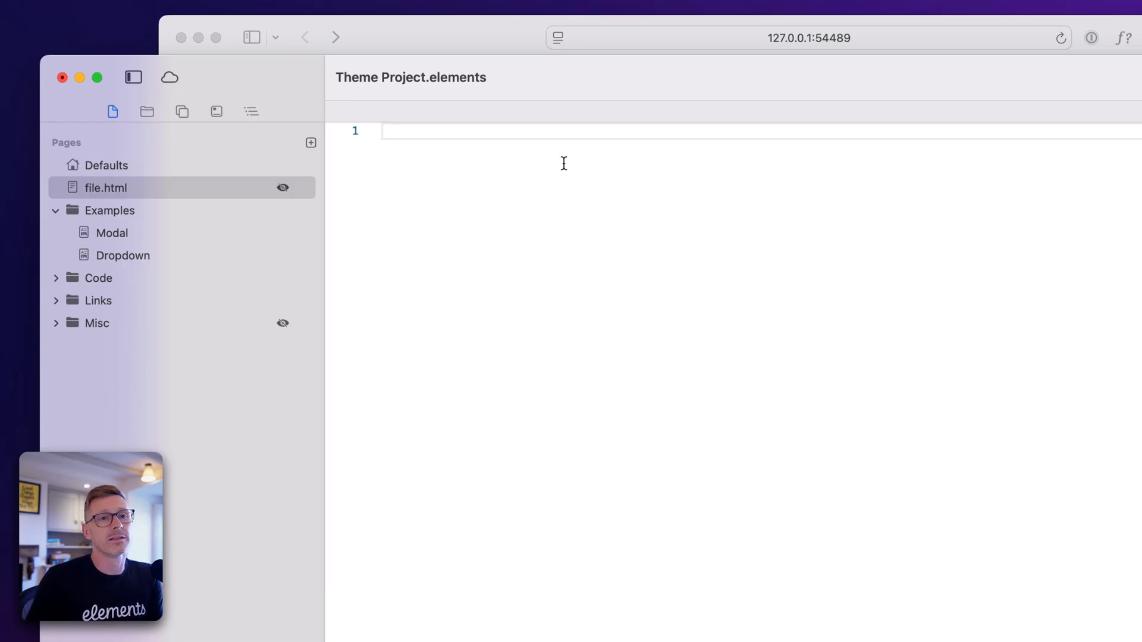
pyautogui.moveTo(622, 258)
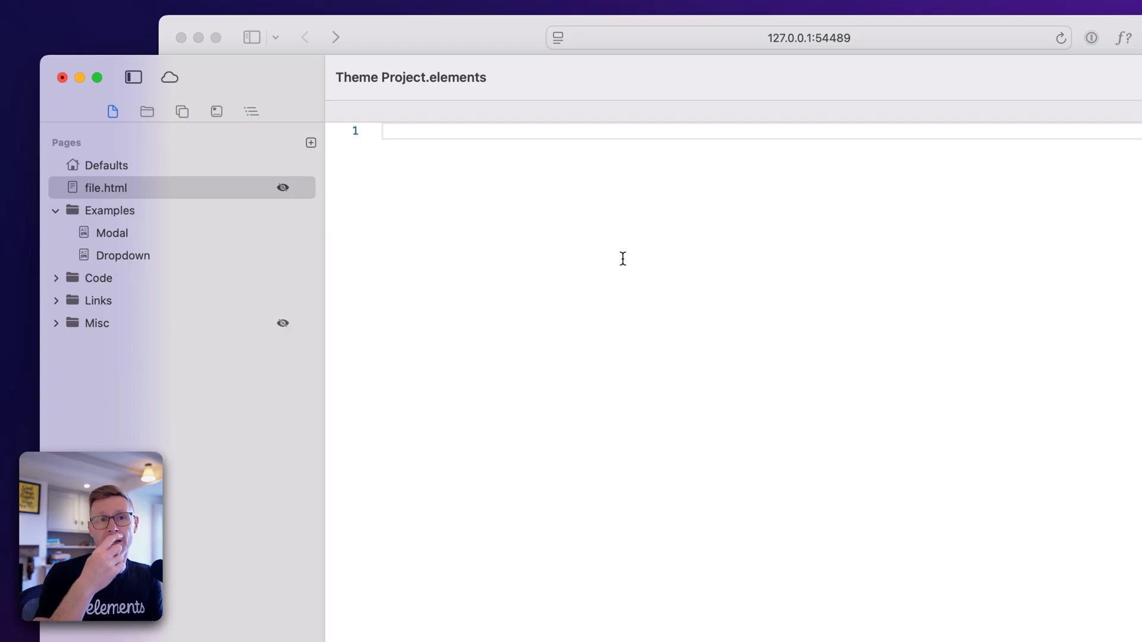
pyautogui.moveTo(290, 191)
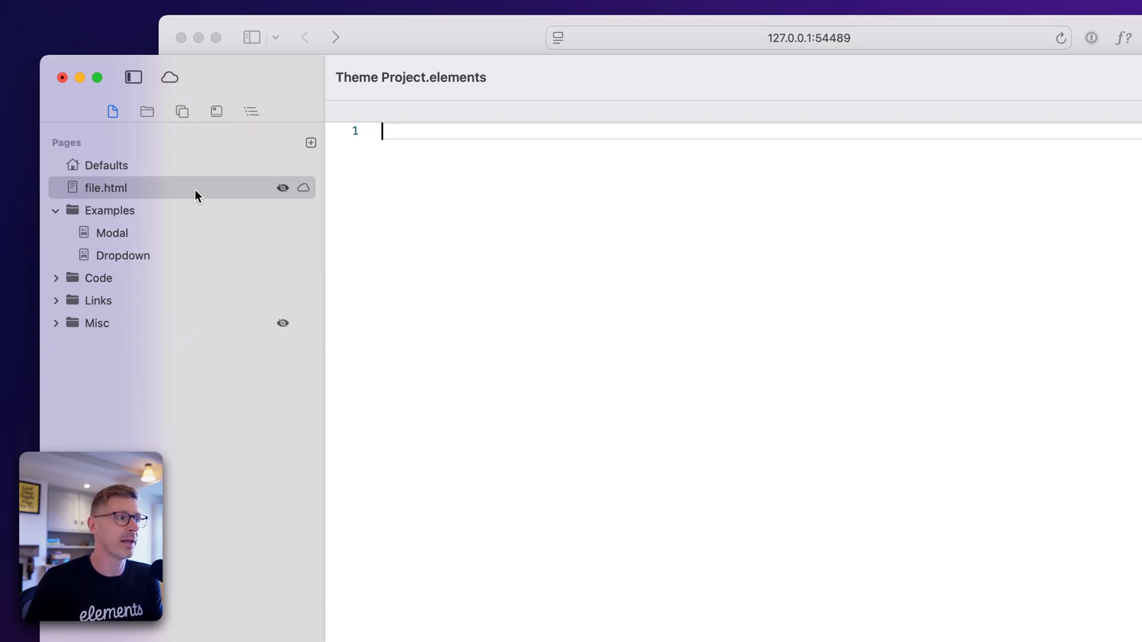
pyautogui.moveTo(590, 156)
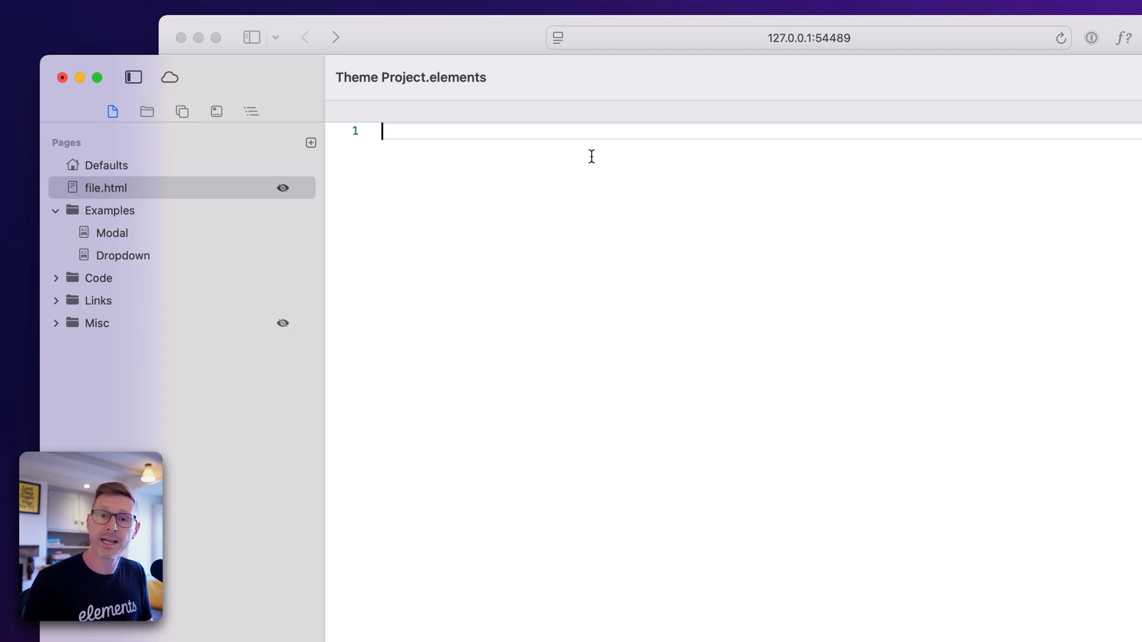
pyautogui.moveTo(191, 159)
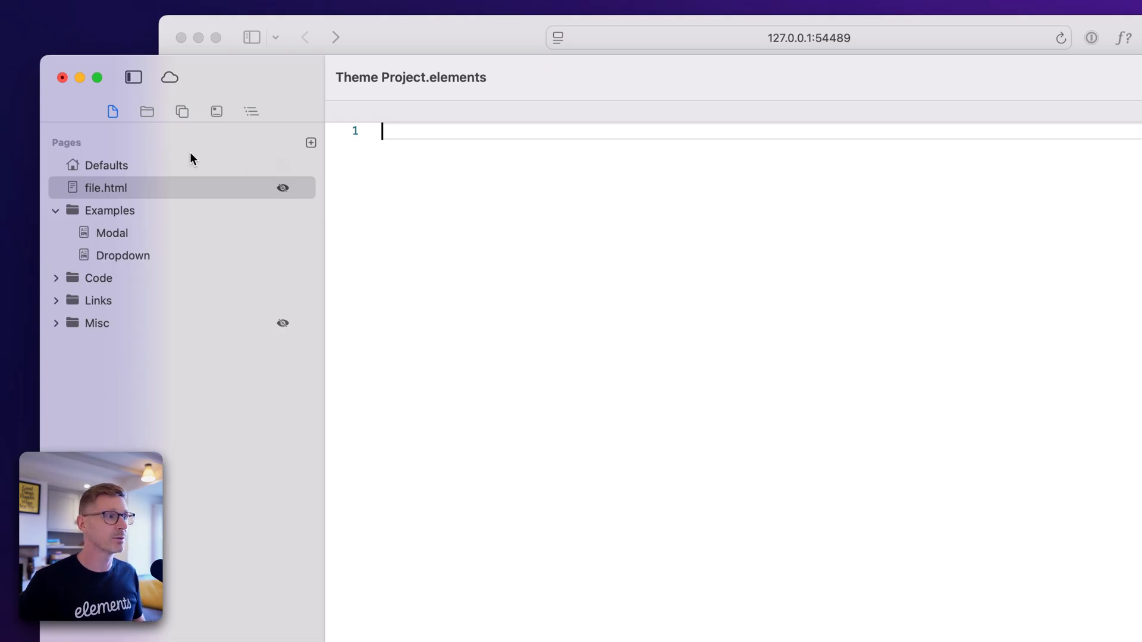
pyautogui.doubleClick(106, 187)
pyautogui.write('.htaccess')
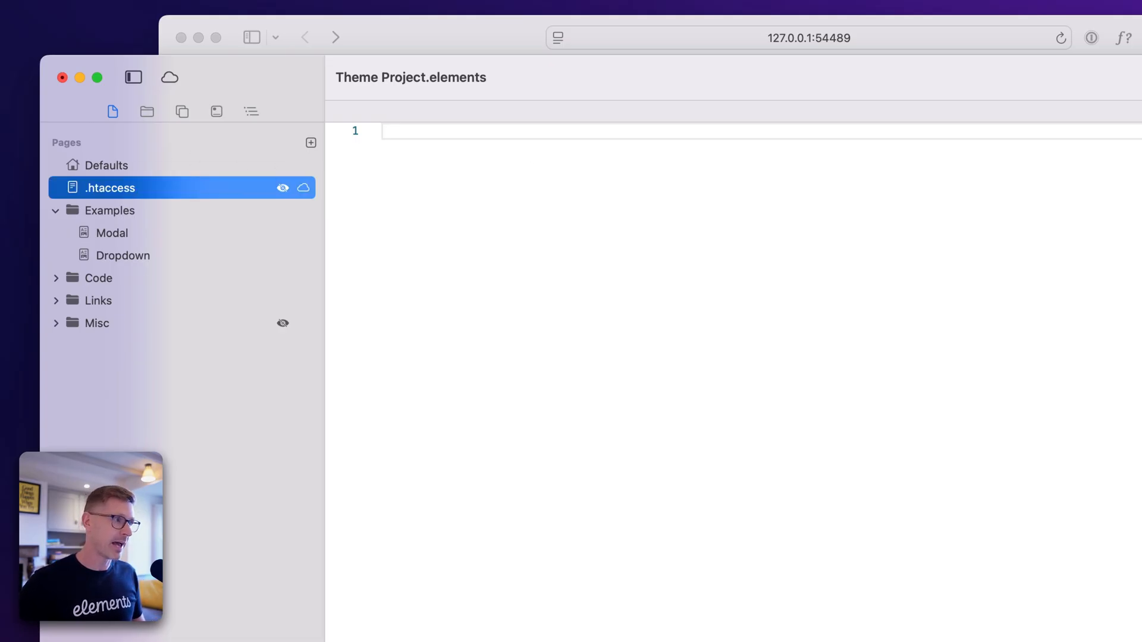
# Step: Move .htaccess into the Examples folder, then delete and remove it
pyautogui.moveTo(109, 187); pyautogui.dragTo(153, 222)
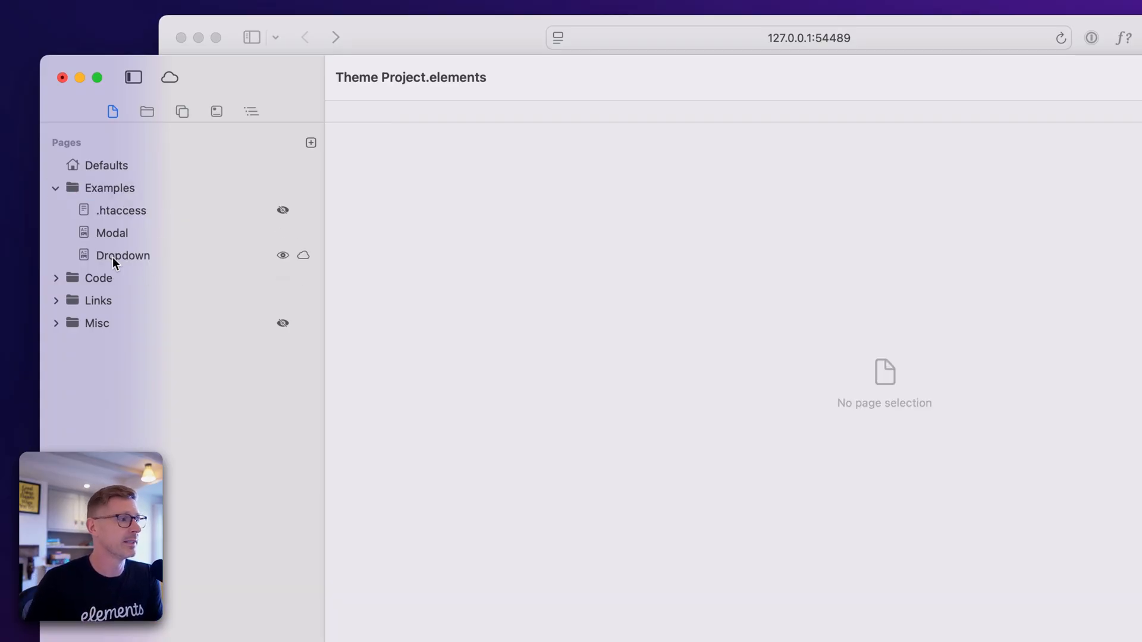
pyautogui.click(120, 210)
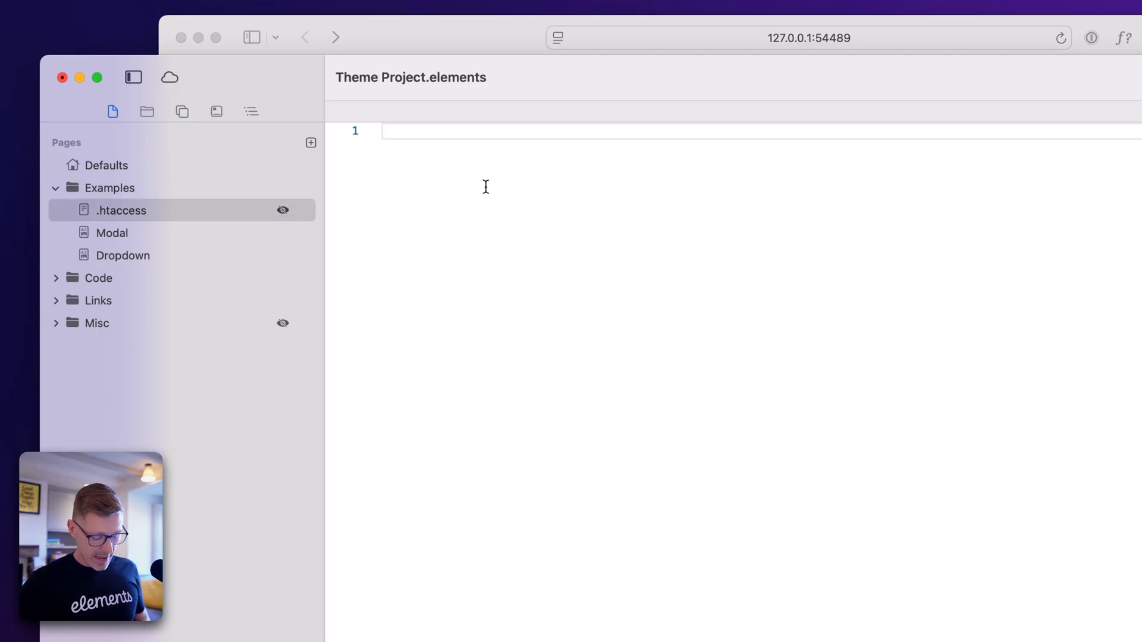
pyautogui.click(382, 131)
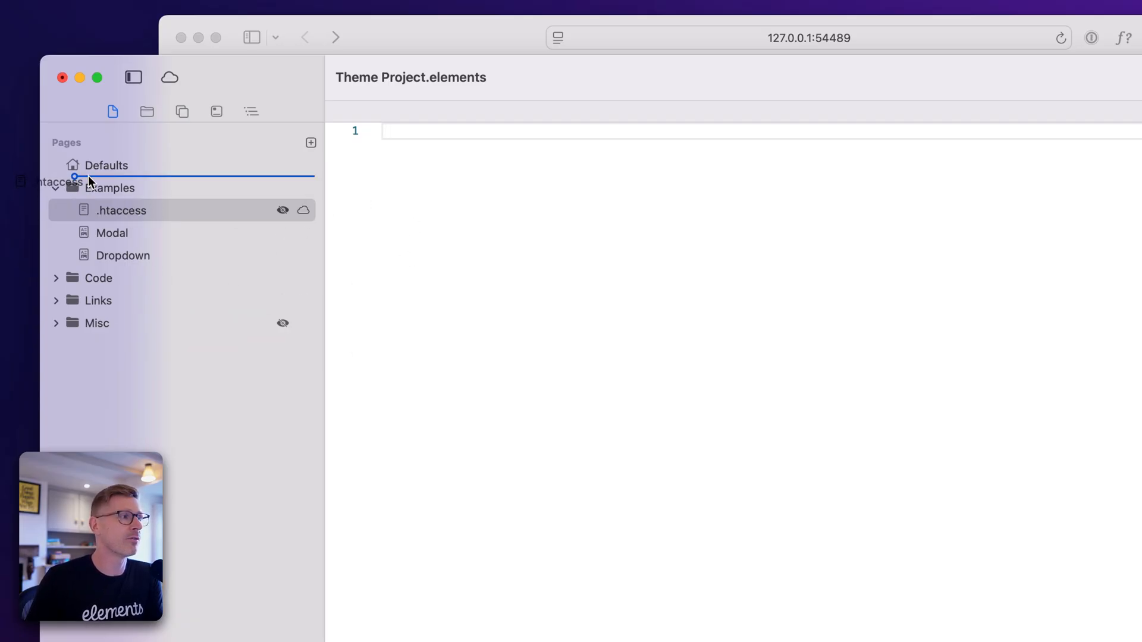
pyautogui.rightClick(121, 211)
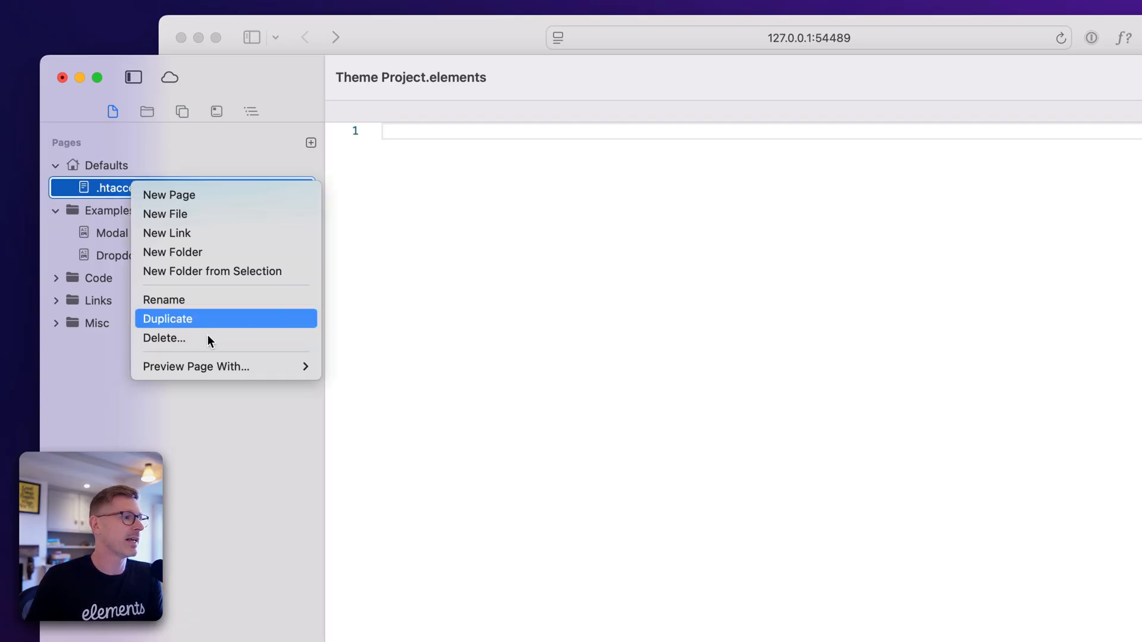
pyautogui.click(163, 338)
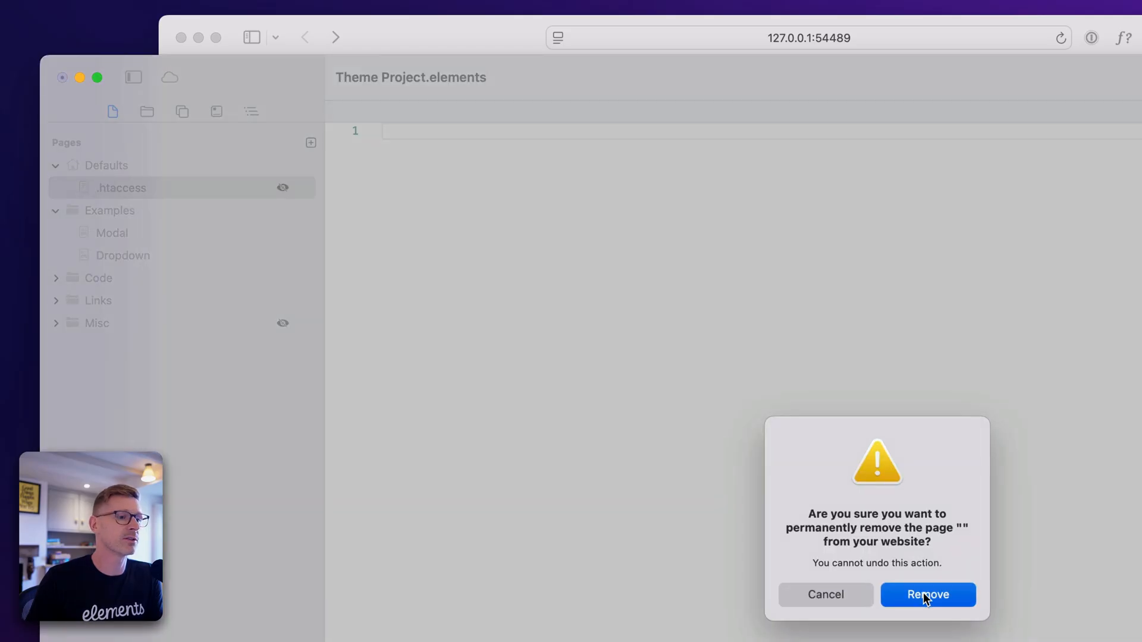
pyautogui.click(927, 594)
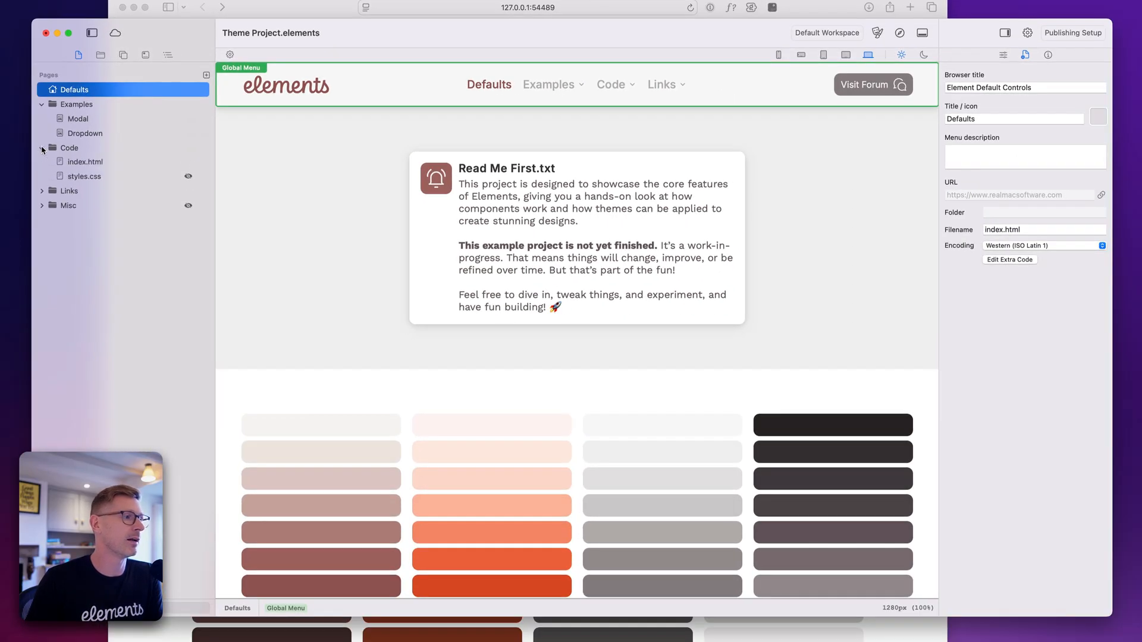
# Step: Check the styles.css link in Code's index.html, then open styles.css for editing
pyautogui.click(69, 148)
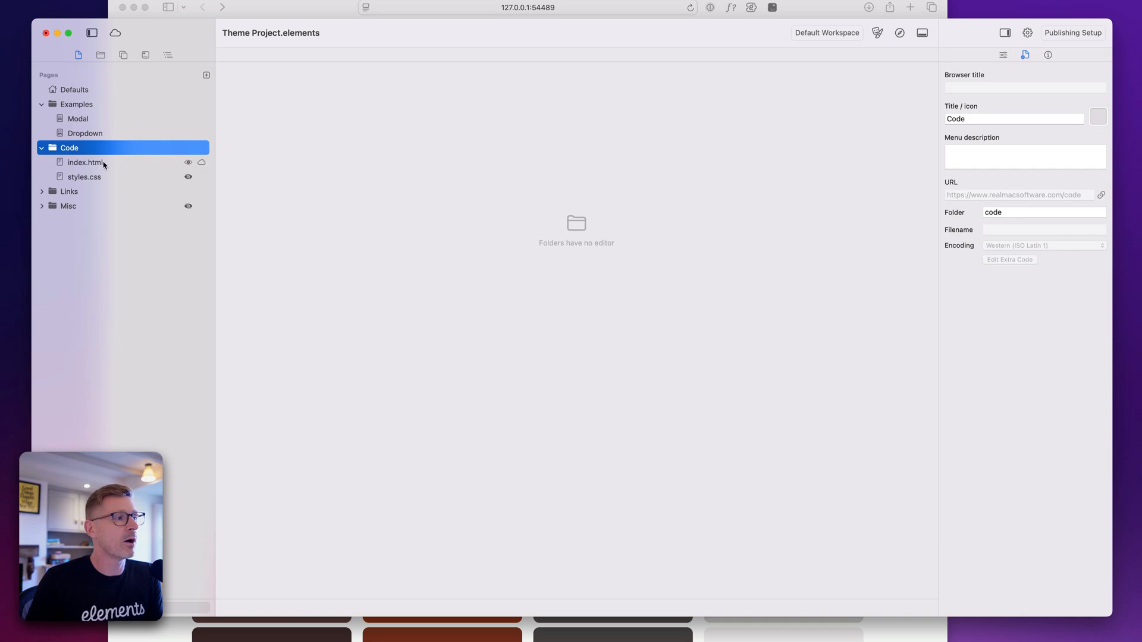
pyautogui.click(85, 161)
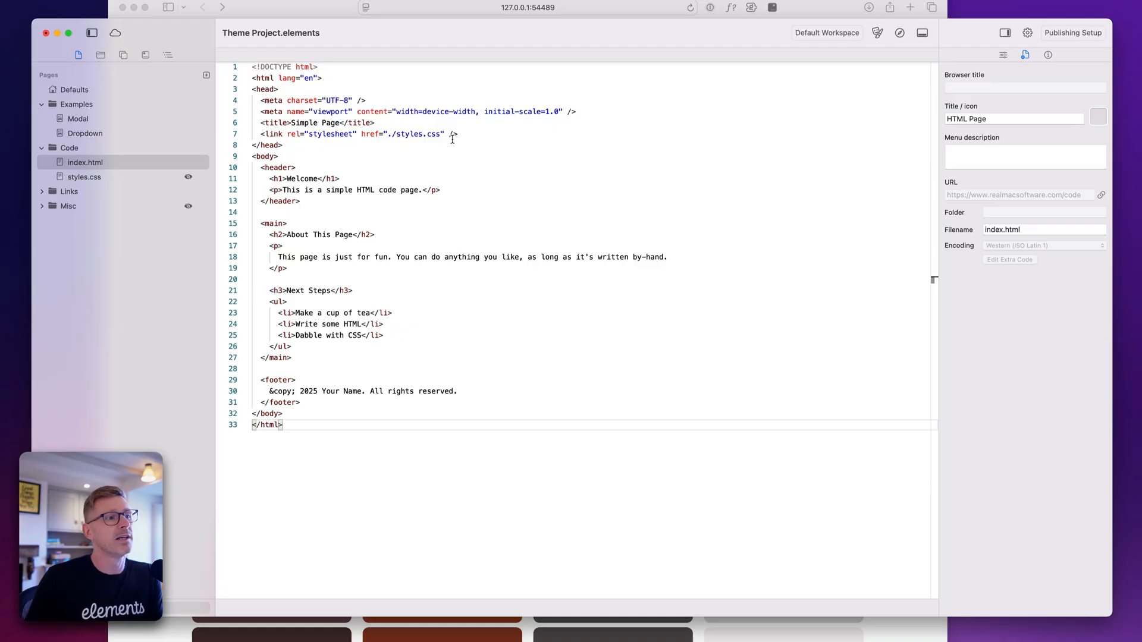
pyautogui.doubleClick(416, 134)
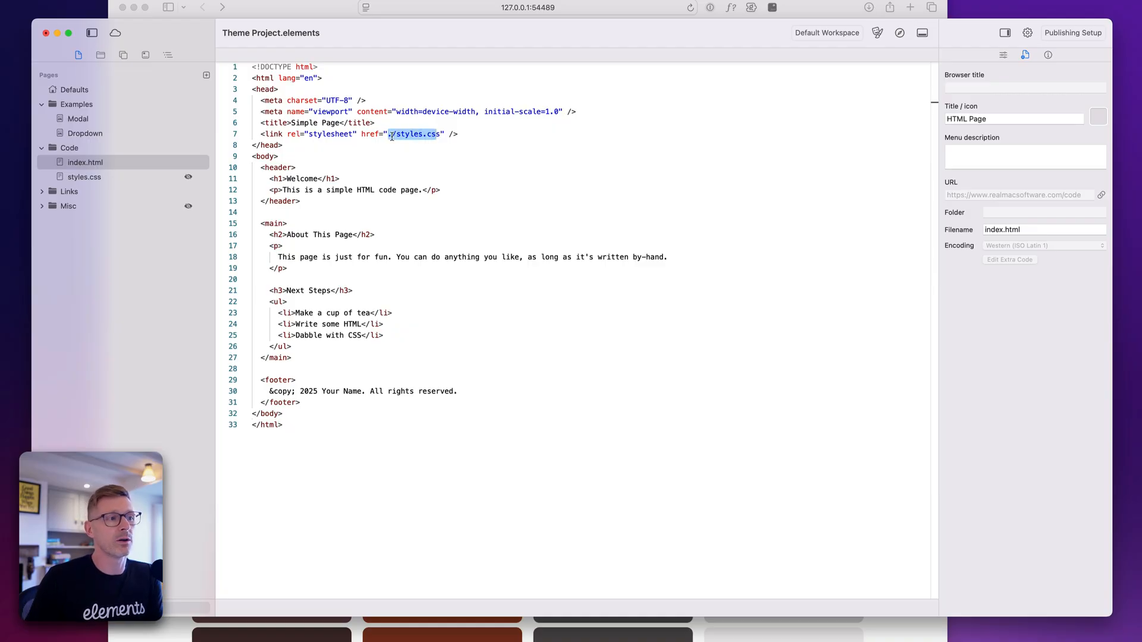
pyautogui.click(84, 176)
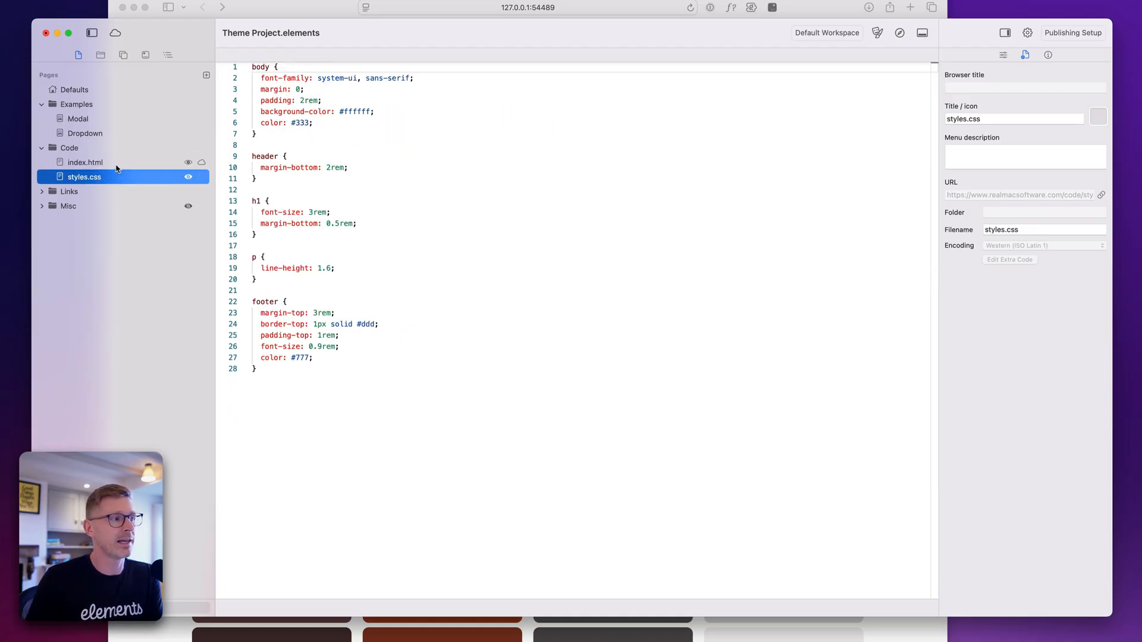
pyautogui.click(85, 161)
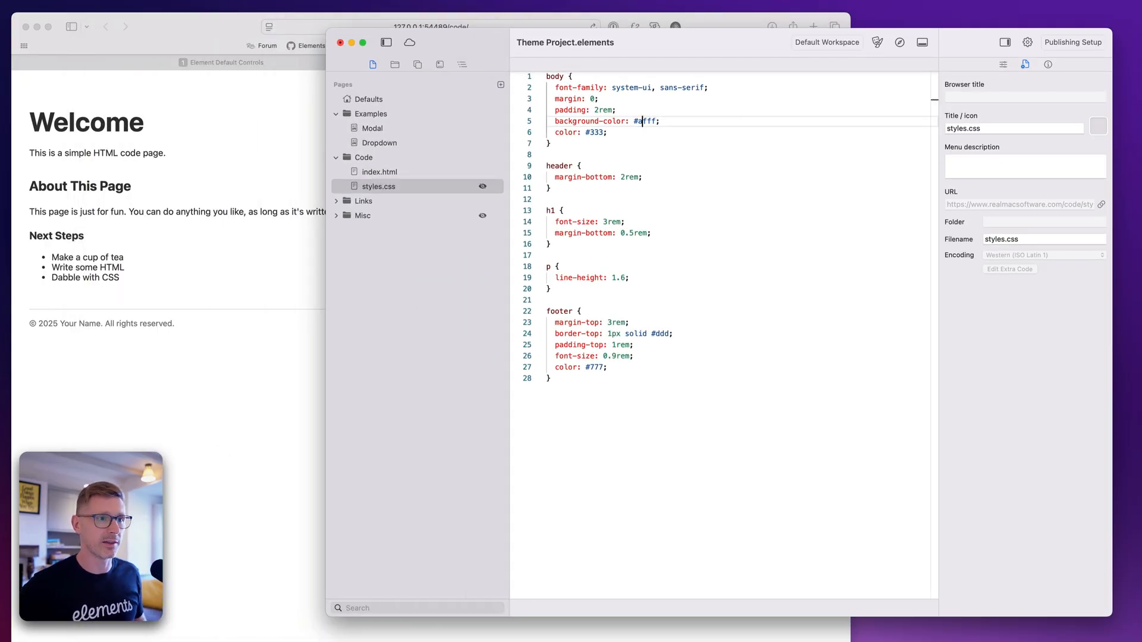
# Step: Try body backgrounds #aaffff and #333fff, restore #ffffff, then preview index.html
pyautogui.write('aa')
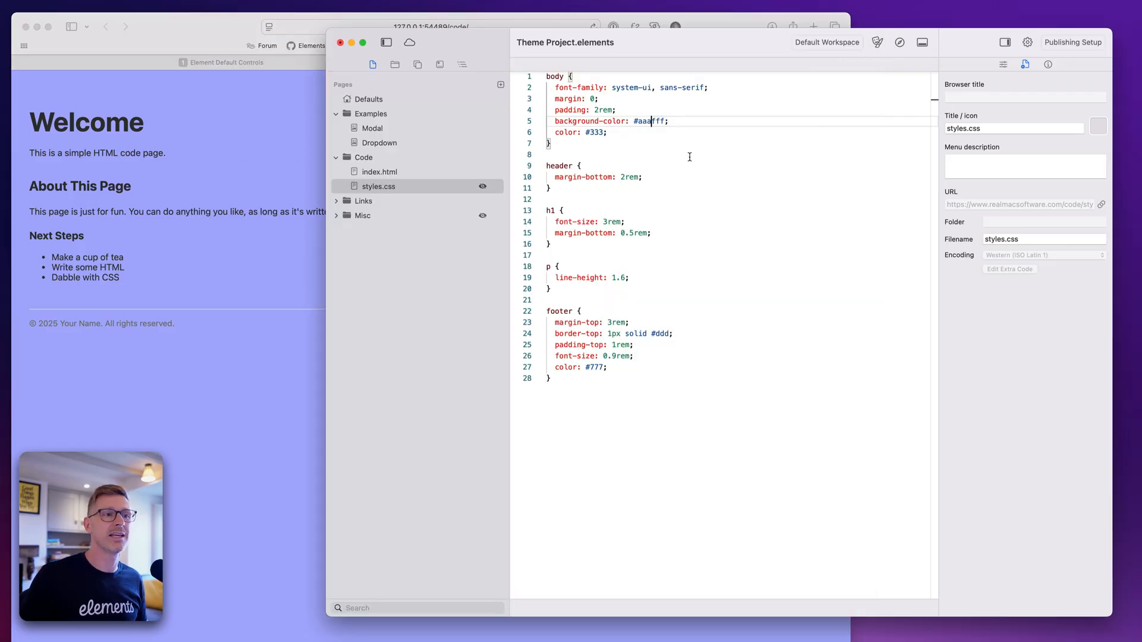
pyautogui.write('333')
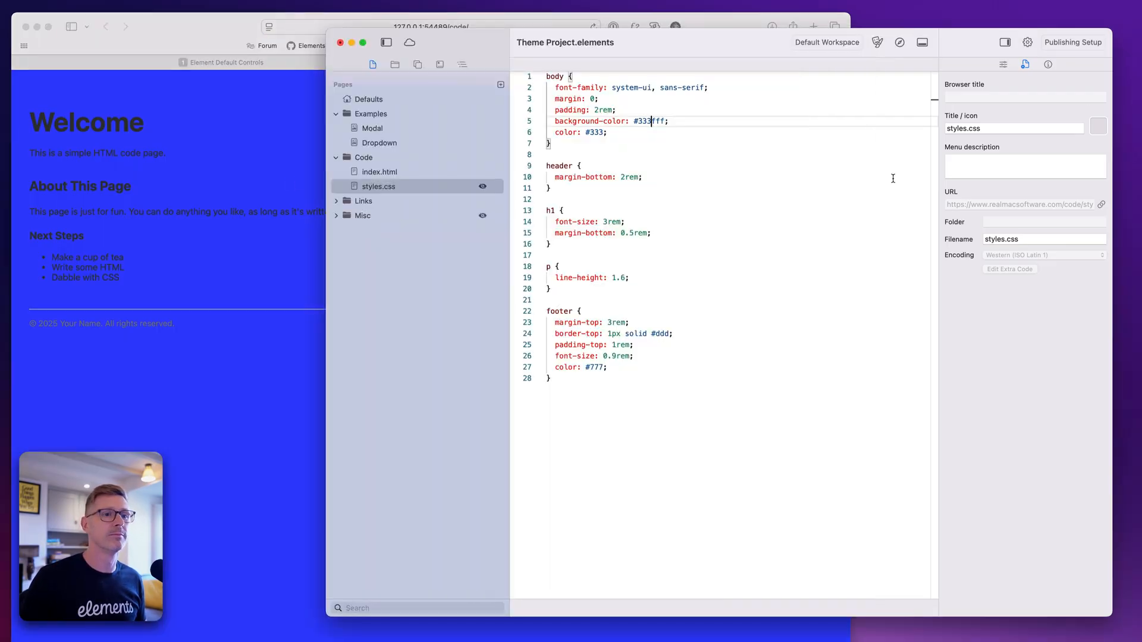
pyautogui.write('fff')
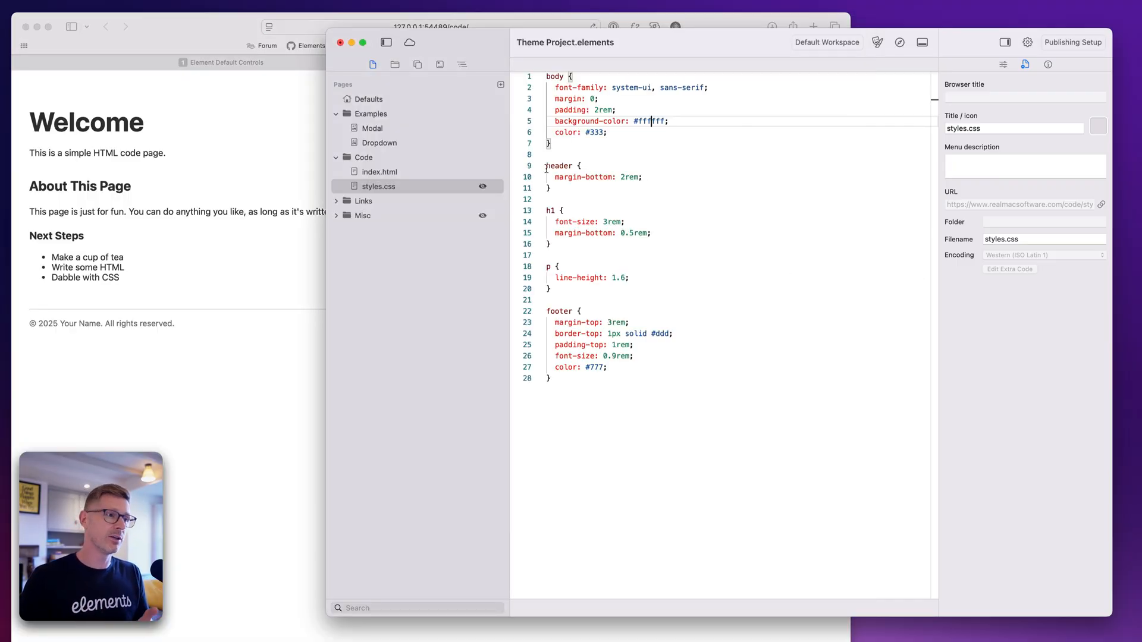
pyautogui.click(379, 172)
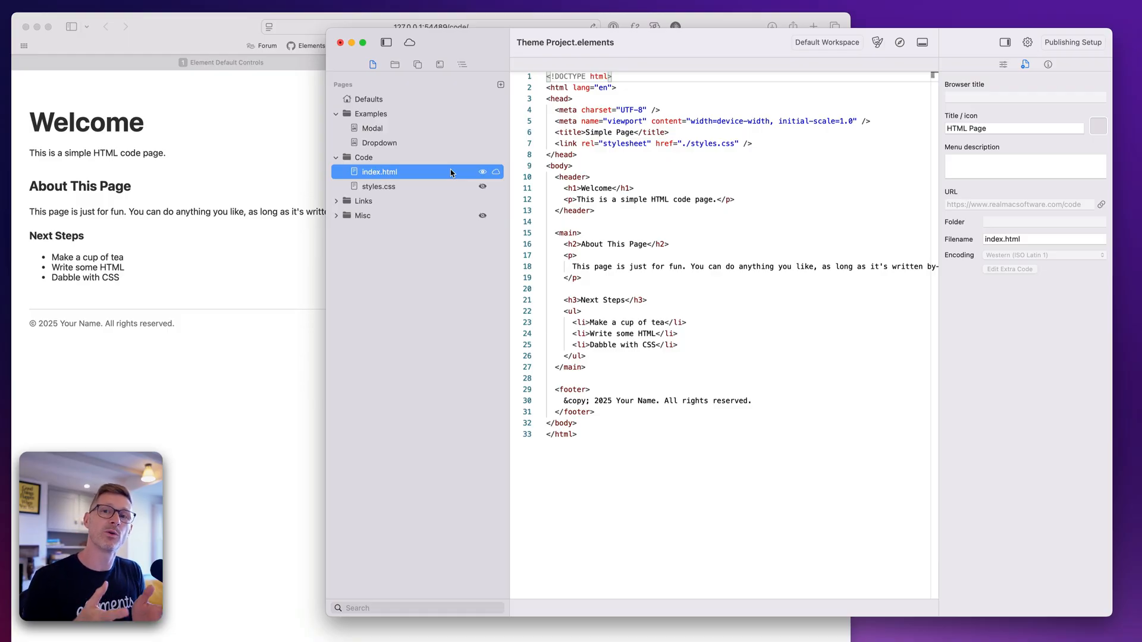
pyautogui.click(637, 334)
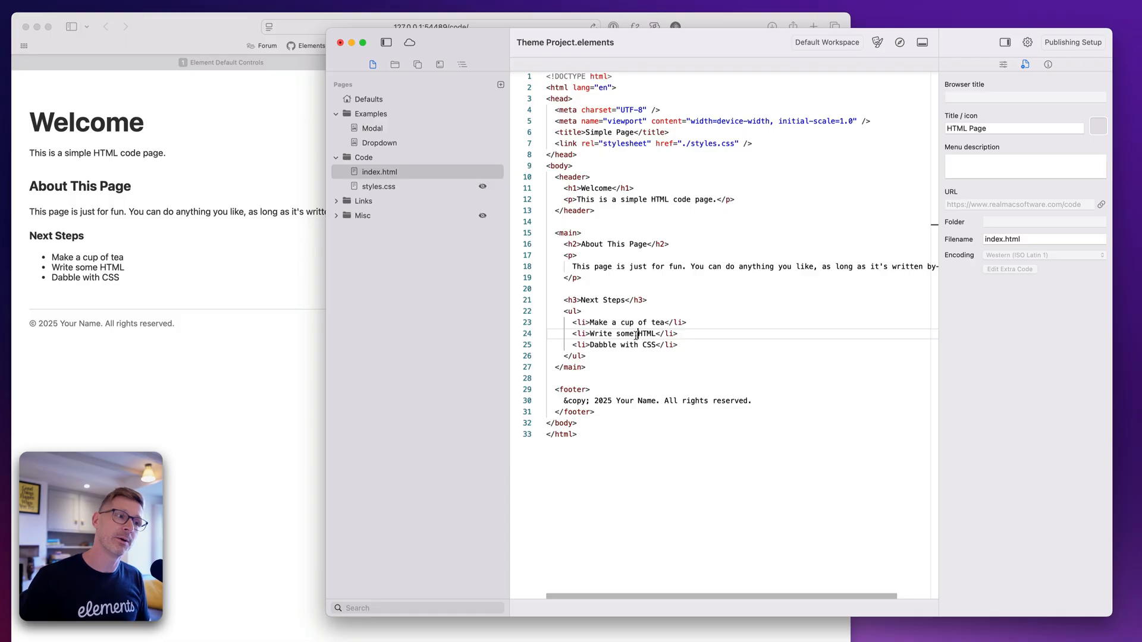
pyautogui.click(378, 185)
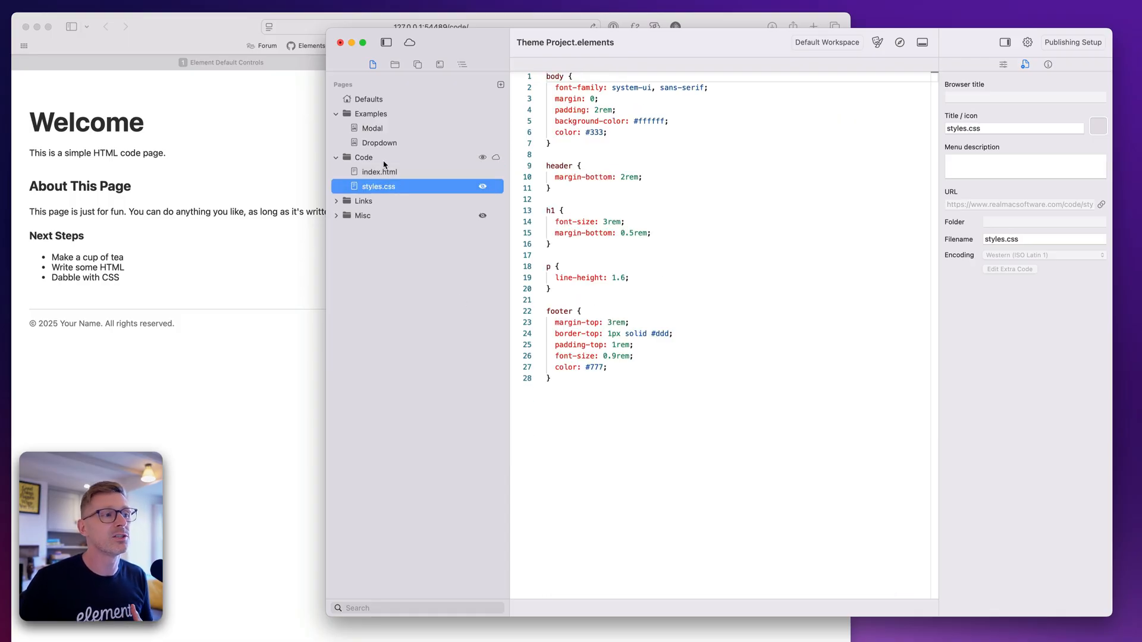
# Step: Create a scripts folder inside Code holding a new snow.js file
pyautogui.click(364, 157)
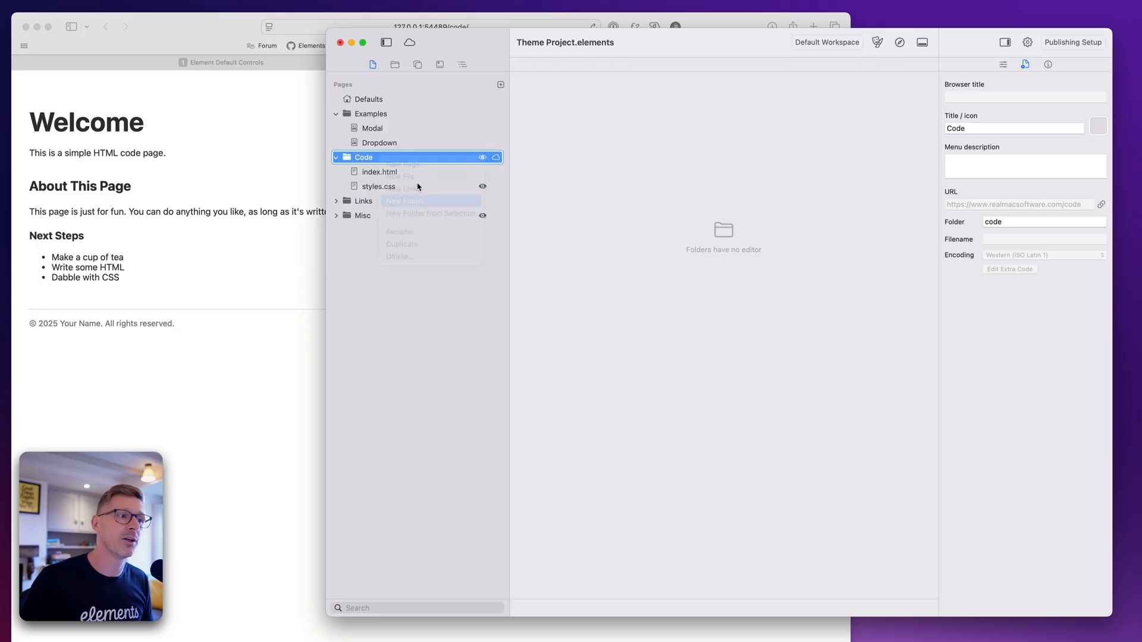
pyautogui.click(405, 201)
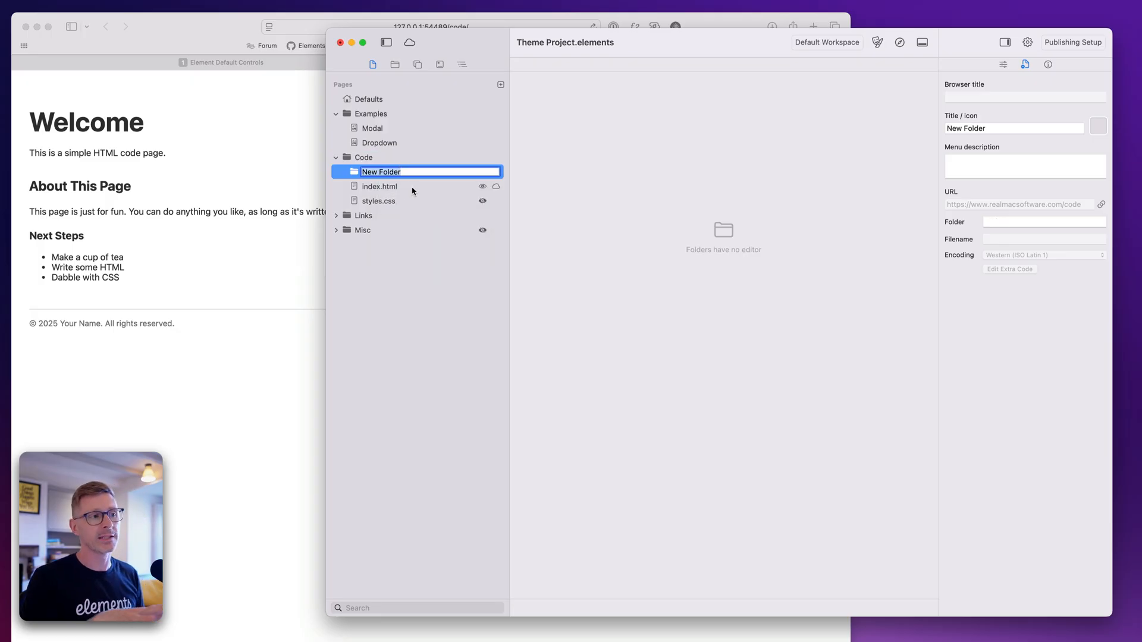
pyautogui.write('script')
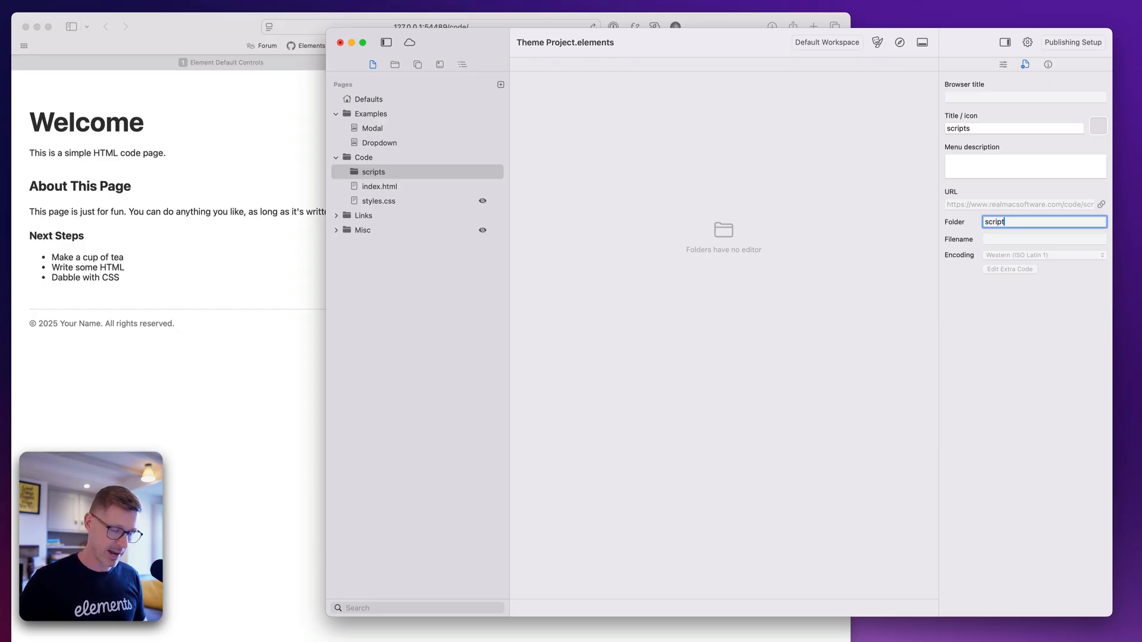
pyautogui.rightClick(372, 172)
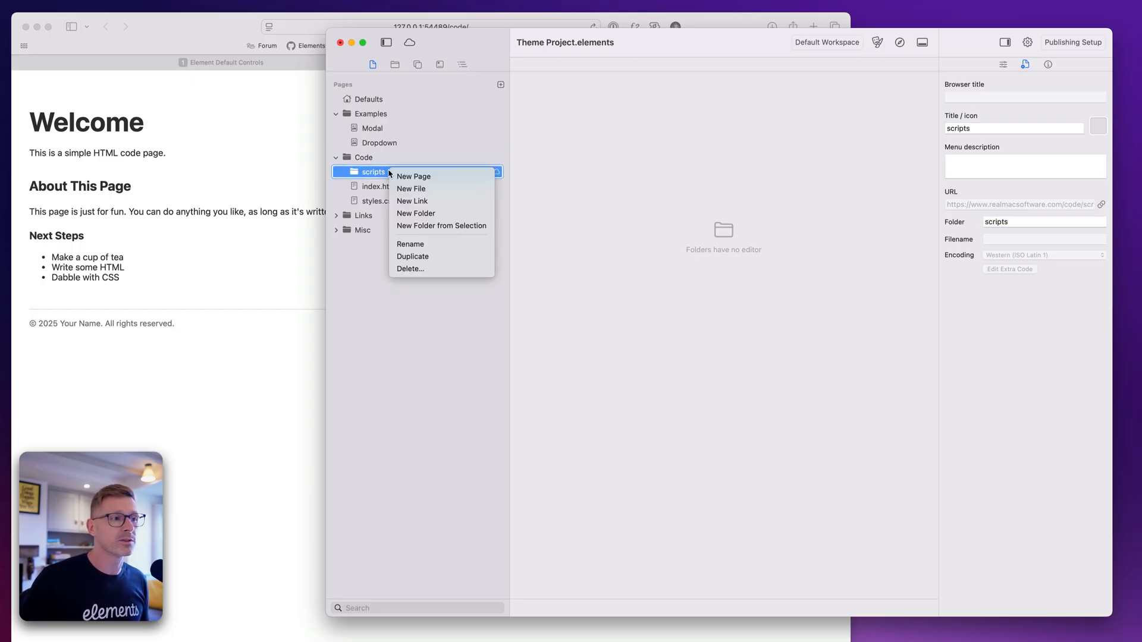
pyautogui.click(411, 189)
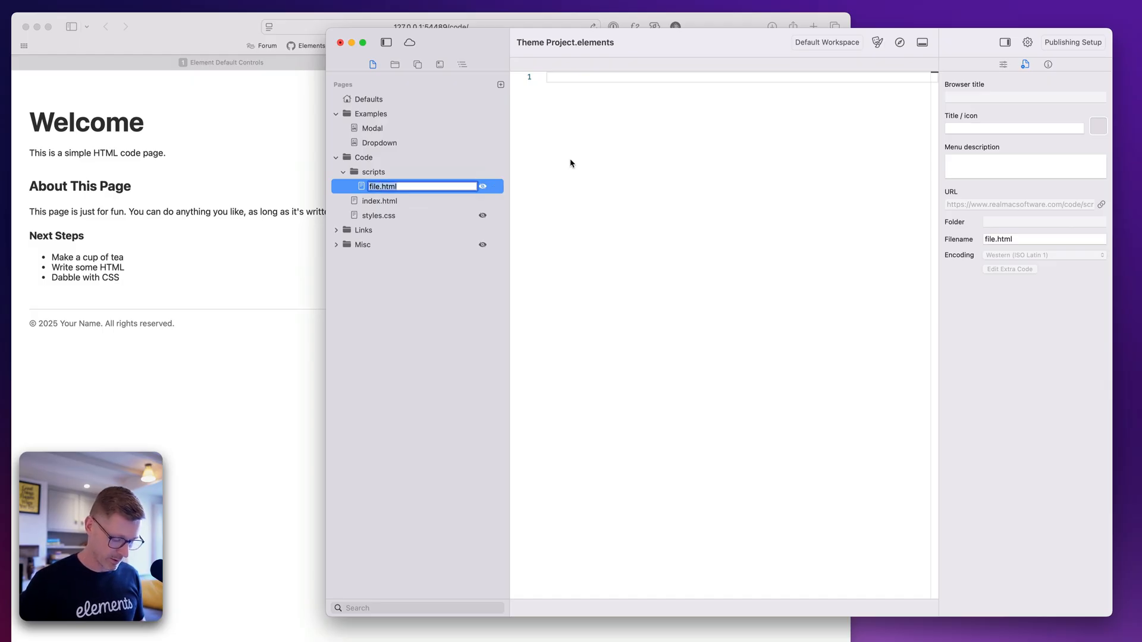
pyautogui.write('snap')
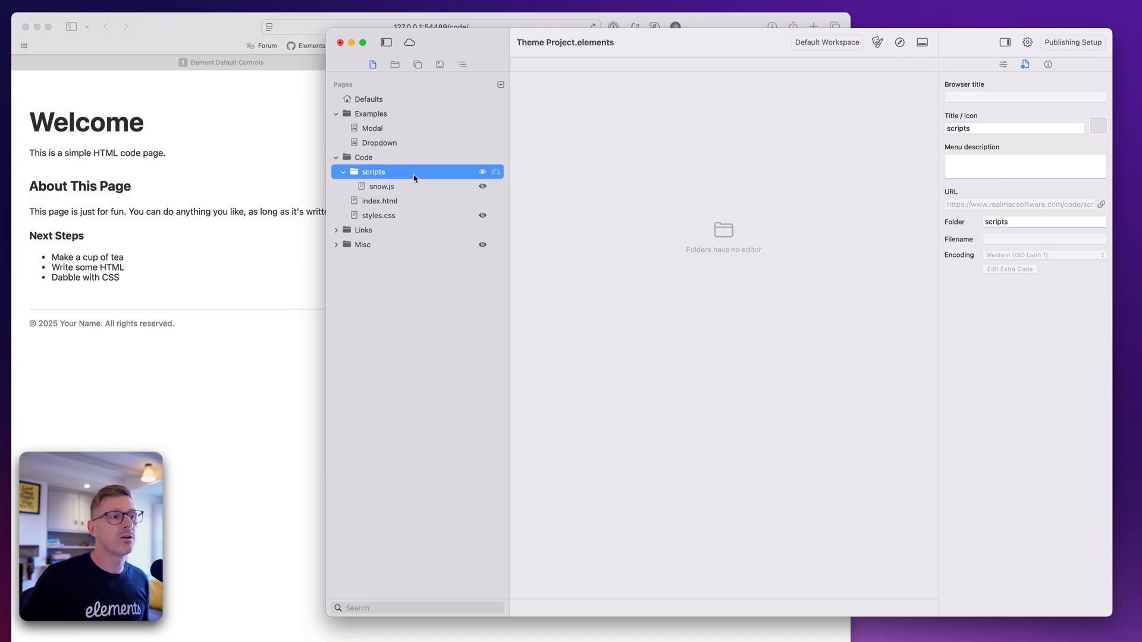
# Step: Browse styles.css, index.html, snow.js and Defaults, then select the scripts folder
pyautogui.click(379, 215)
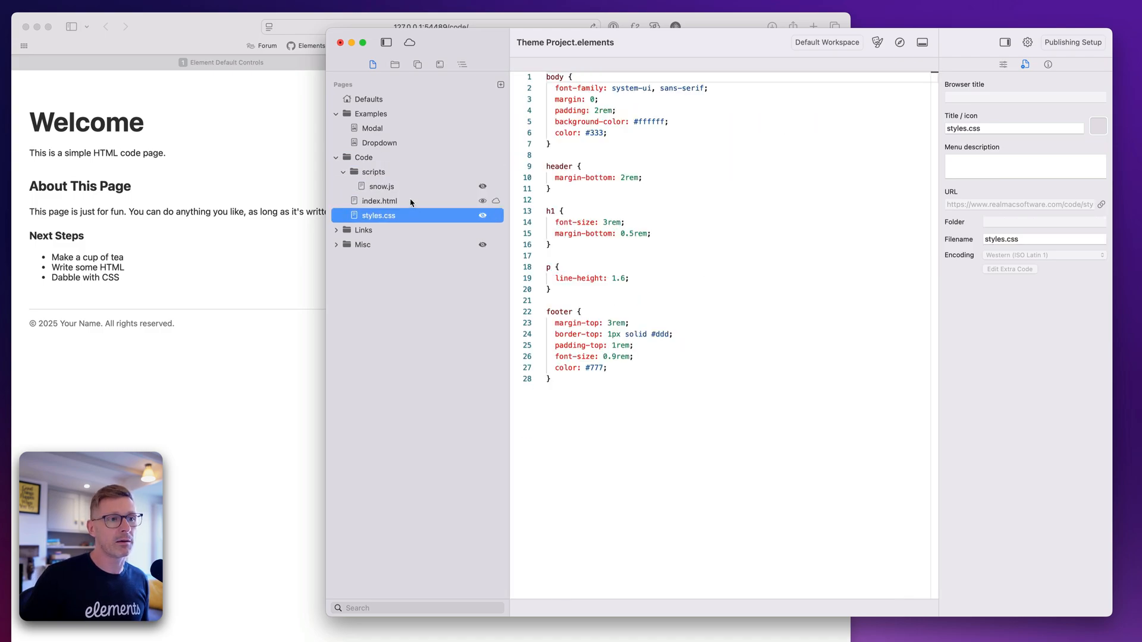
pyautogui.click(380, 200)
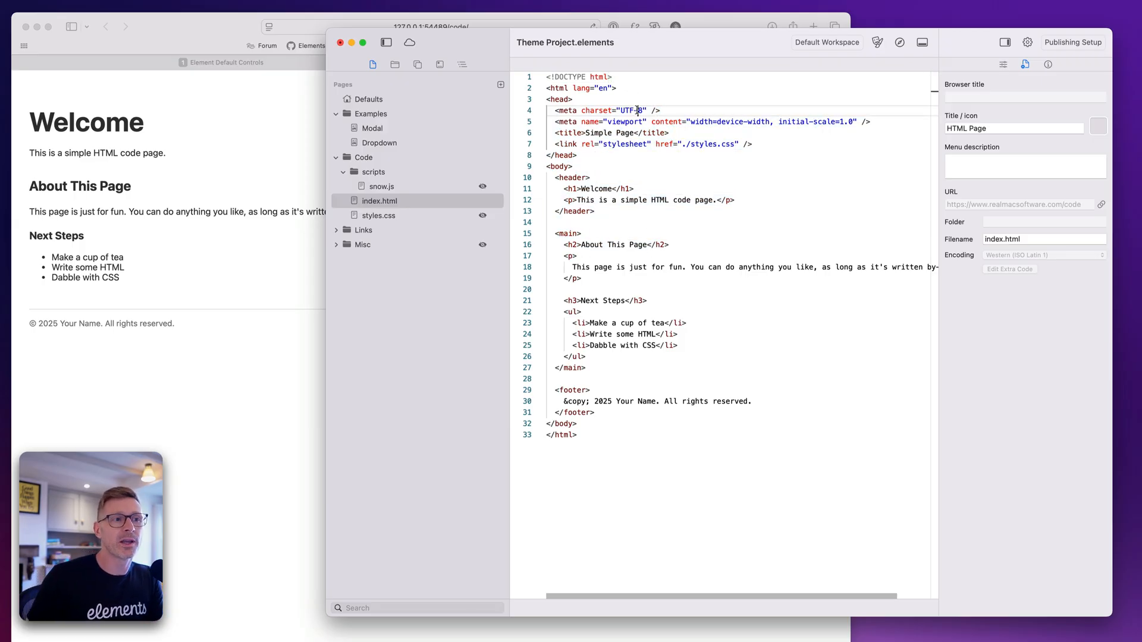
pyautogui.click(614, 77)
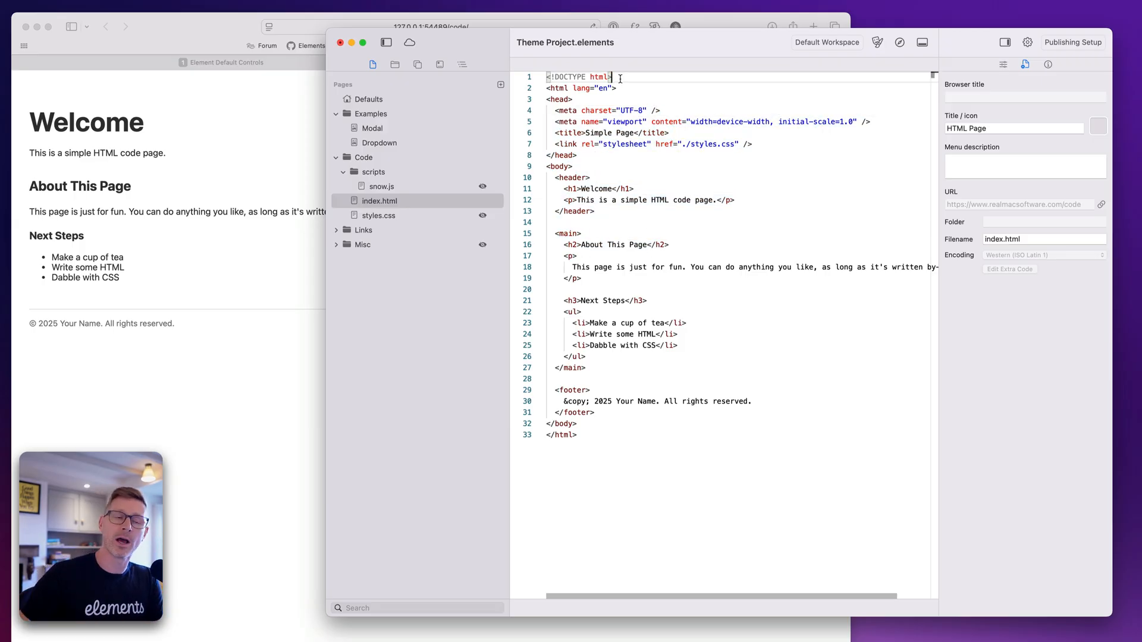
pyautogui.click(381, 186)
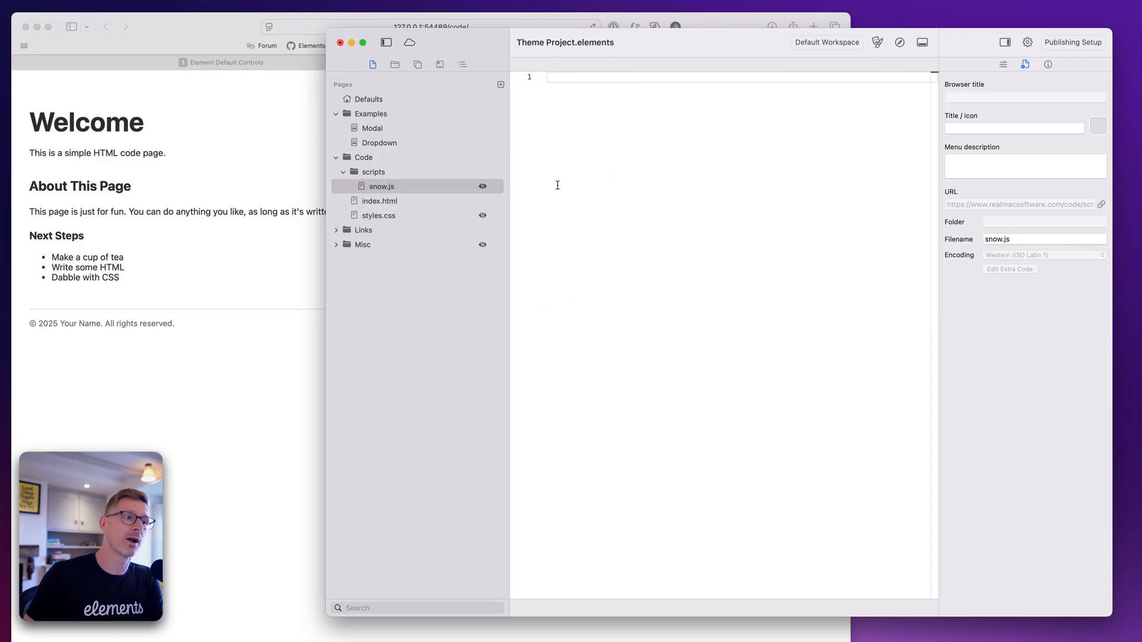
pyautogui.click(369, 99)
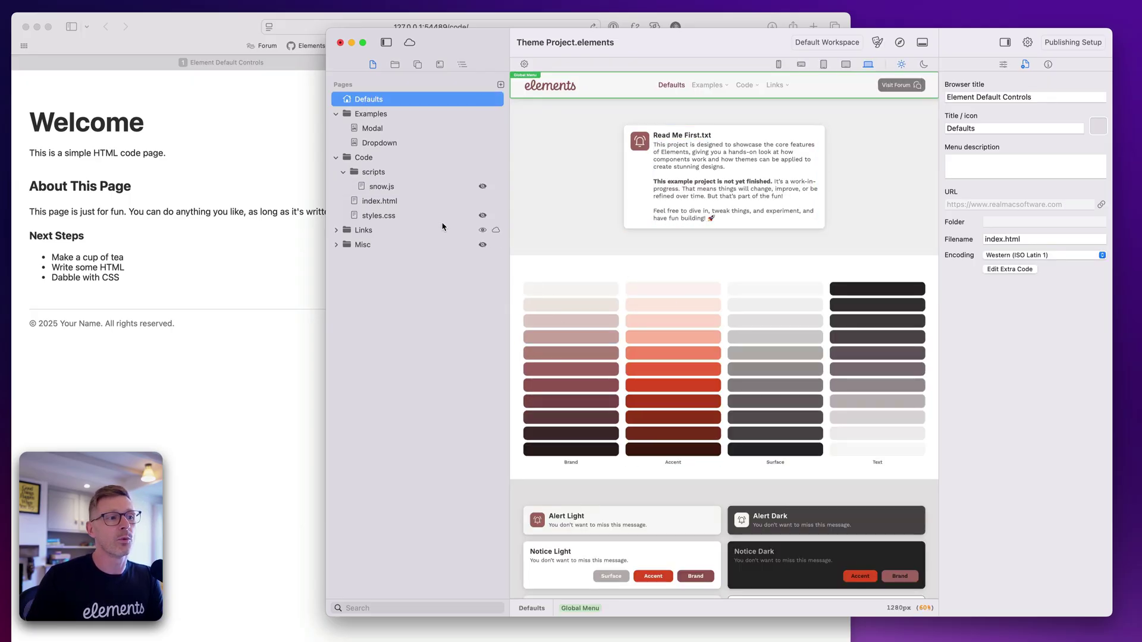
pyautogui.click(382, 186)
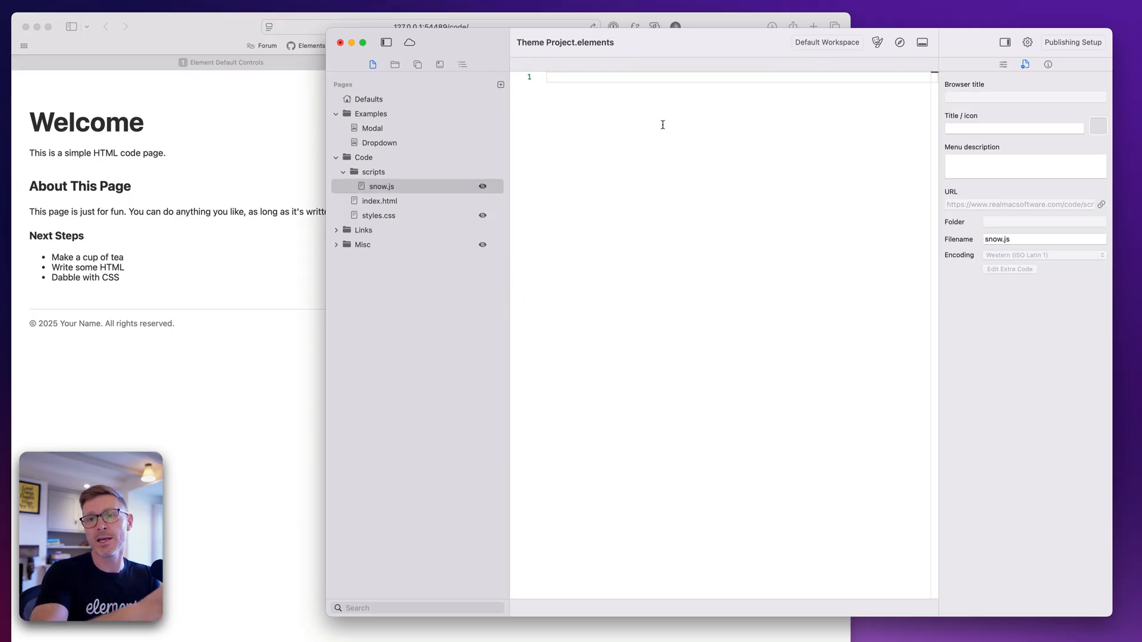
pyautogui.moveTo(400, 175)
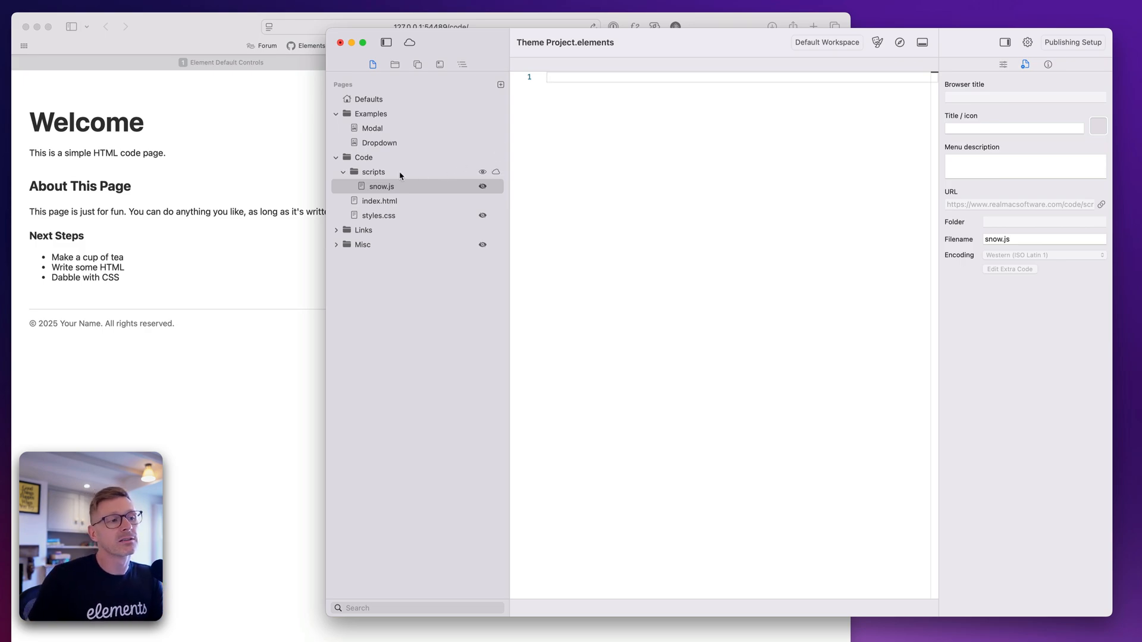
pyautogui.click(373, 172)
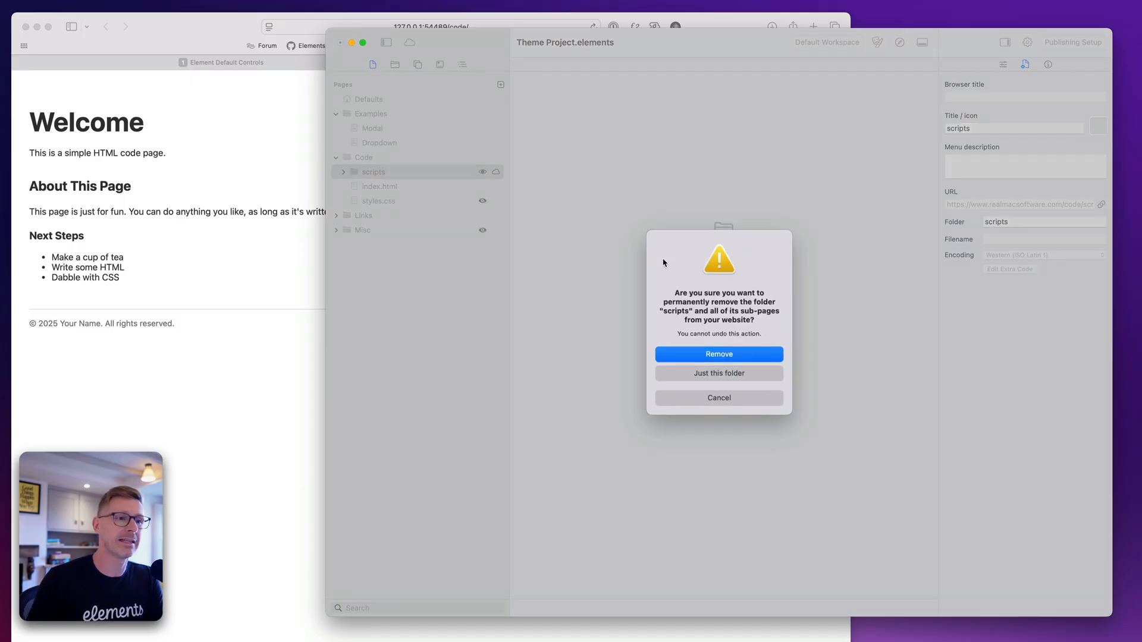
# Step: Remove the scripts folder and review index.html and styles.css
pyautogui.click(718, 354)
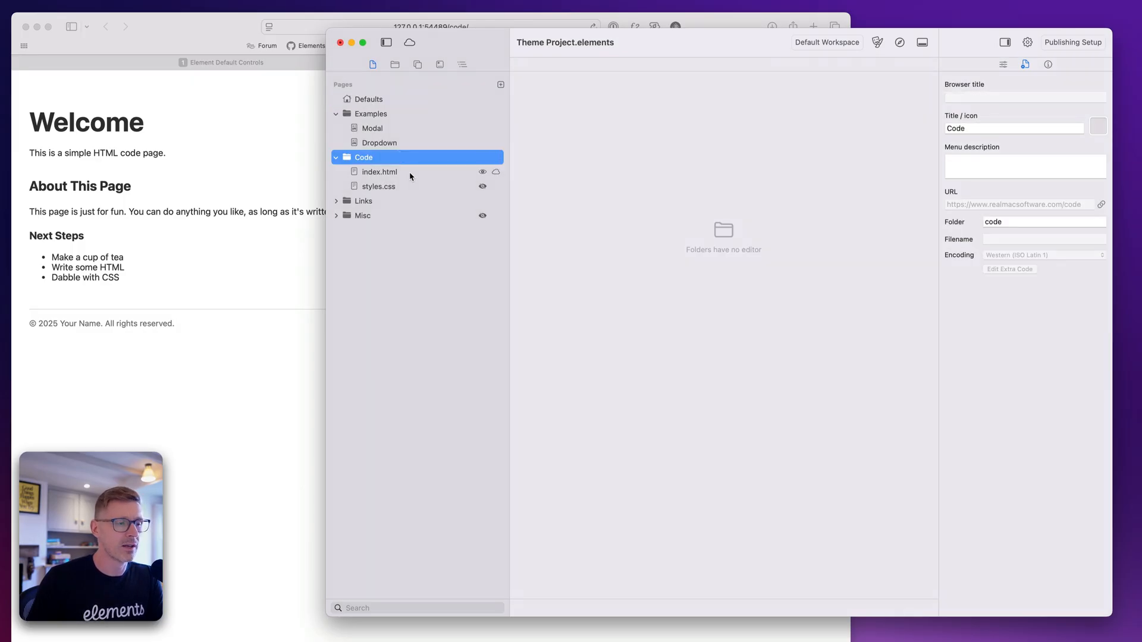
pyautogui.click(379, 171)
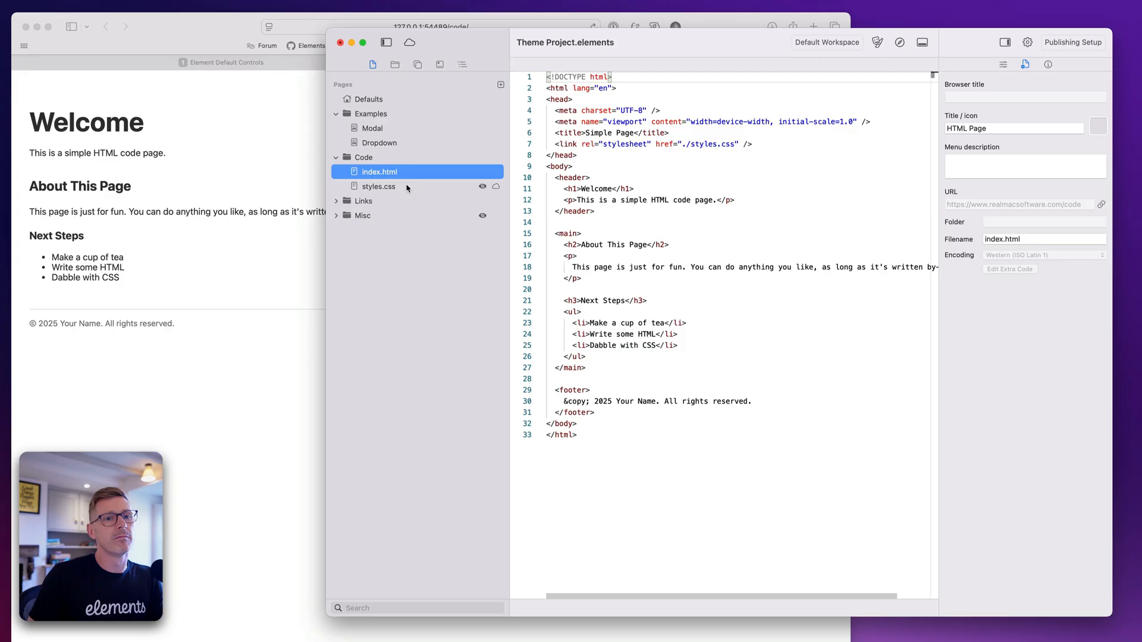
pyautogui.click(378, 186)
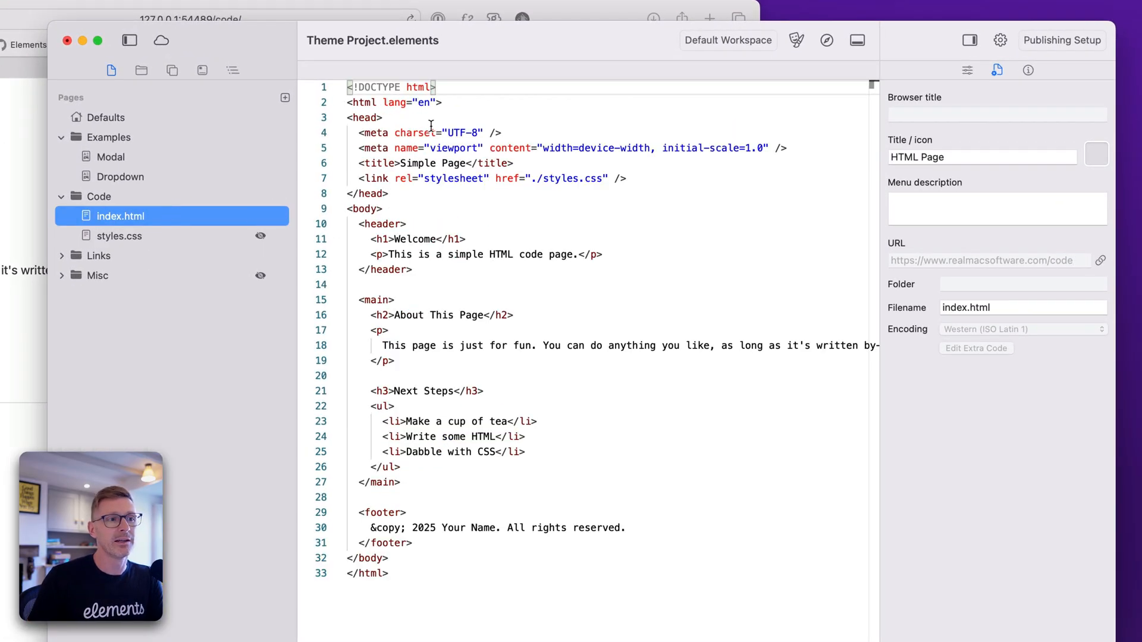
pyautogui.click(119, 235)
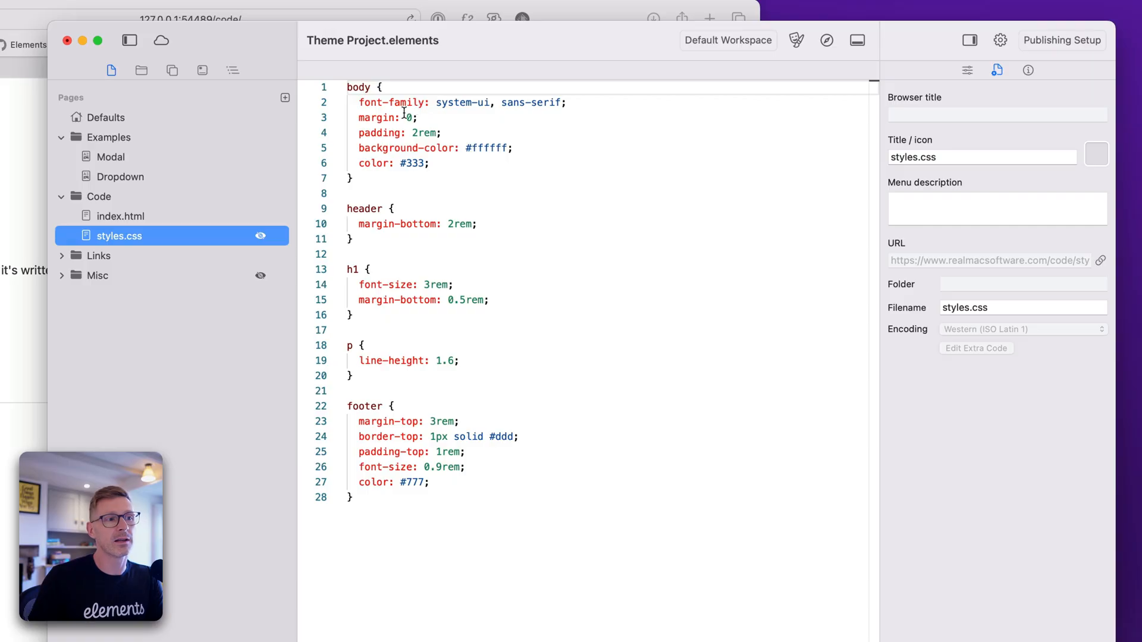
pyautogui.click(349, 254)
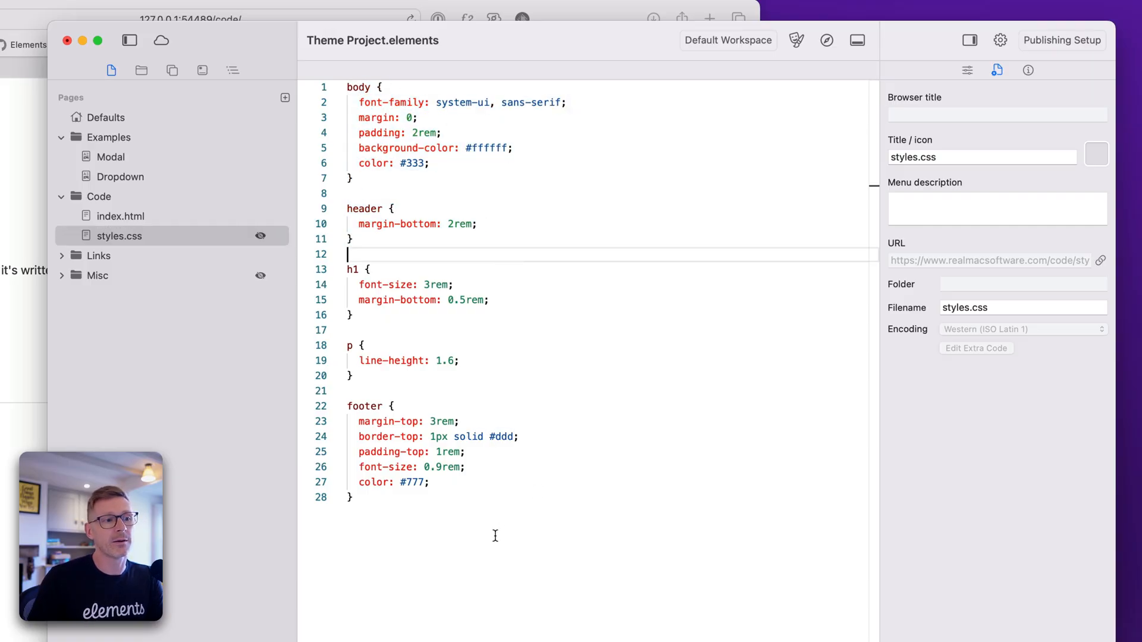
# Step: Open page.php and then .htaccess from the Misc folder
pyautogui.click(431, 163)
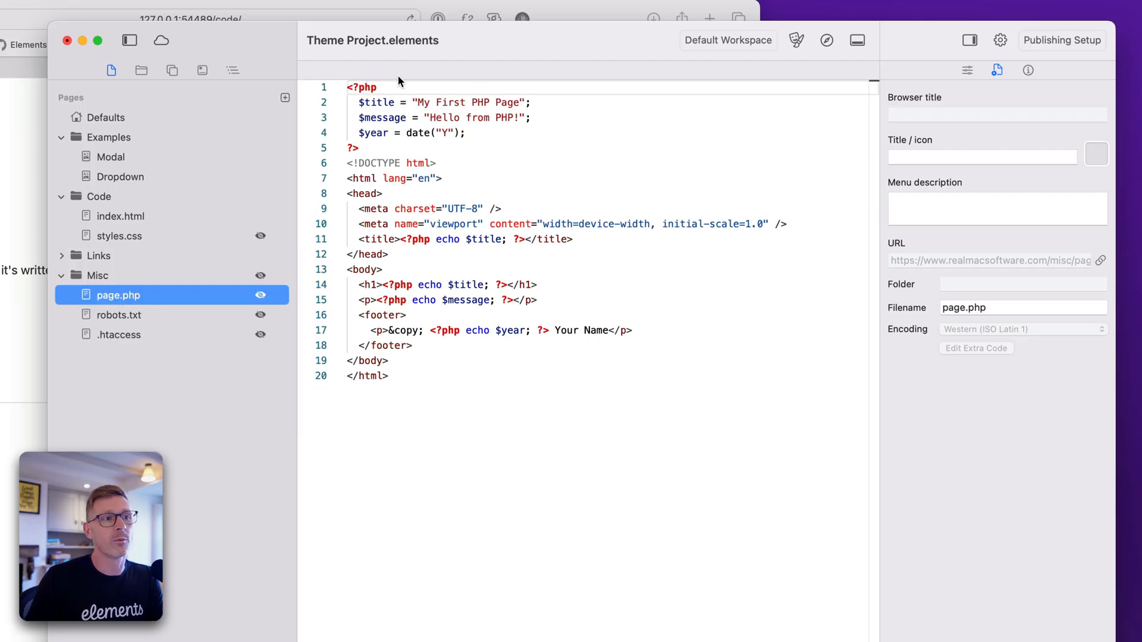
pyautogui.click(525, 428)
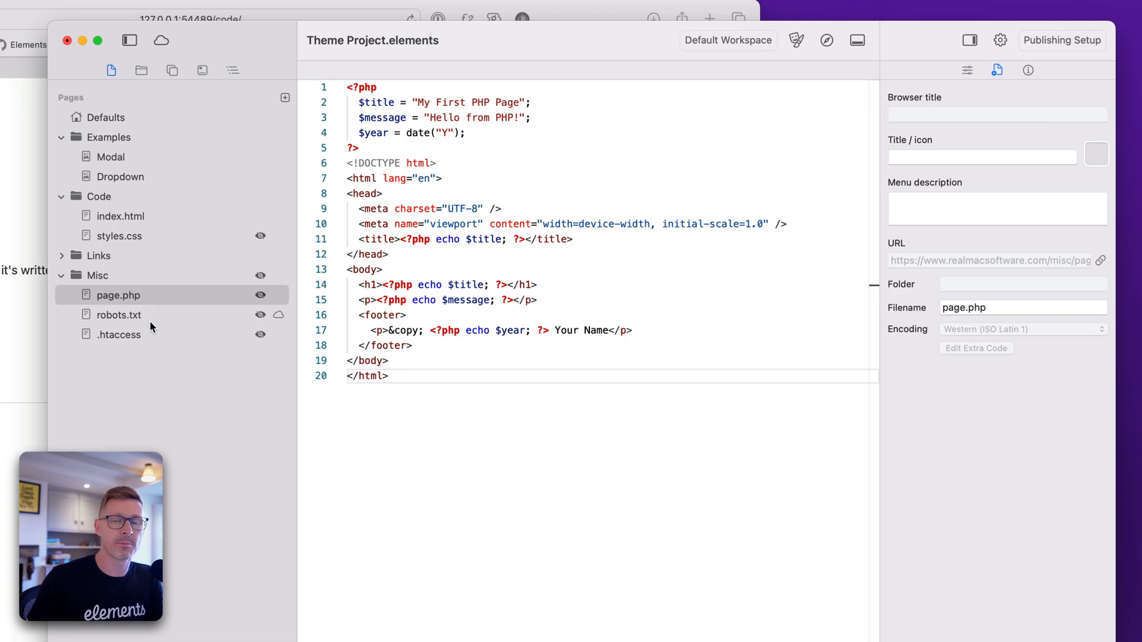
pyautogui.click(118, 334)
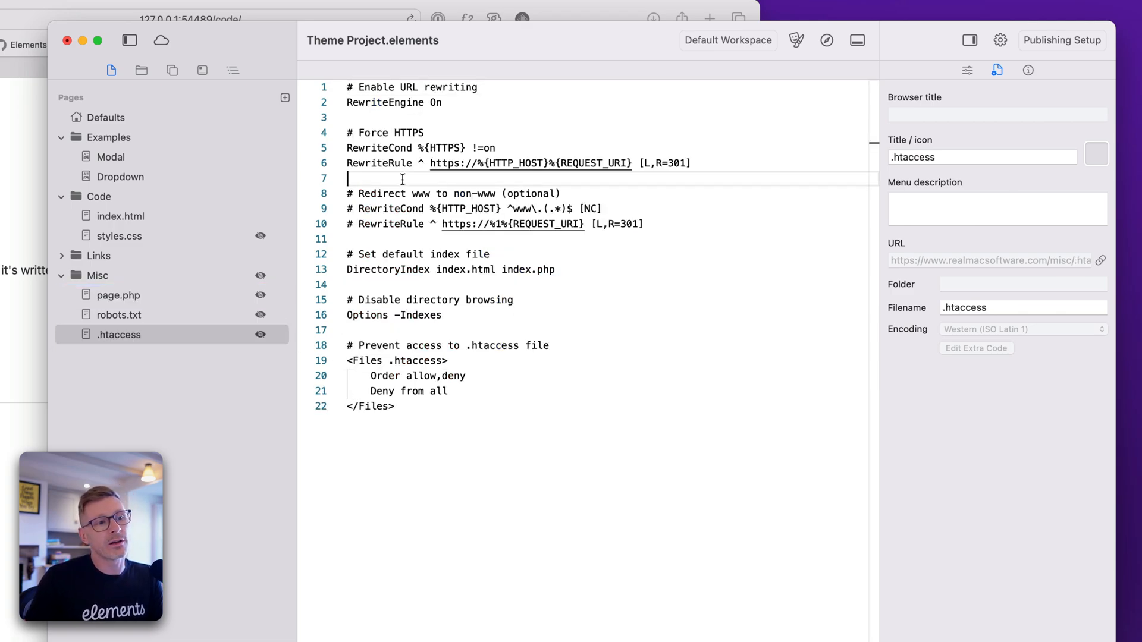
pyautogui.moveTo(121, 260)
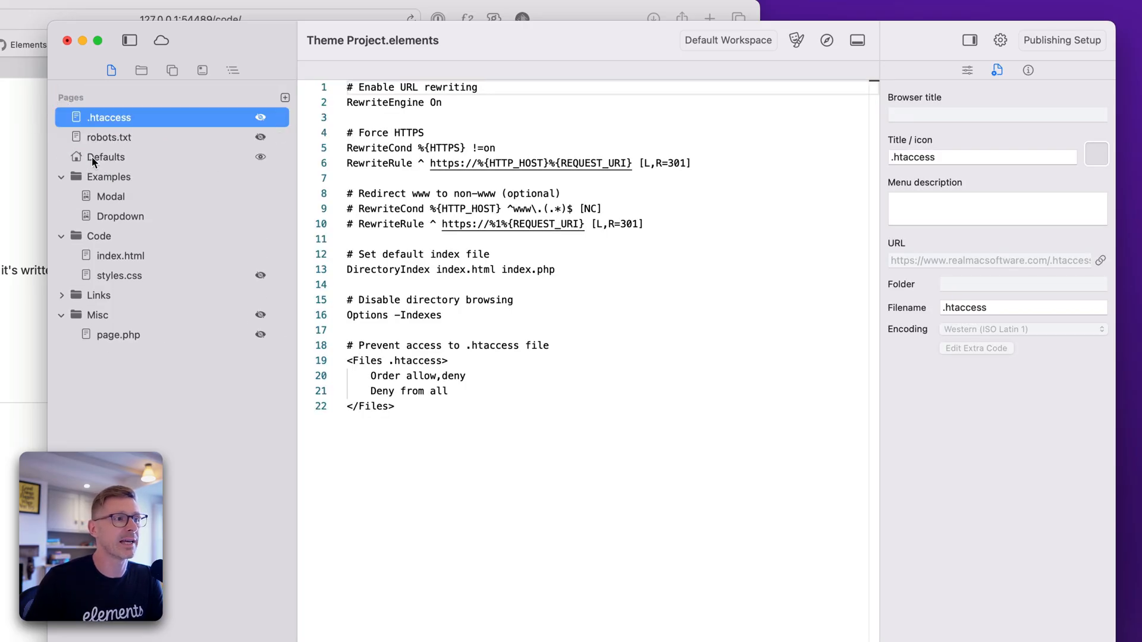
# Step: Move Defaults above .htaccess and robots.txt, compare both files, then view Code folder settings
pyautogui.moveTo(109, 117); pyautogui.dragTo(108, 137)
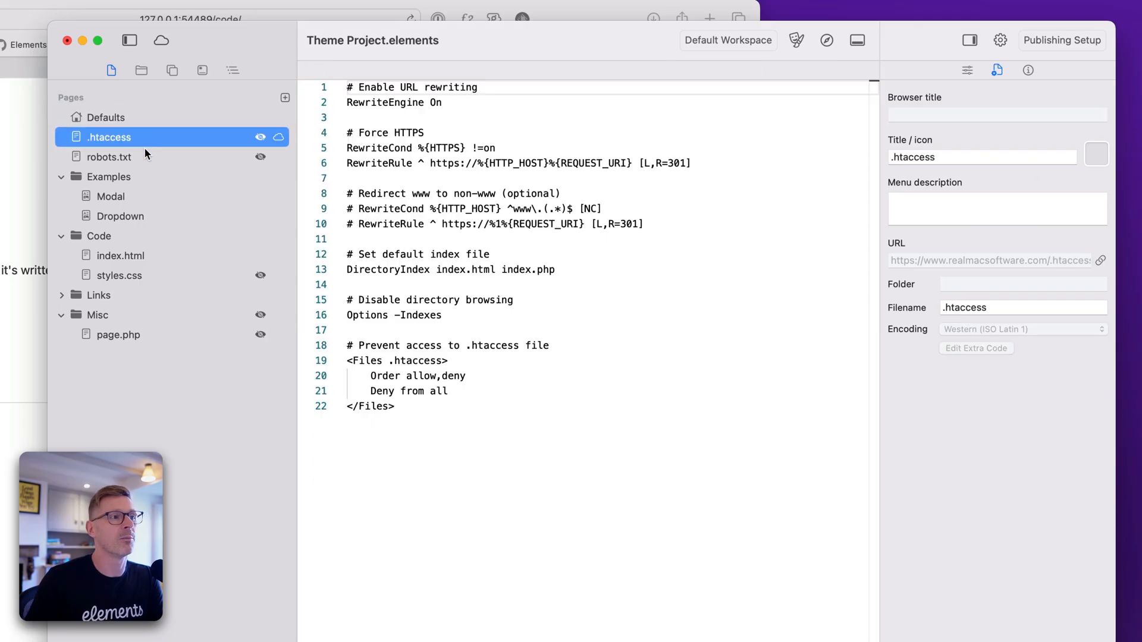
pyautogui.moveTo(143, 157)
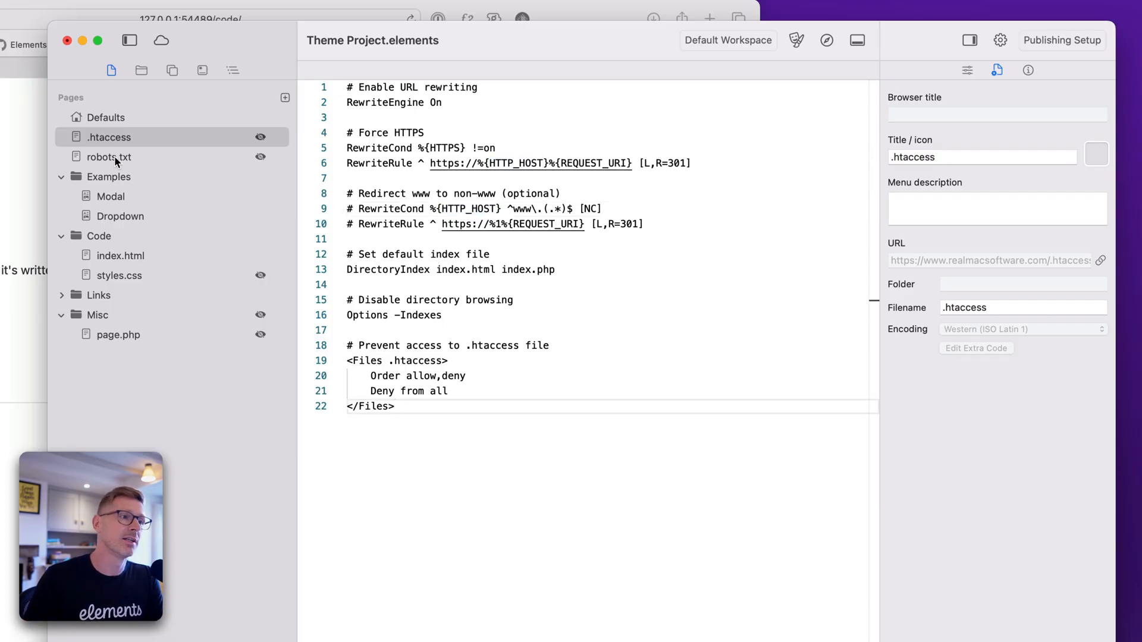
pyautogui.click(108, 157)
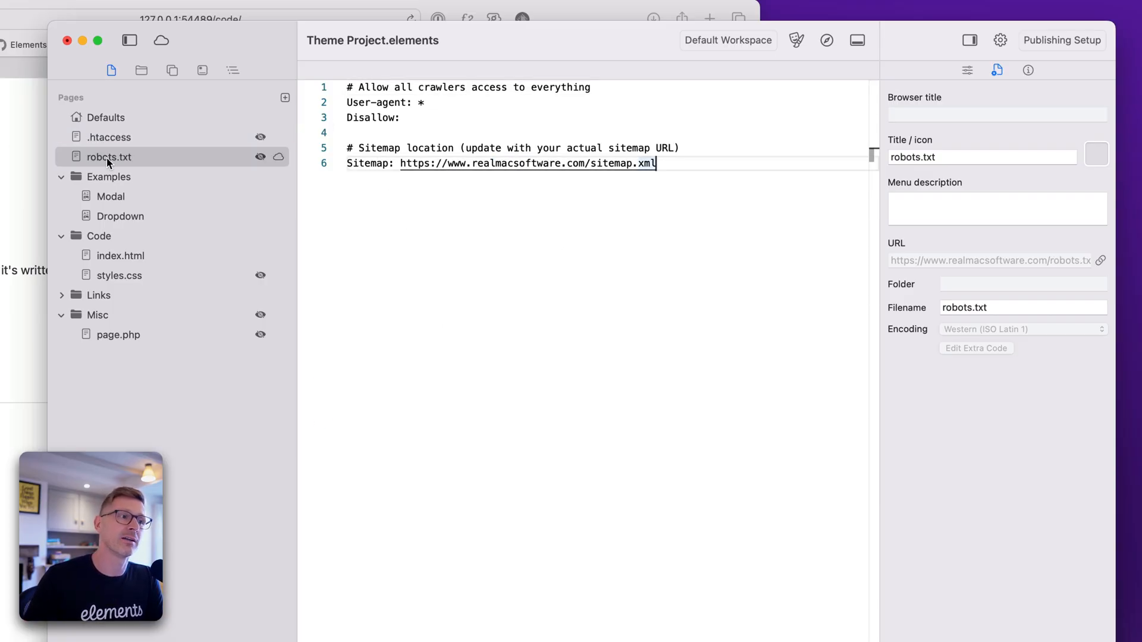
pyautogui.click(109, 137)
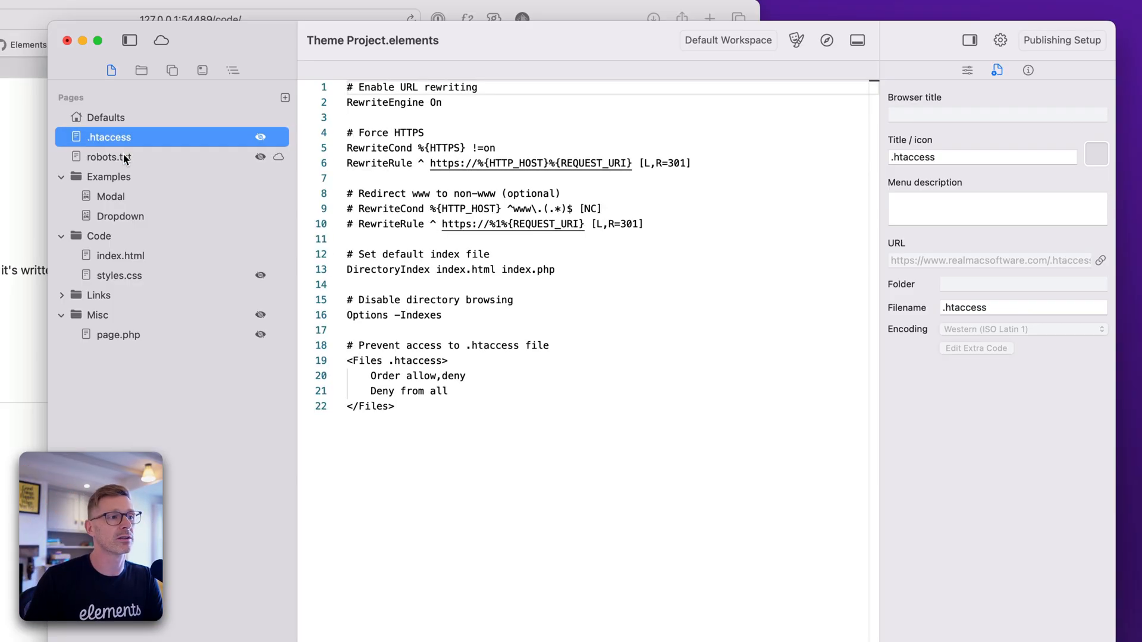
pyautogui.click(109, 157)
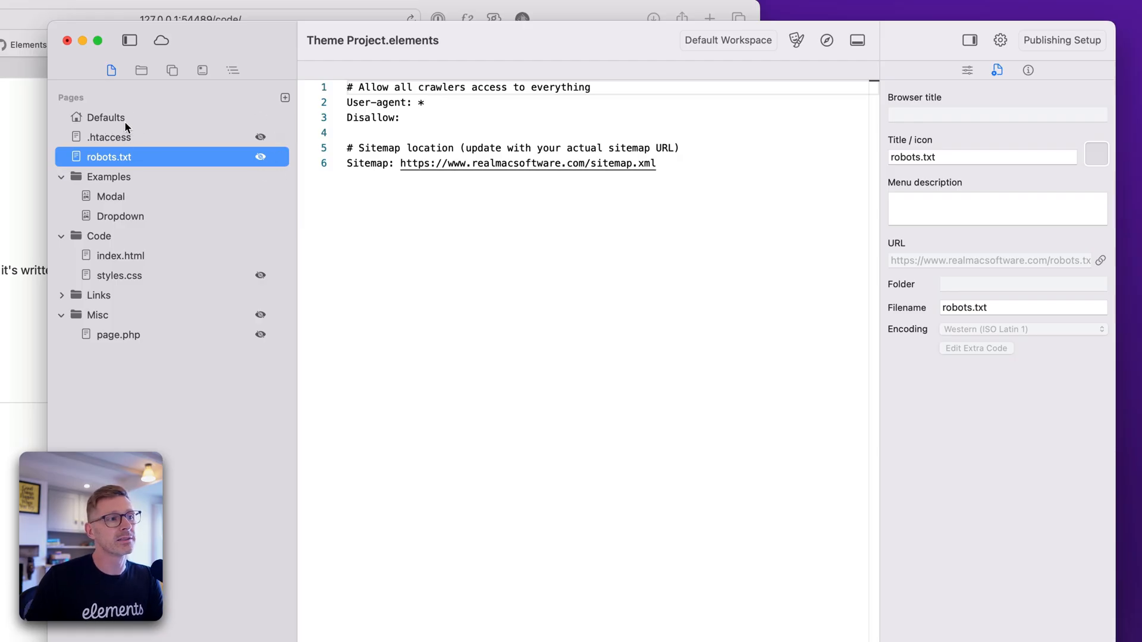
pyautogui.click(109, 137)
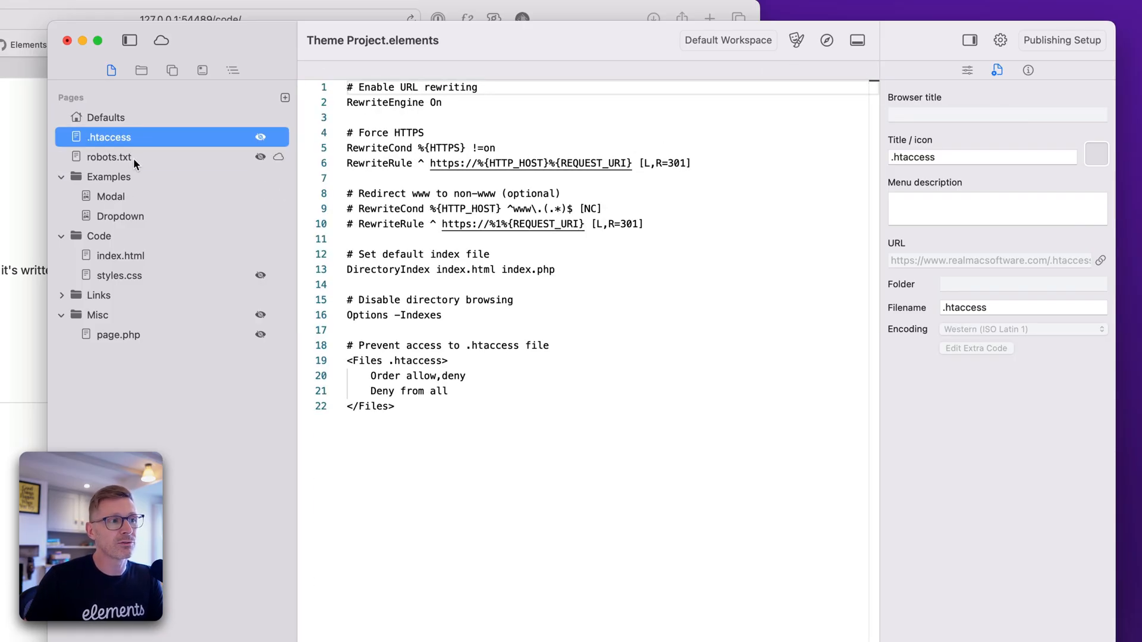
pyautogui.click(97, 235)
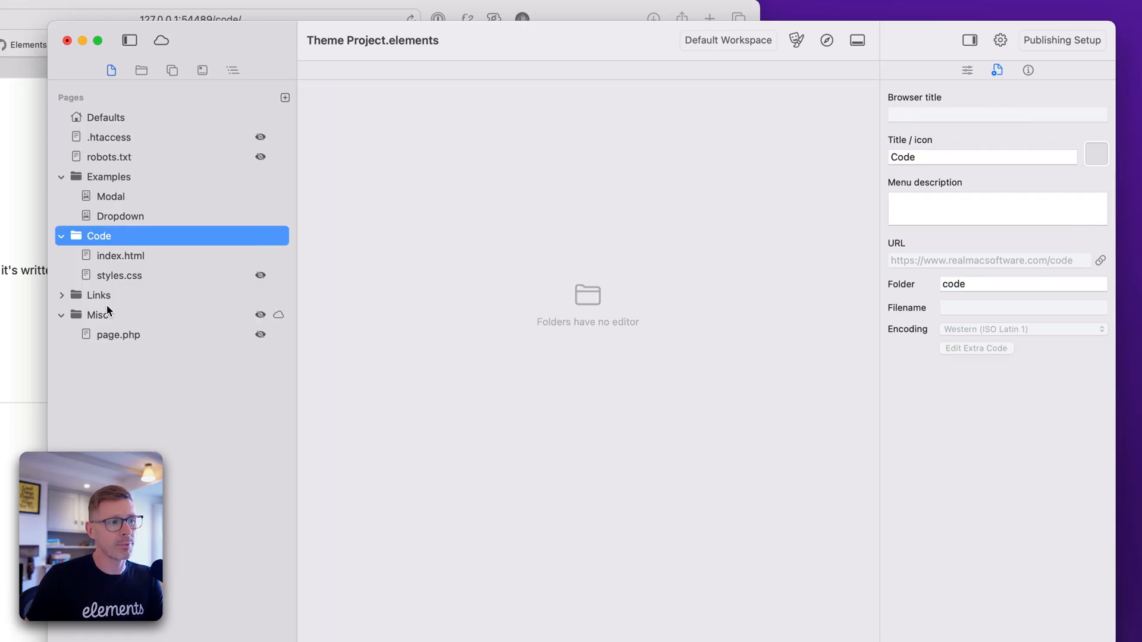
# Step: Rename the Misc folder to scripts, check page.php, then open index.html
pyautogui.click(98, 295)
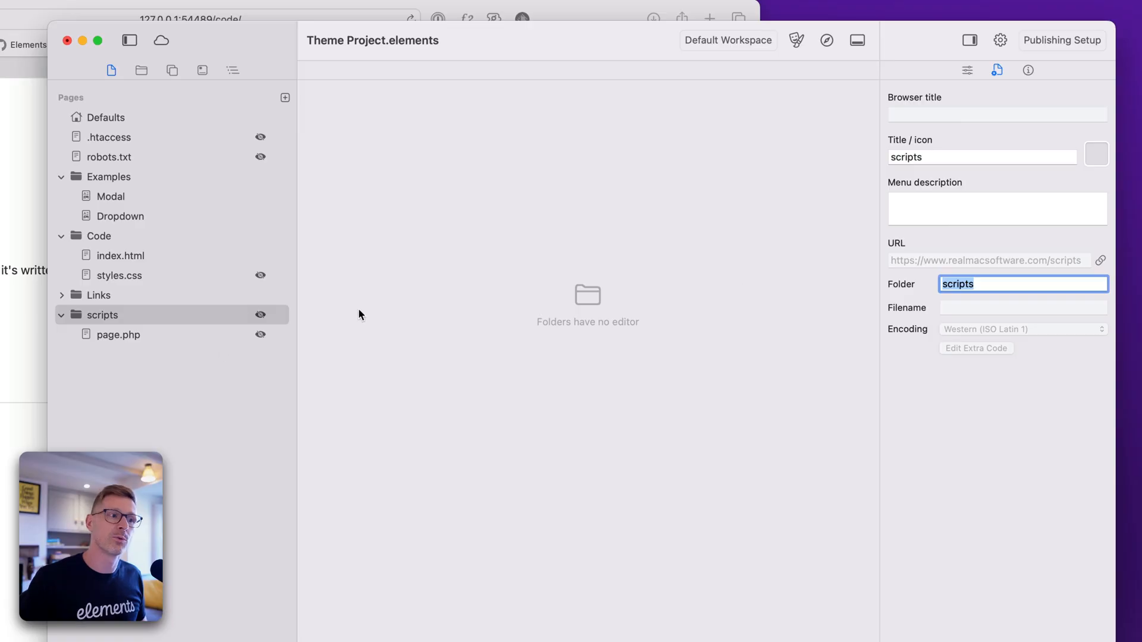
pyautogui.click(118, 334)
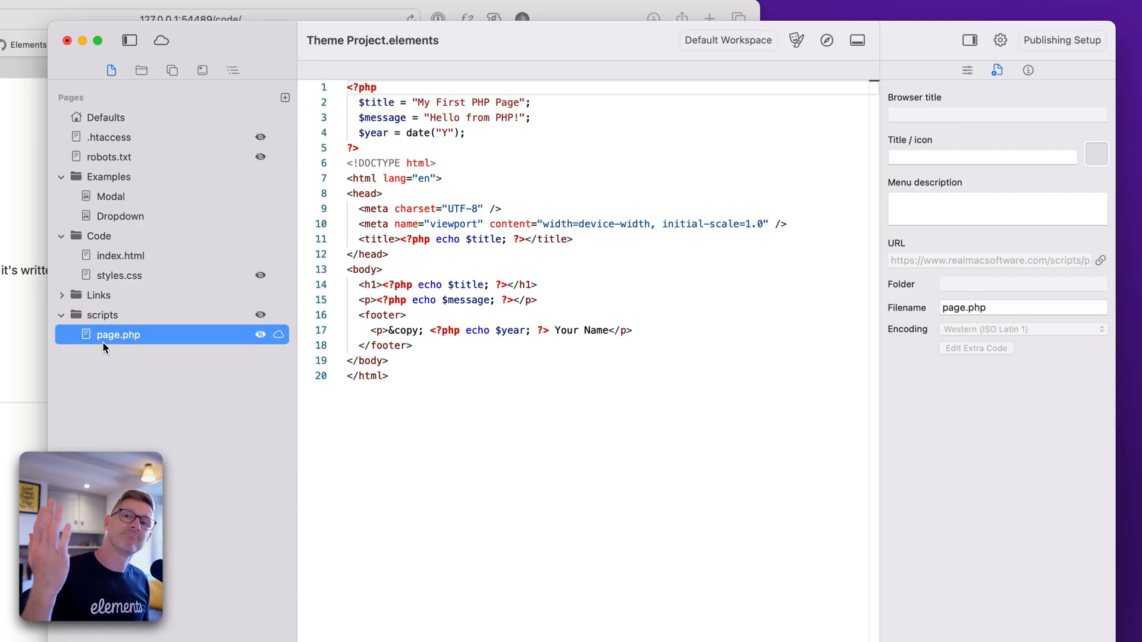
pyautogui.click(102, 315)
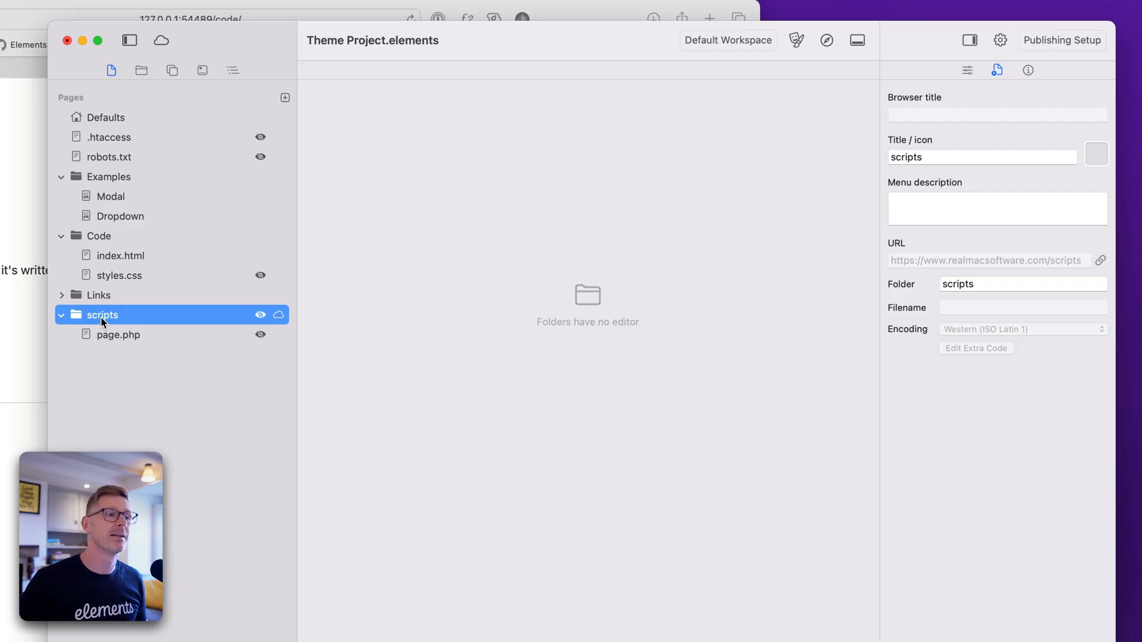
pyautogui.moveTo(434, 308)
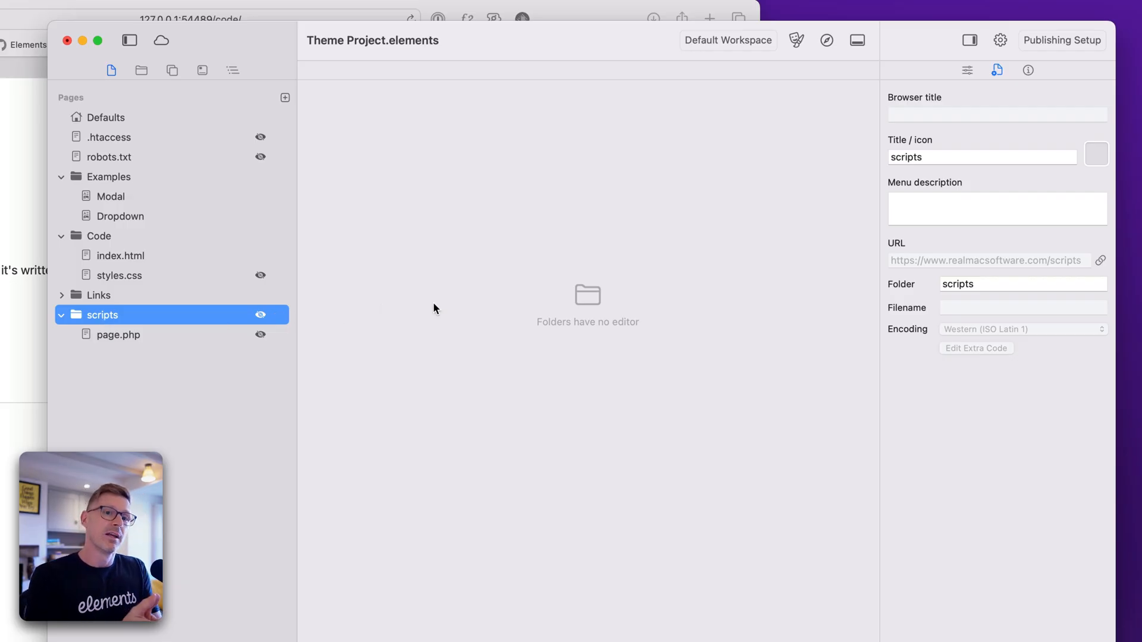
pyautogui.click(122, 255)
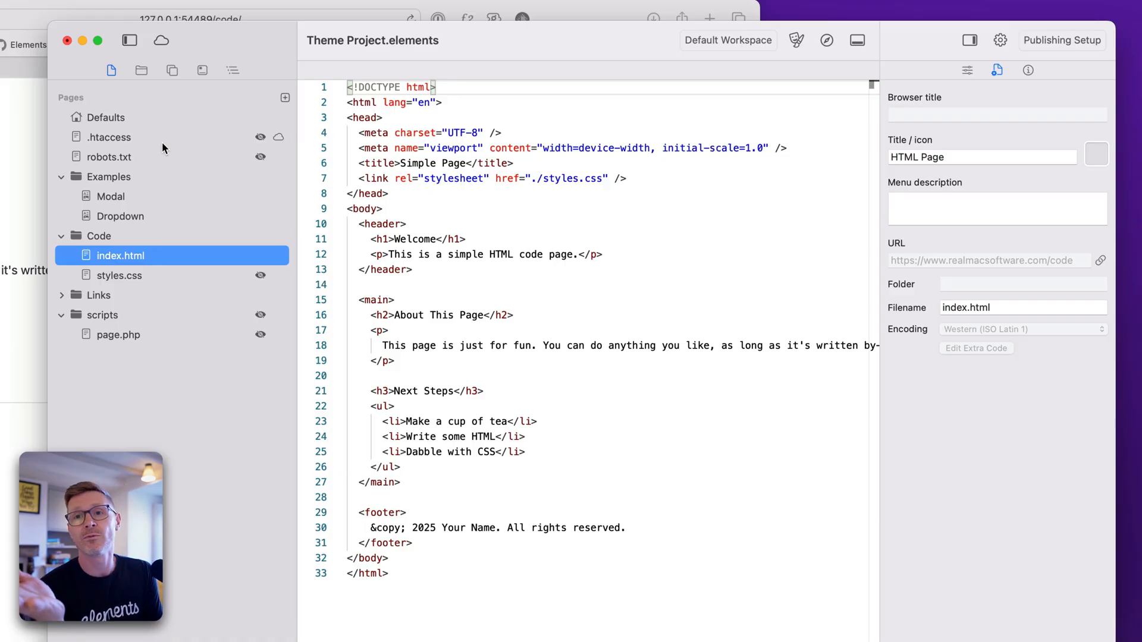
# Step: View .htaccess, robots.txt and styles.css, expand Links, view index.html, then open Defaults
pyautogui.click(109, 137)
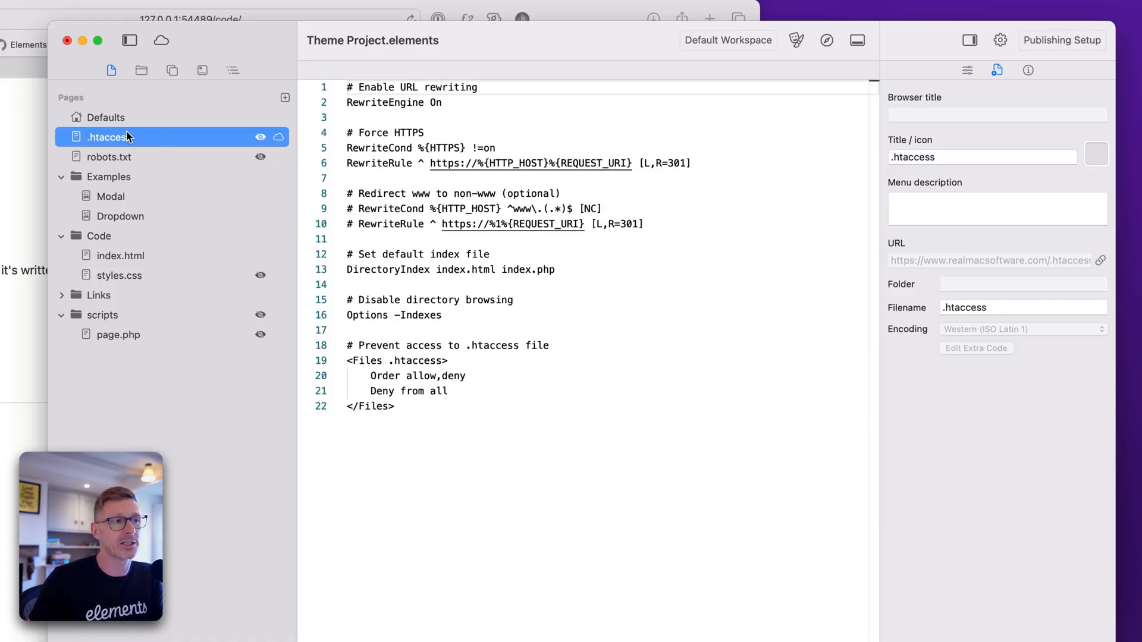
pyautogui.moveTo(113, 149)
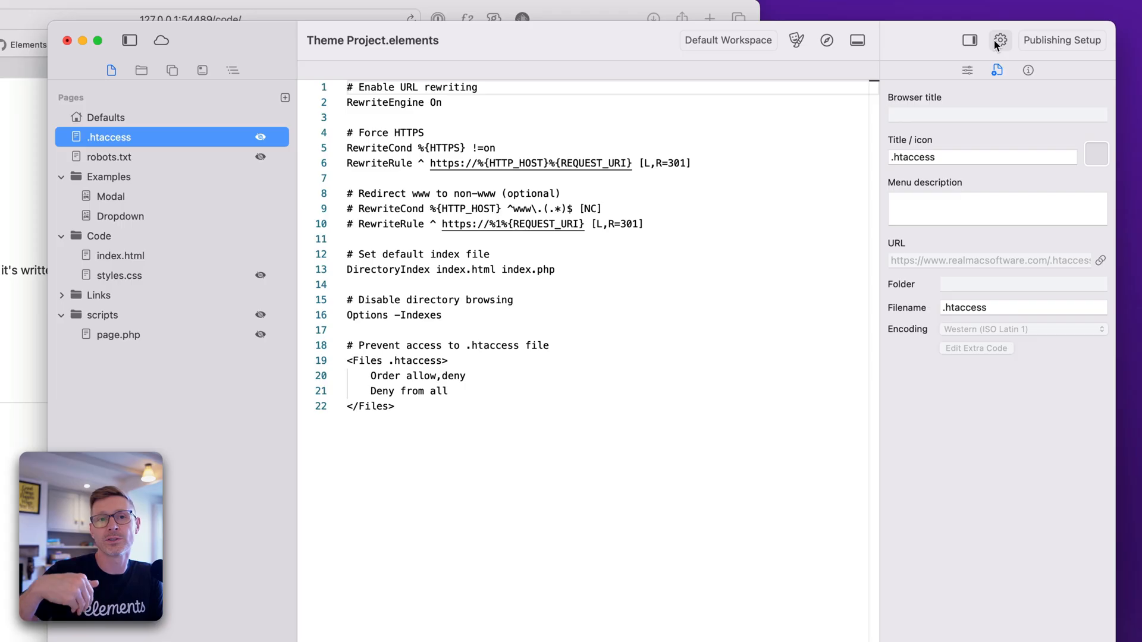
pyautogui.moveTo(999, 40)
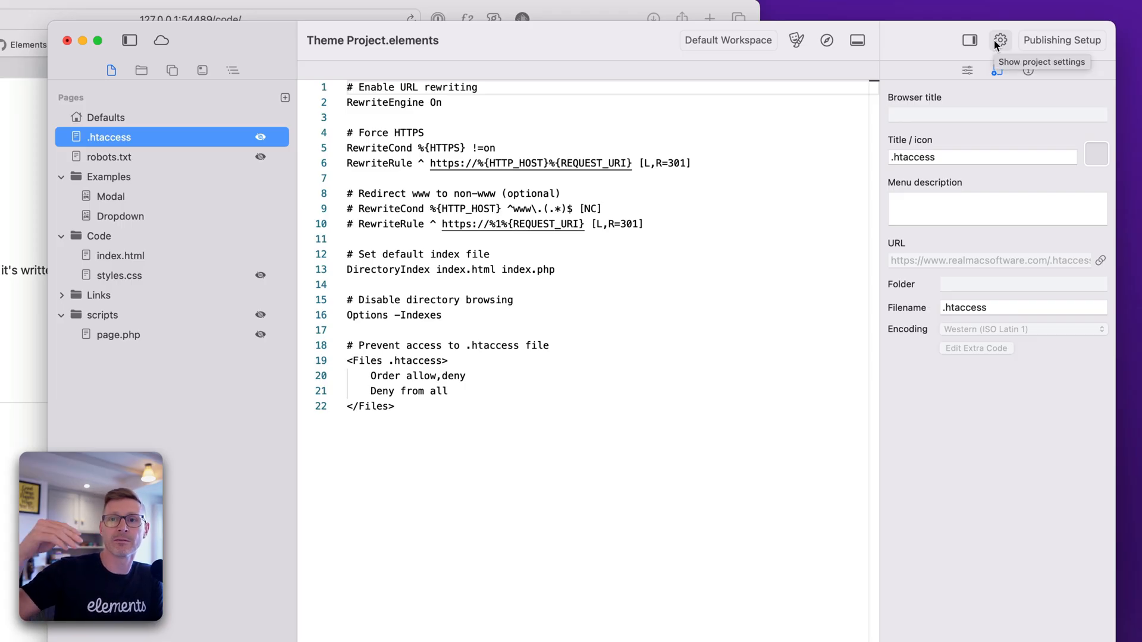
pyautogui.moveTo(130, 161)
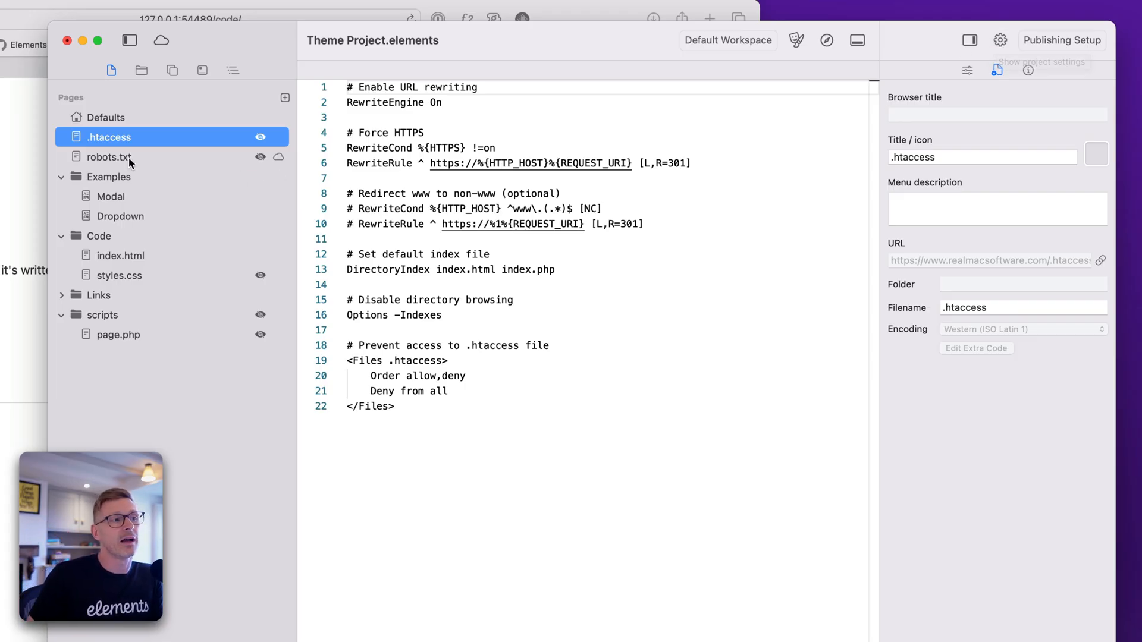
pyautogui.click(110, 156)
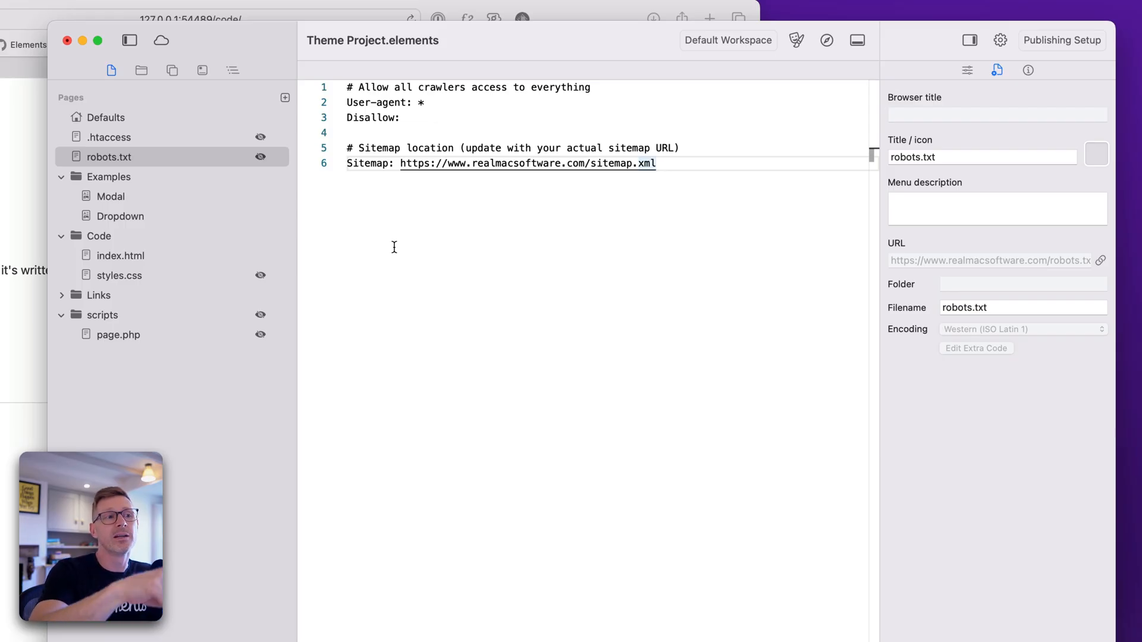
pyautogui.moveTo(335, 271)
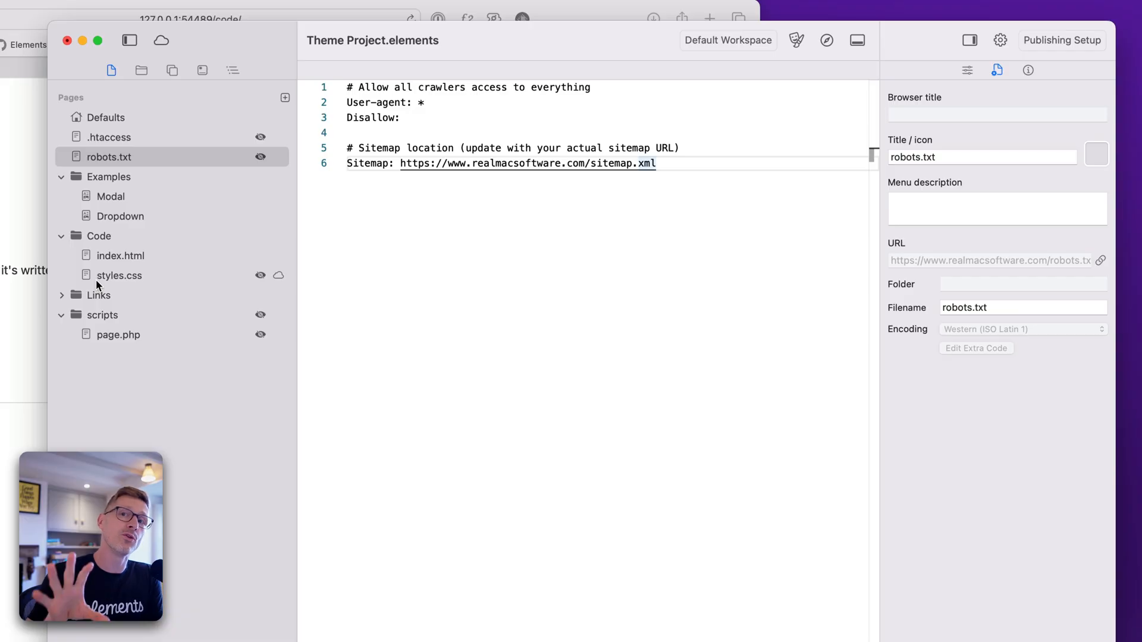
pyautogui.click(119, 276)
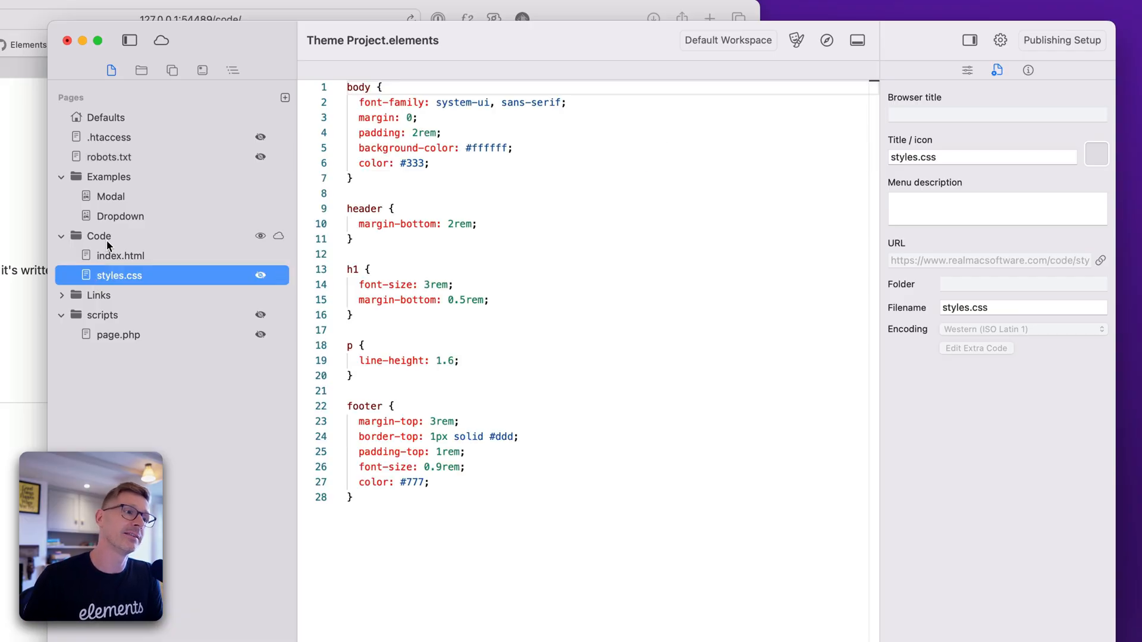
pyautogui.click(110, 196)
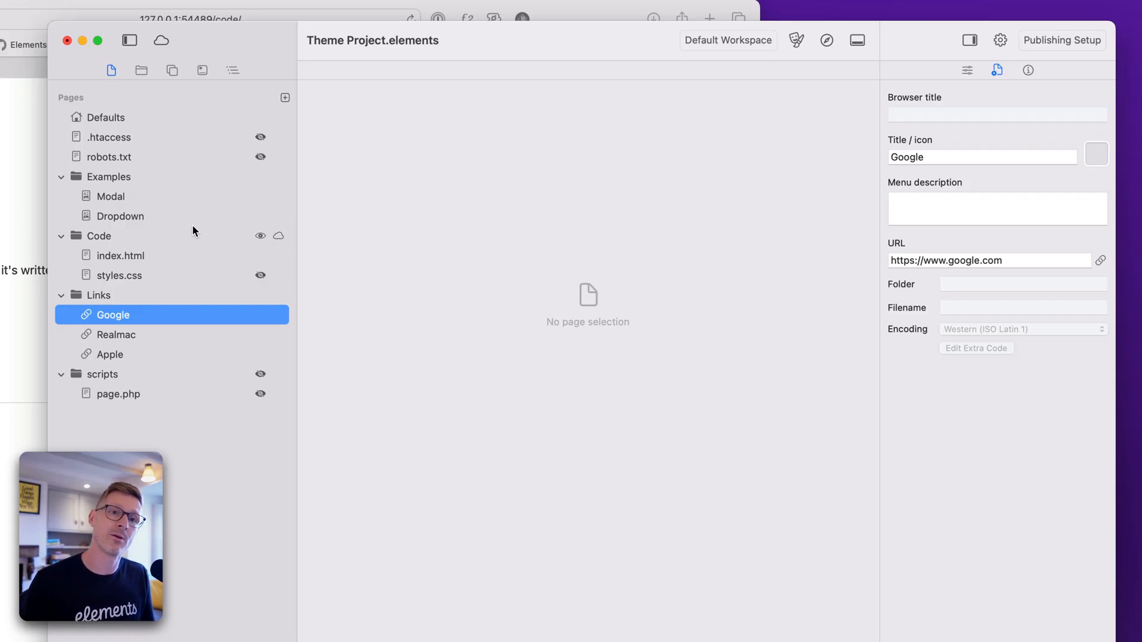
pyautogui.click(120, 255)
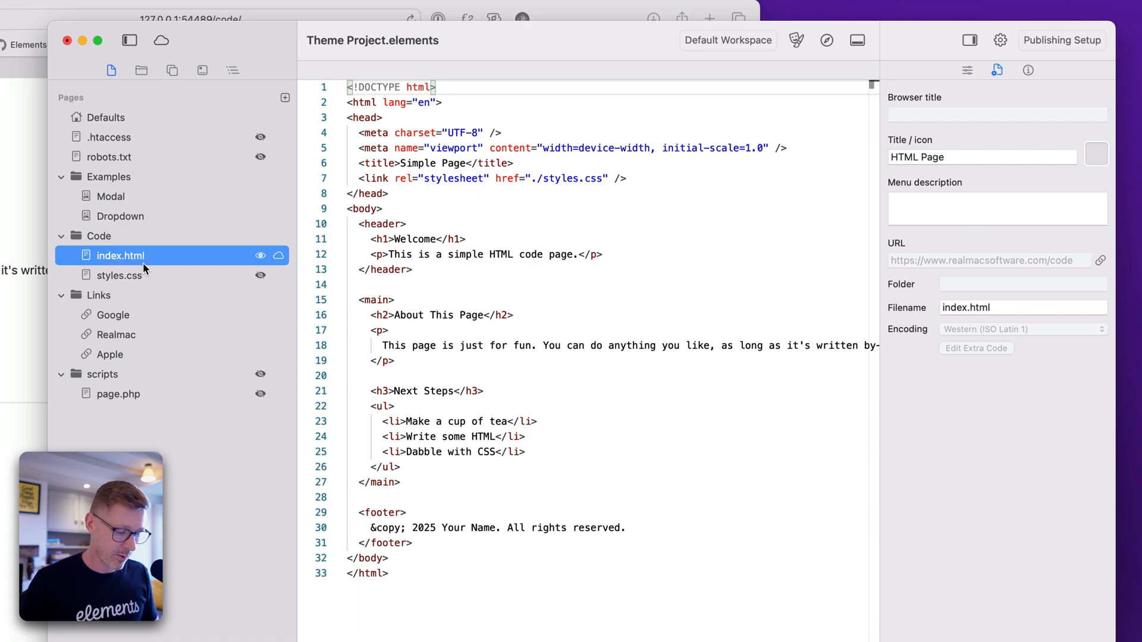
pyautogui.click(104, 117)
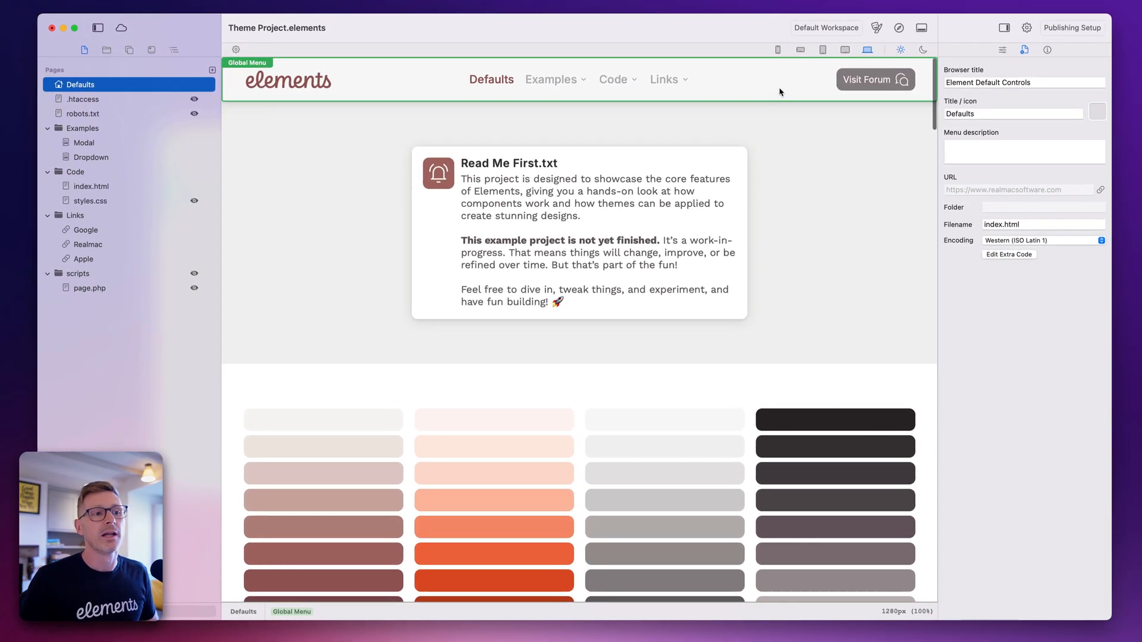
# Step: Select the Read Me card's container and toggle its Layout Hidden switch
pyautogui.click(579, 233)
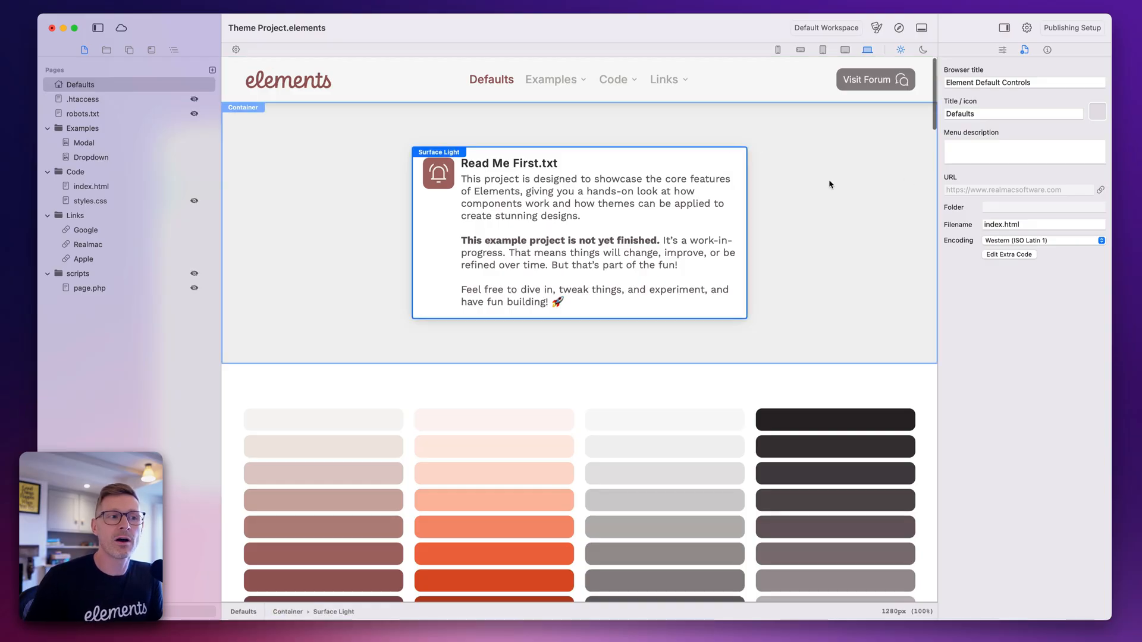
pyautogui.click(1002, 49)
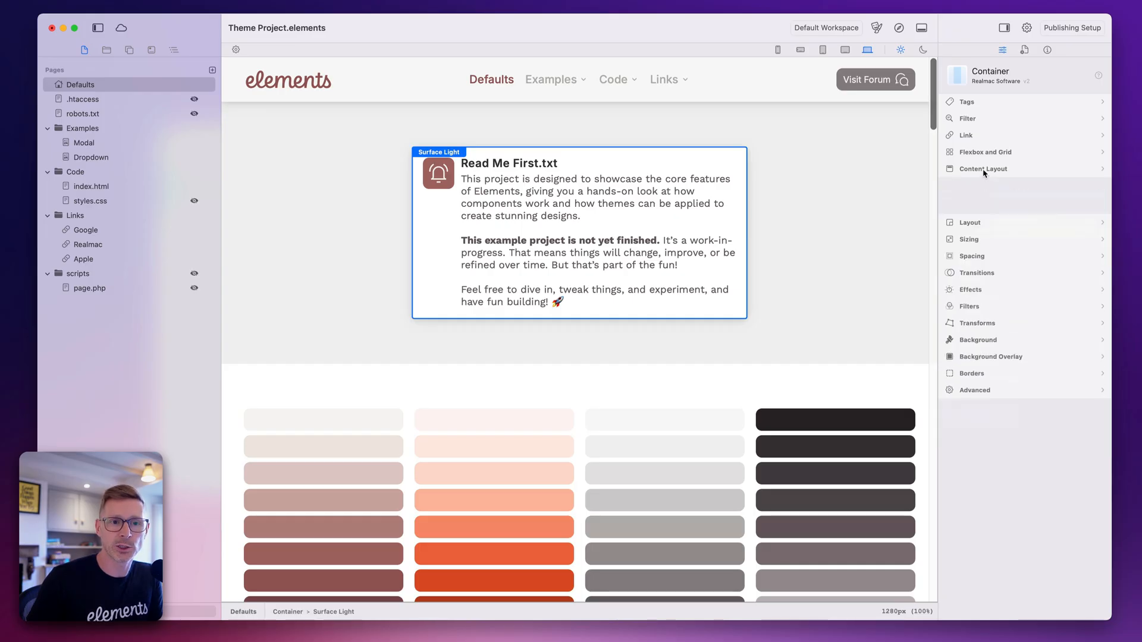
pyautogui.click(970, 222)
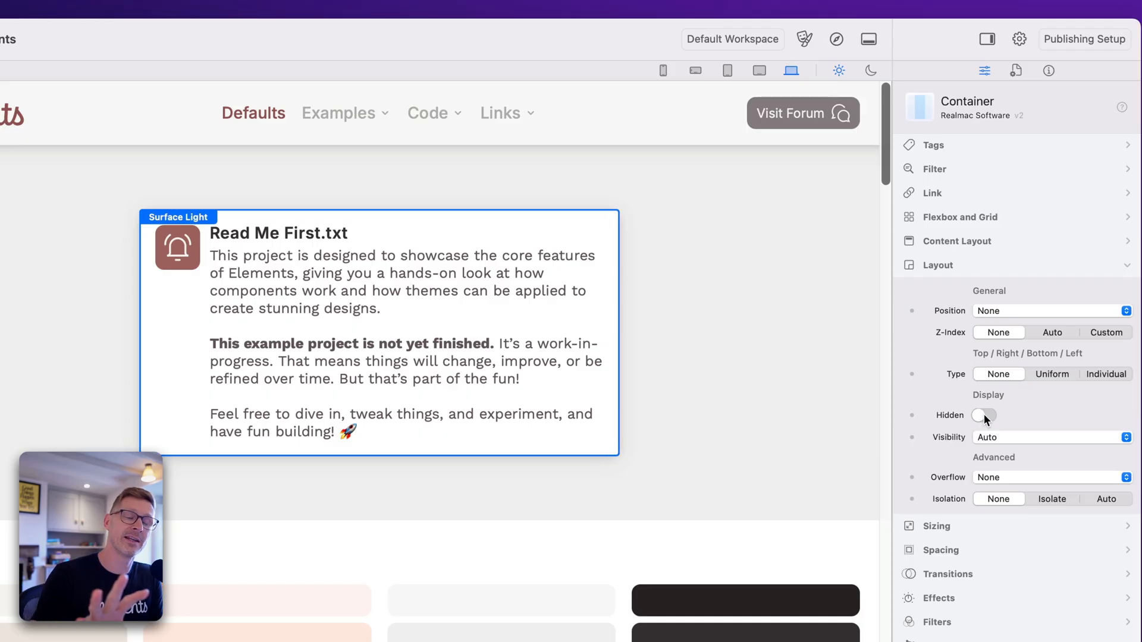
pyautogui.click(984, 415)
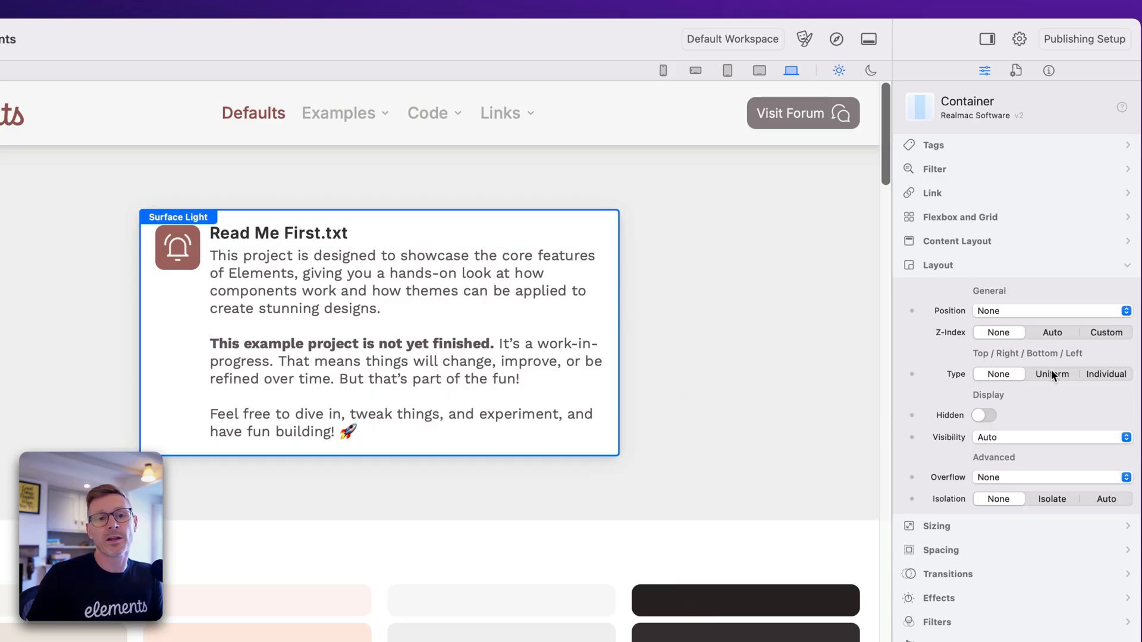
pyautogui.click(984, 415)
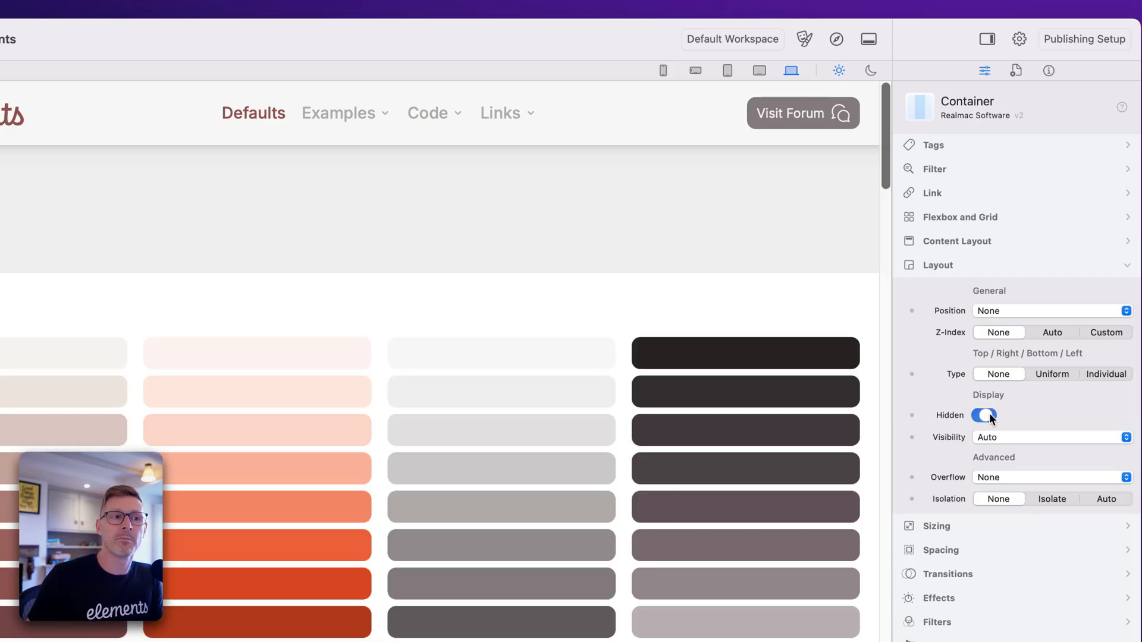
pyautogui.click(983, 415)
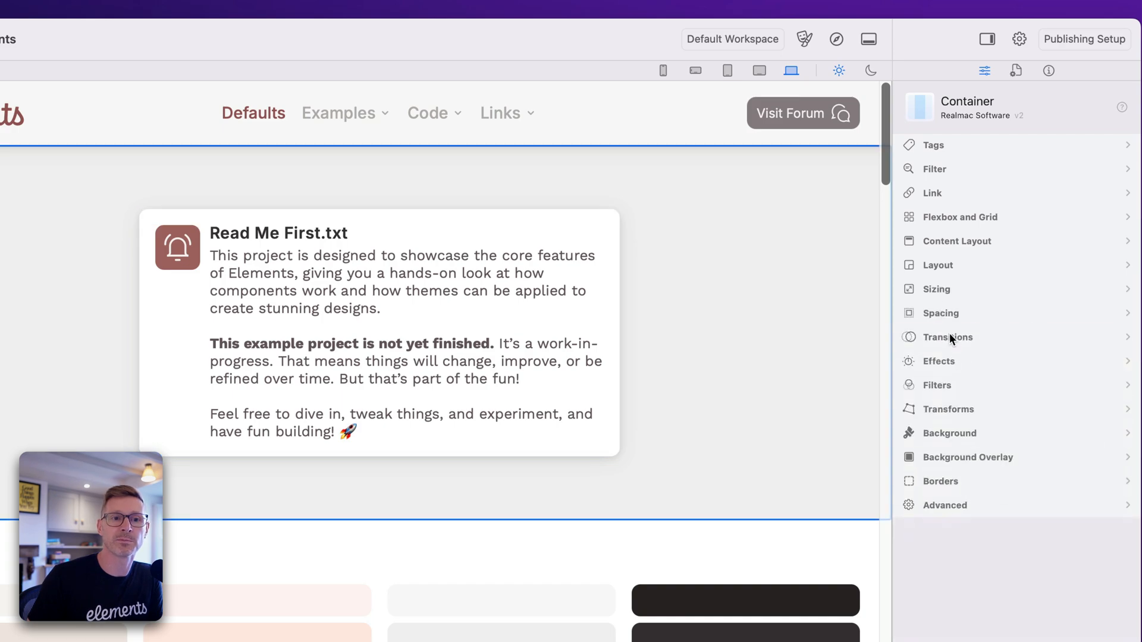
# Step: Toggle the container's Hidden setting on and off again, leaving the card visible
pyautogui.click(938, 288)
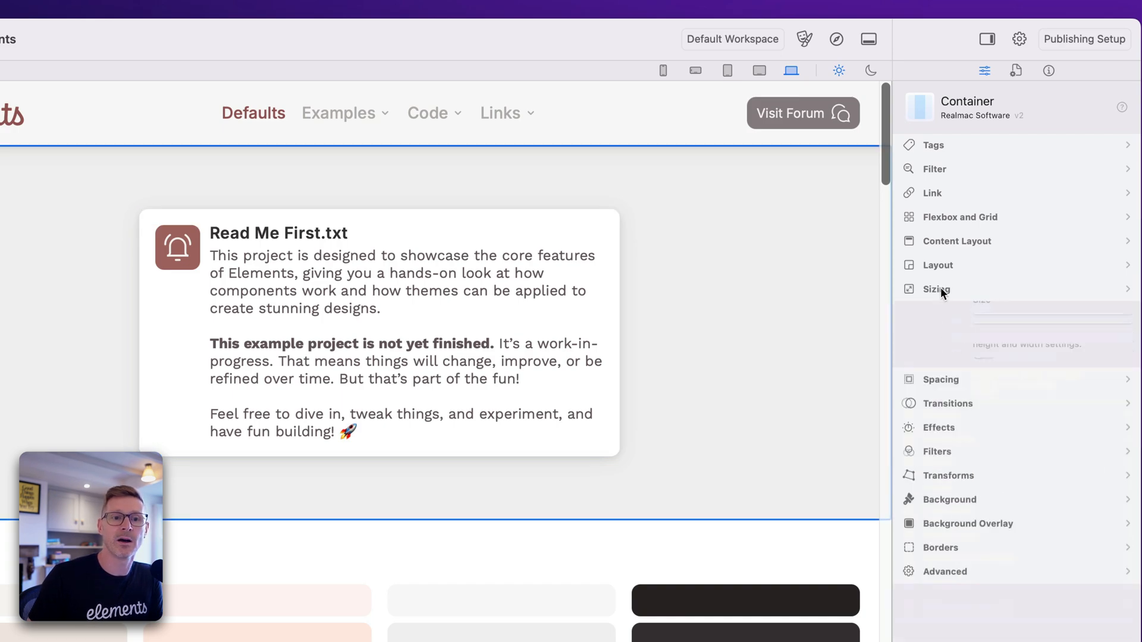
pyautogui.click(938, 265)
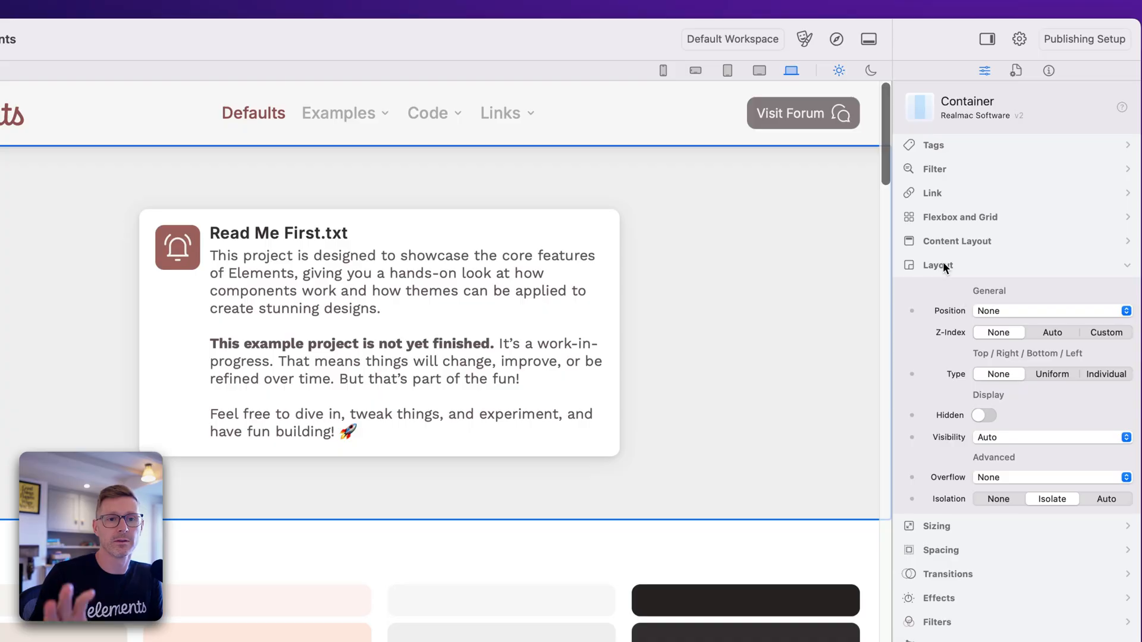
pyautogui.click(984, 415)
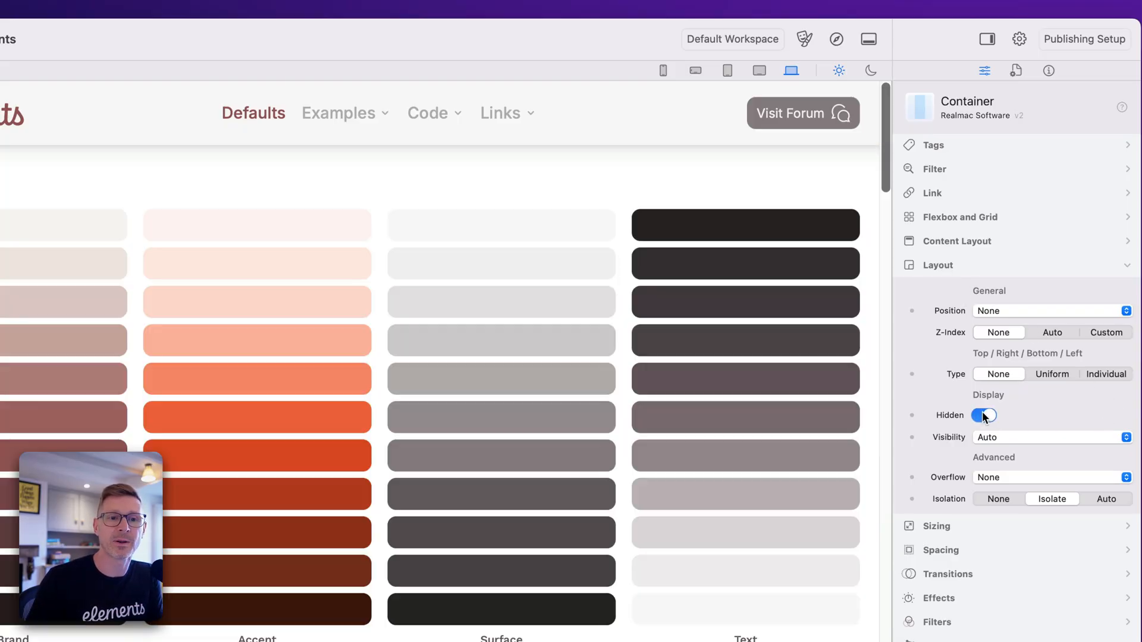
pyautogui.click(981, 415)
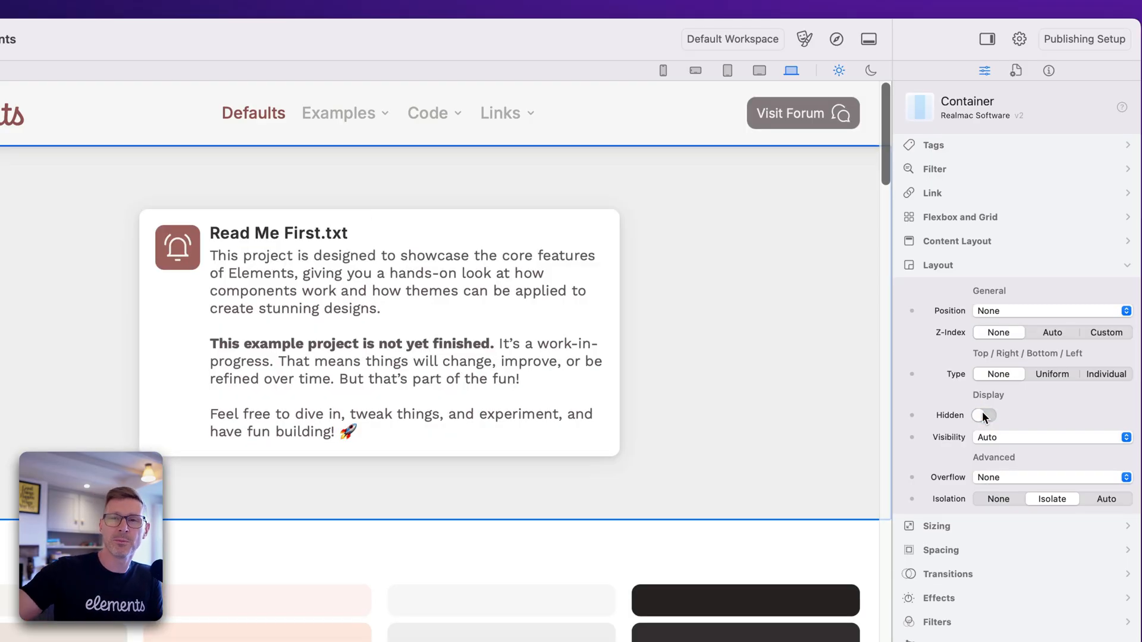
pyautogui.click(983, 415)
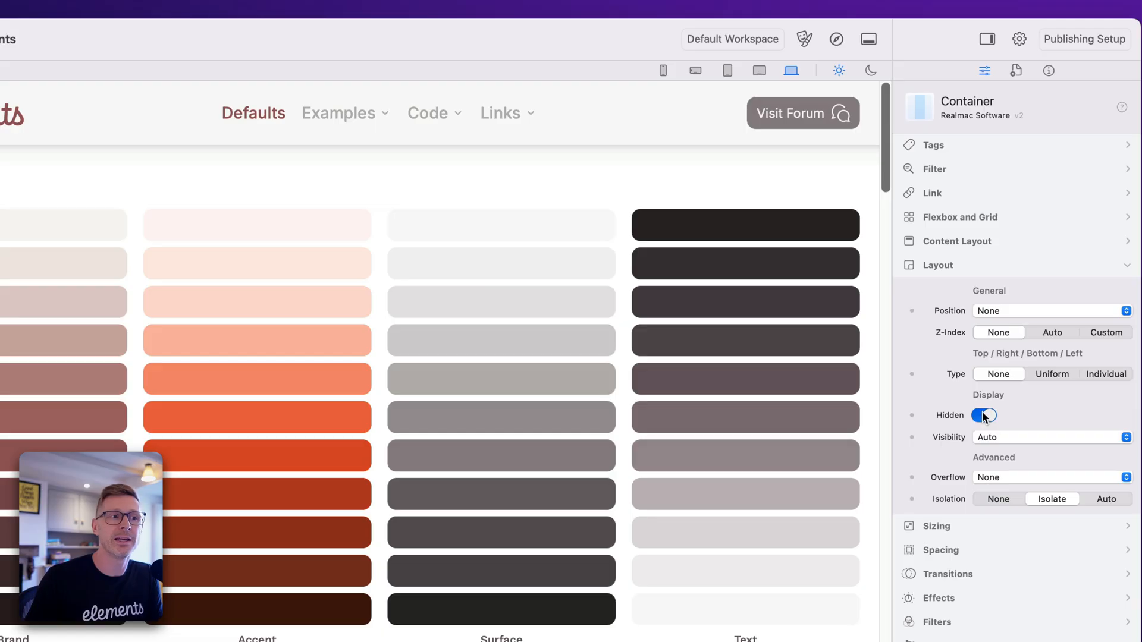
pyautogui.click(983, 415)
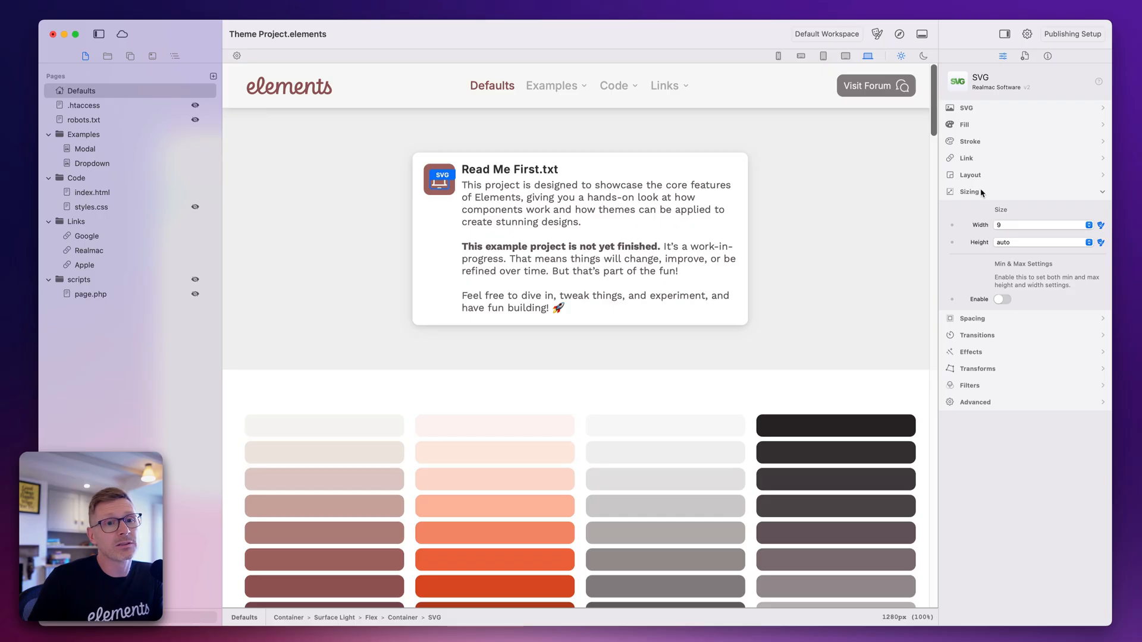
# Step: Expand the SVG section showing the bell graphic, then its Fill settings
pyautogui.click(969, 192)
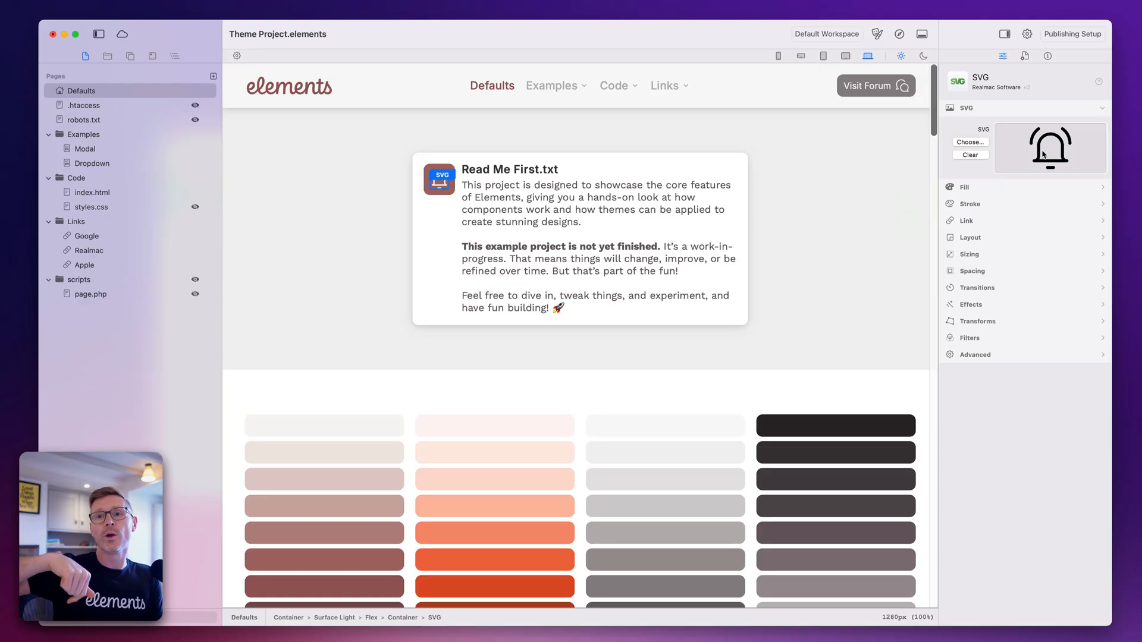
pyautogui.moveTo(1034, 210)
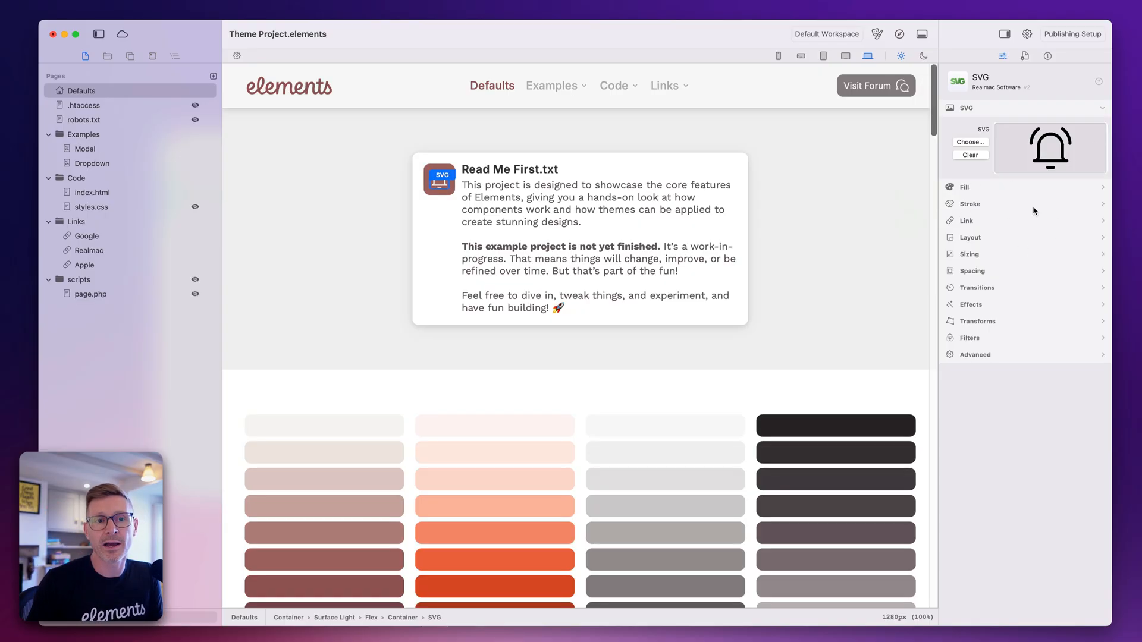
pyautogui.click(964, 186)
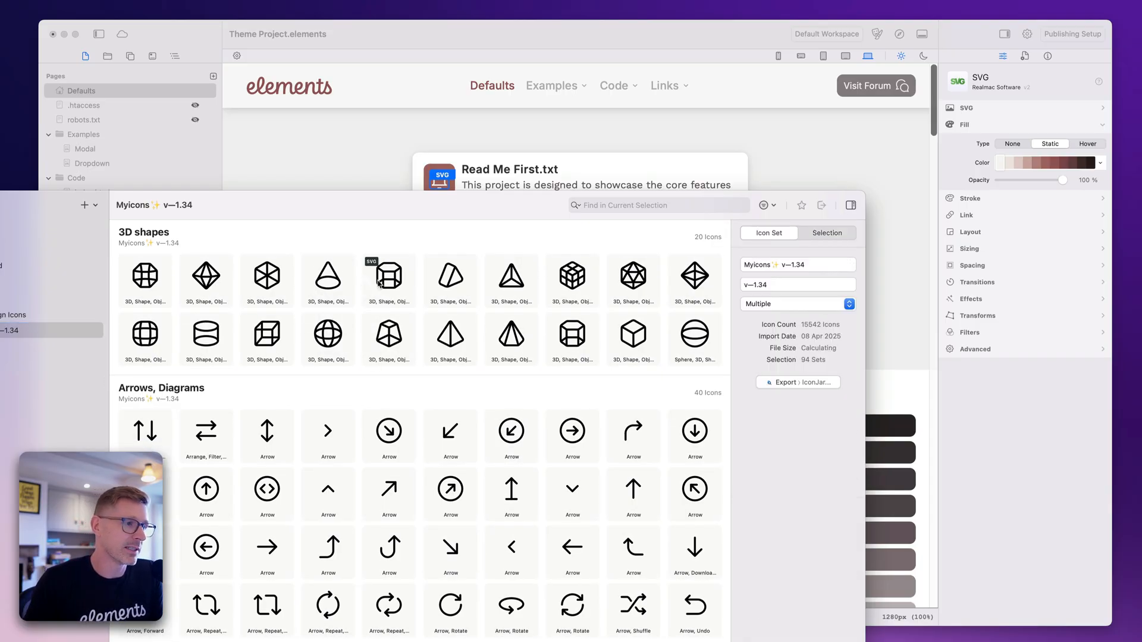
# Step: Choose the cone from IconJar's 3D shapes and toggle element names in Editor Options
pyautogui.click(572, 281)
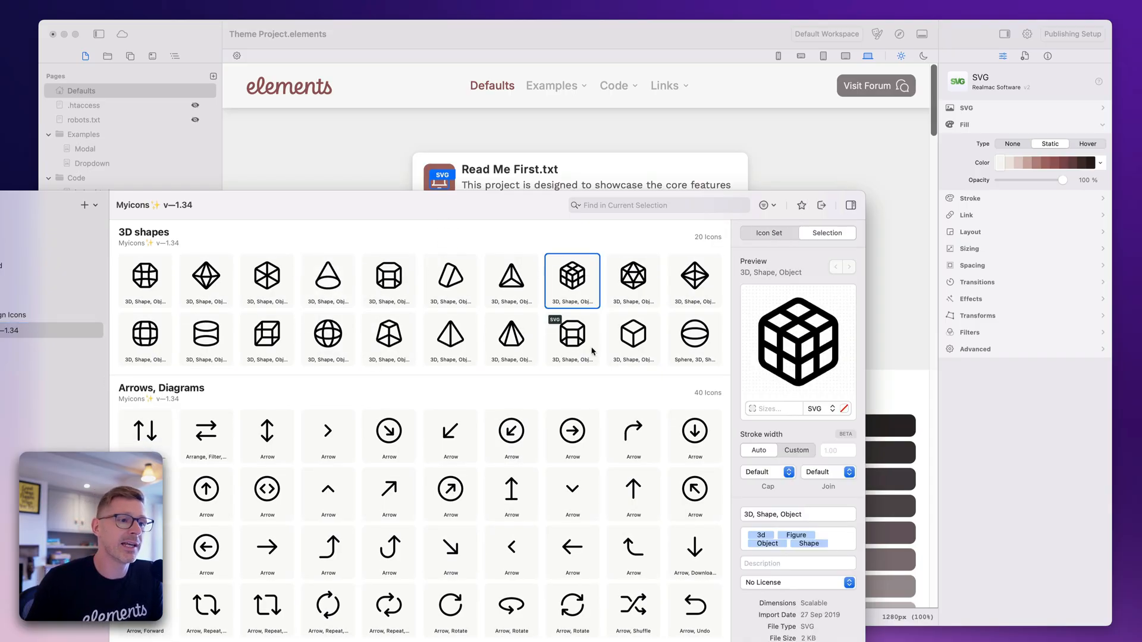
pyautogui.click(327, 280)
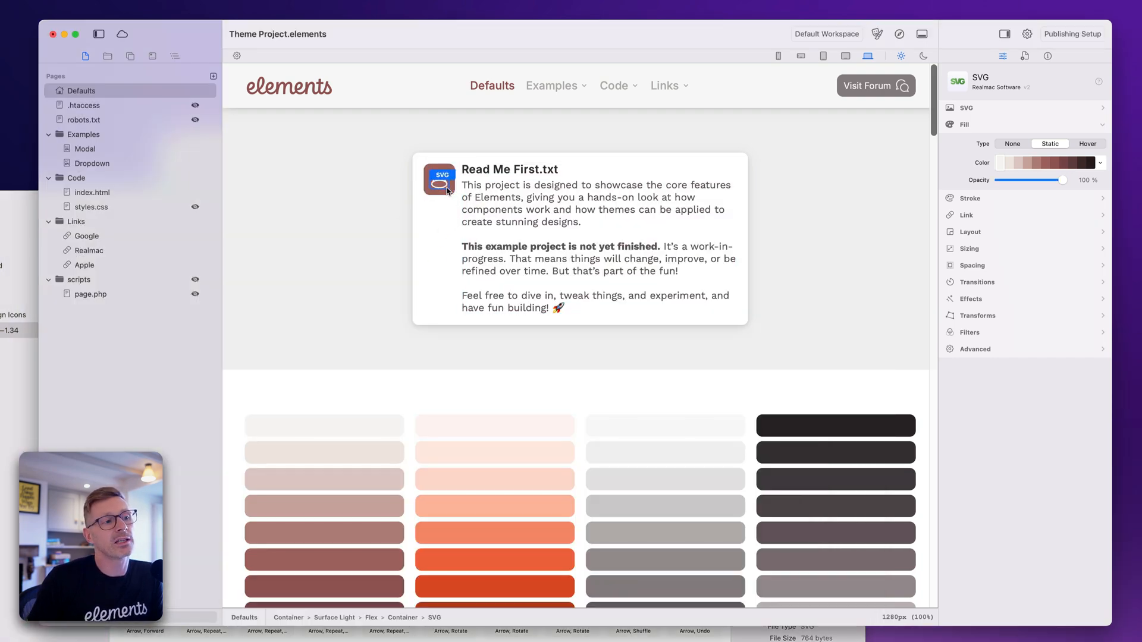
pyautogui.click(236, 55)
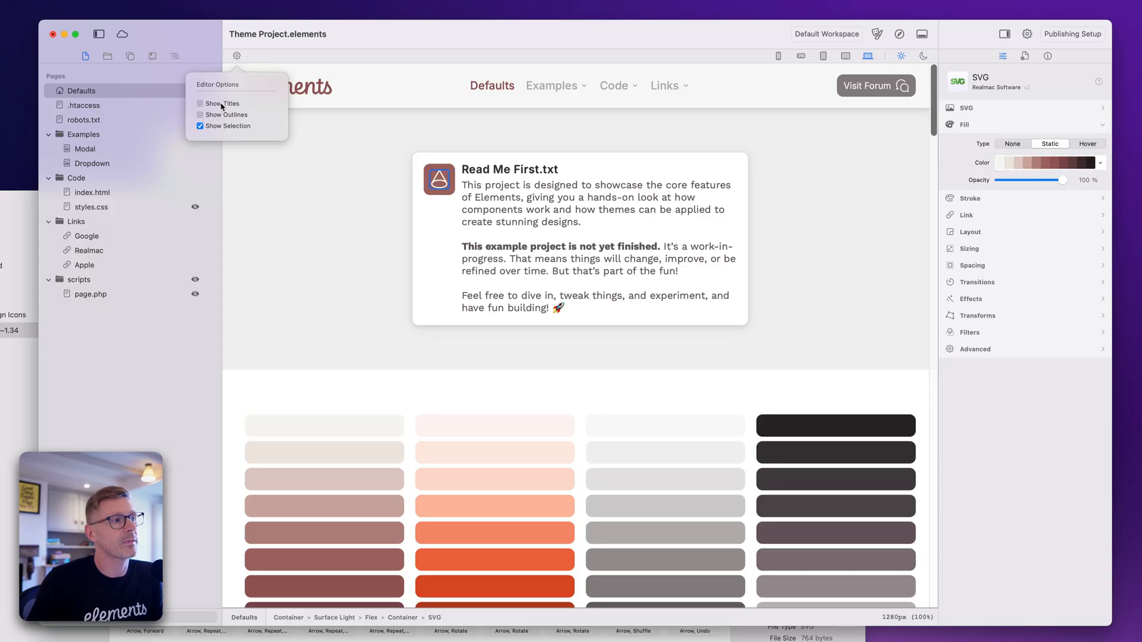
pyautogui.click(201, 126)
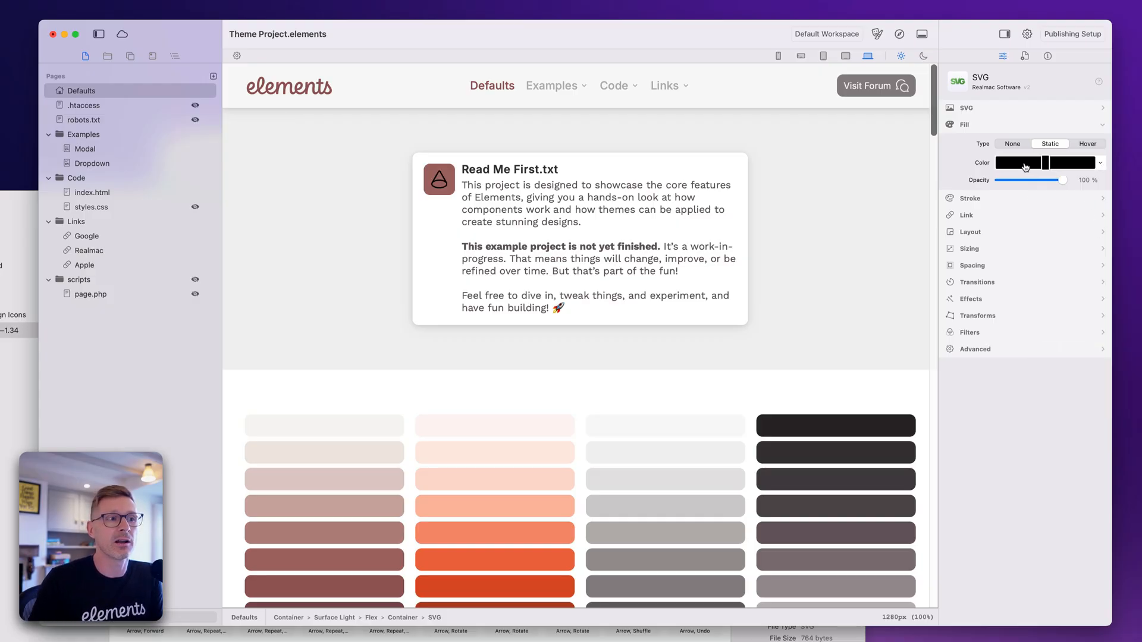
# Step: Give the icon the brand fill colour and set its width to 9
pyautogui.click(1100, 162)
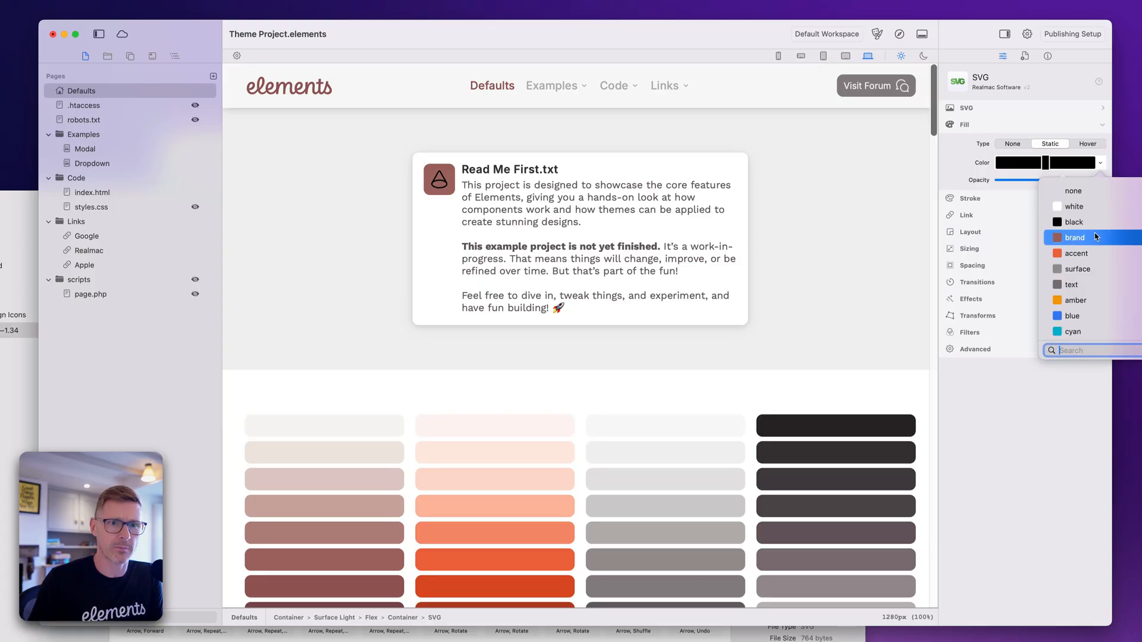
pyautogui.click(1074, 237)
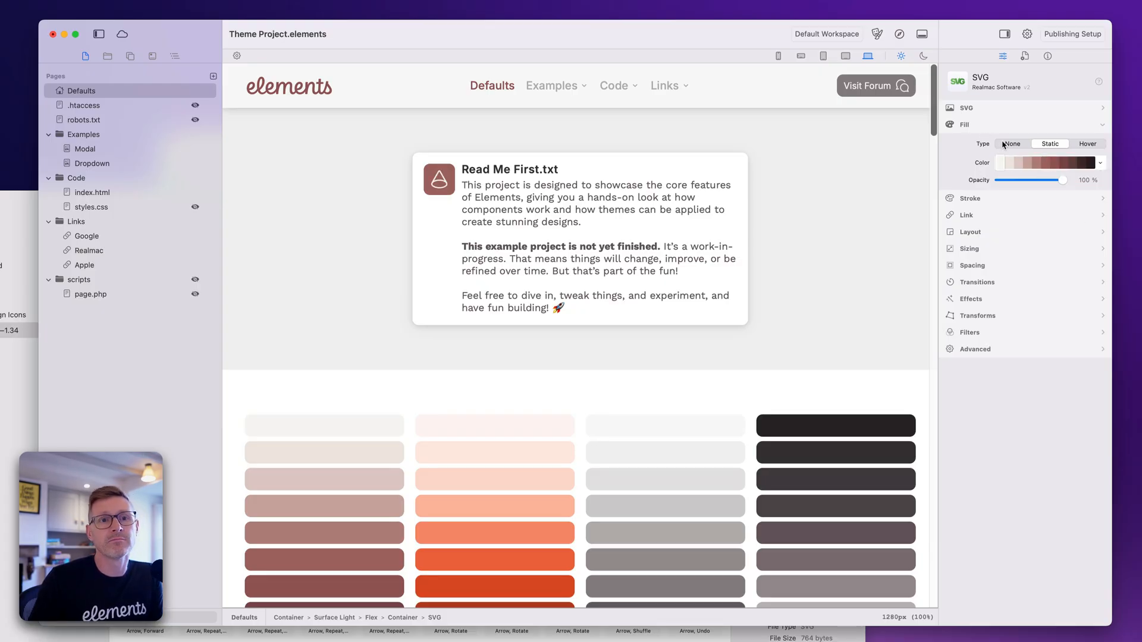
pyautogui.click(970, 248)
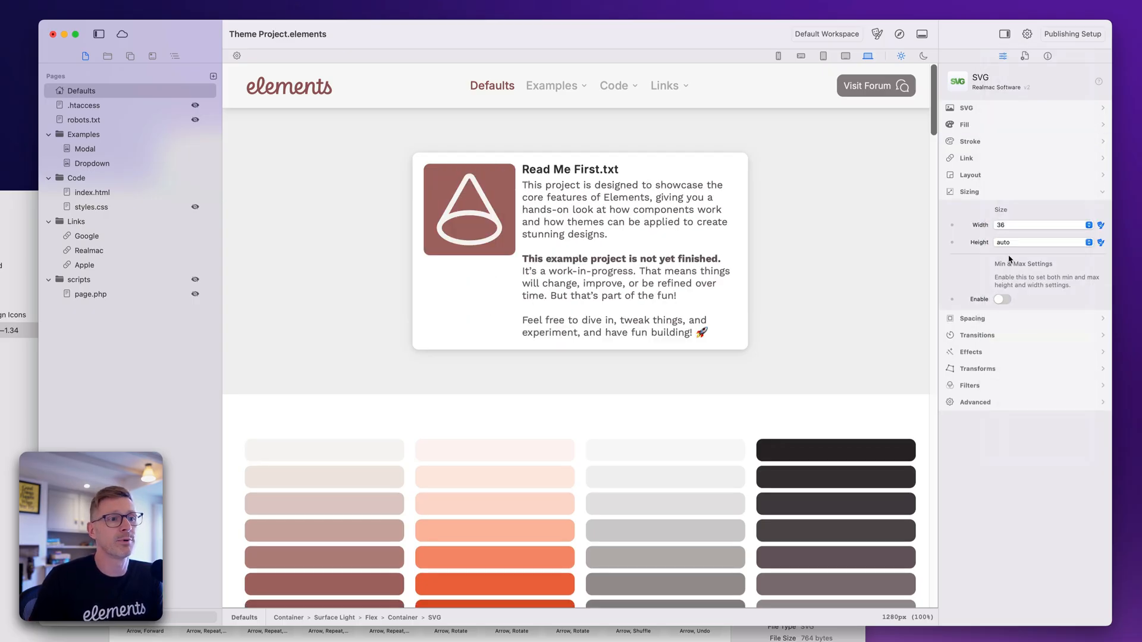
pyautogui.click(1087, 224)
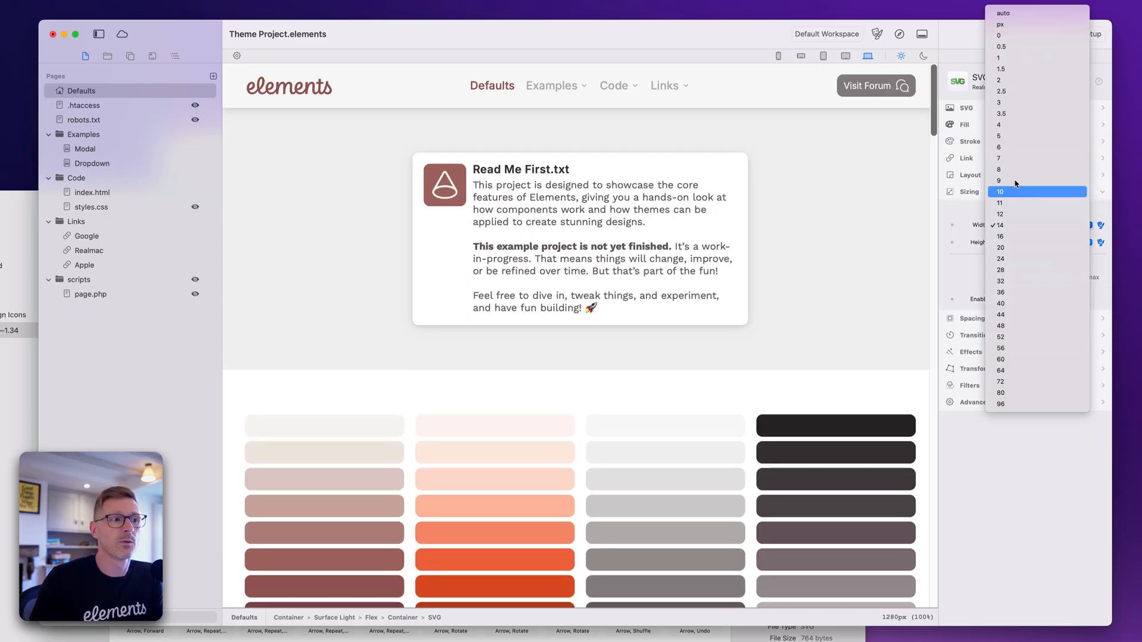
pyautogui.click(999, 135)
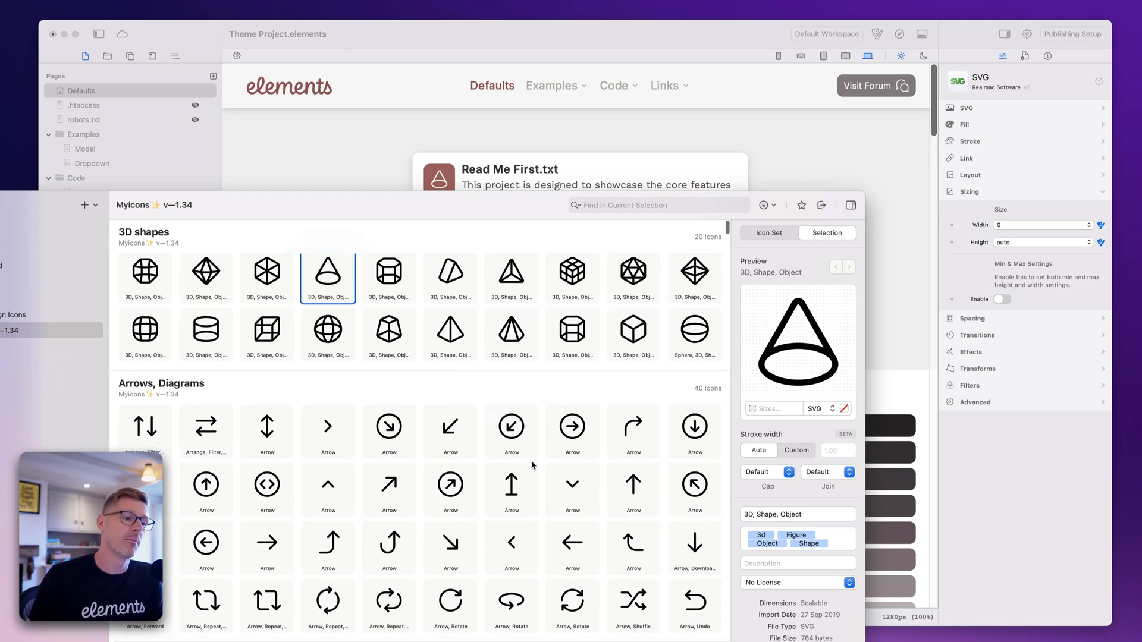
# Step: Search IconJar for 'alert' then 'warning' to swap the Read Me card's icon to a warning symbol
pyautogui.scroll(-3)
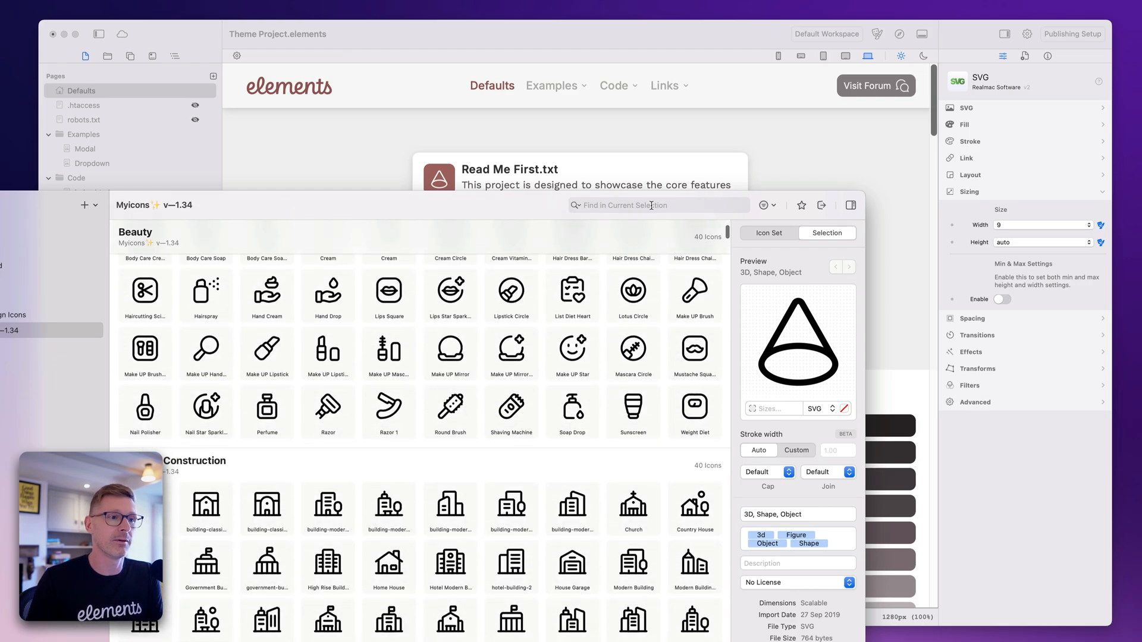
pyautogui.write('alert')
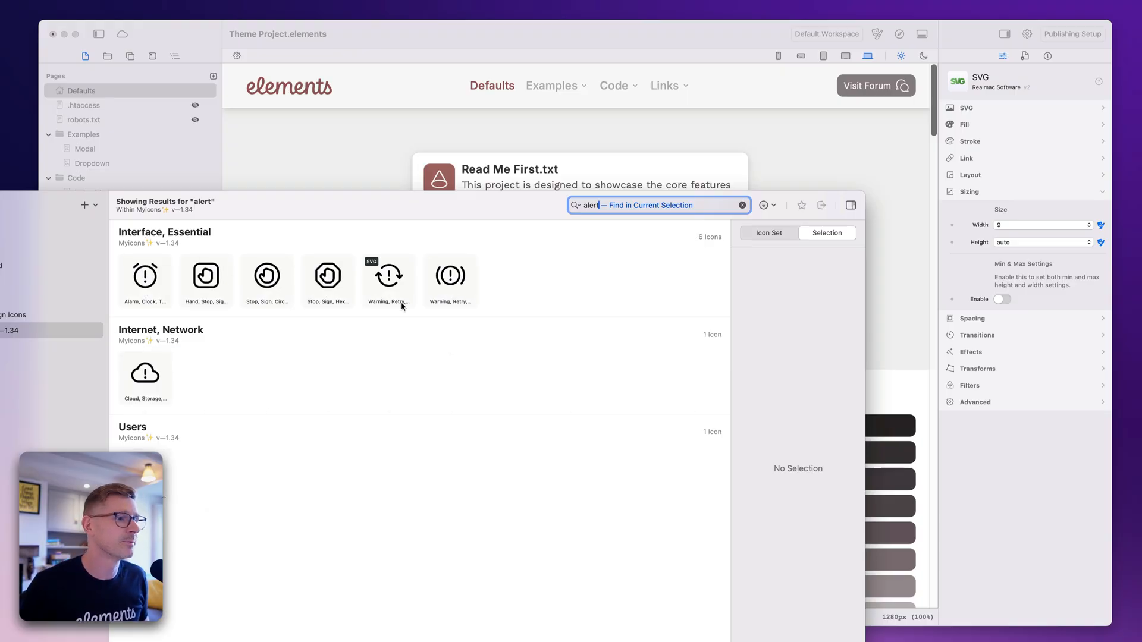
pyautogui.moveTo(129, 275)
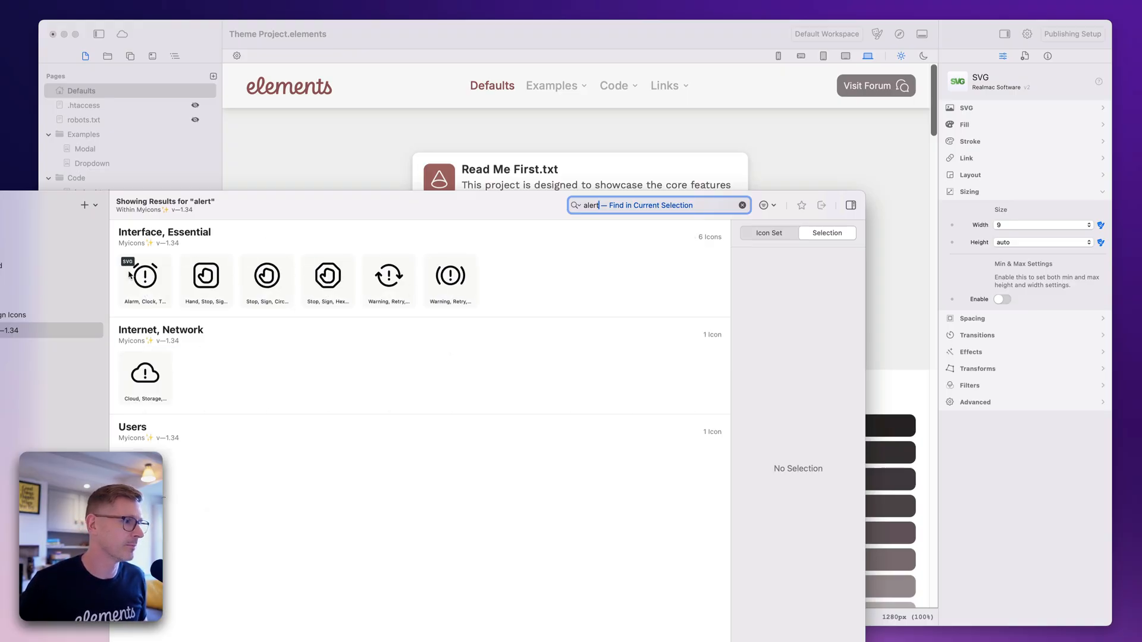
pyautogui.write('warning')
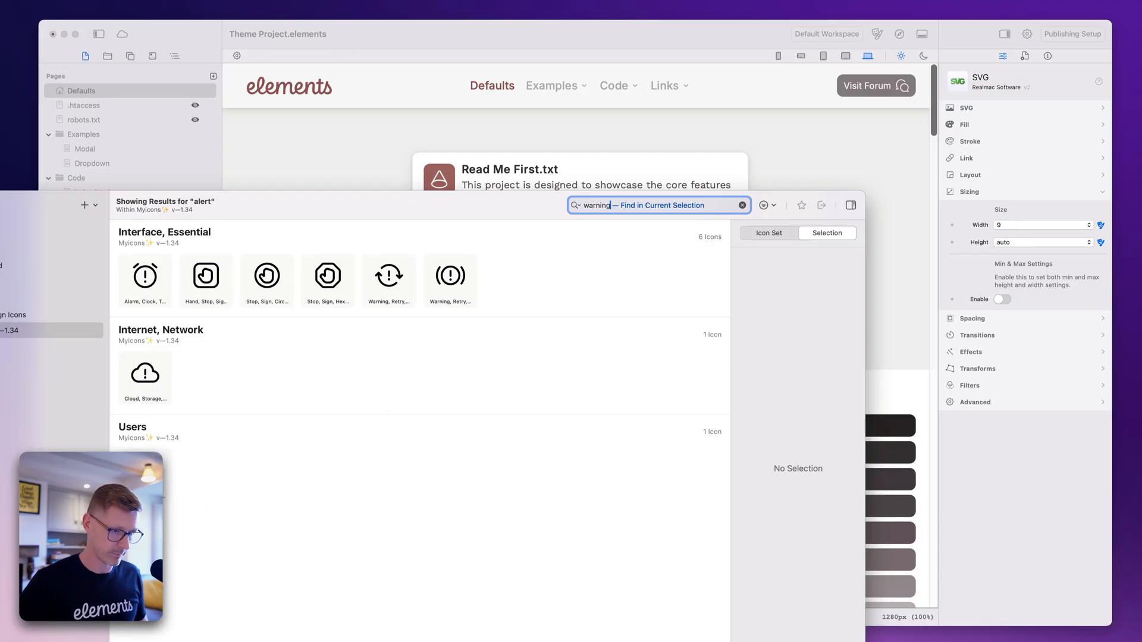
pyautogui.write('warning')
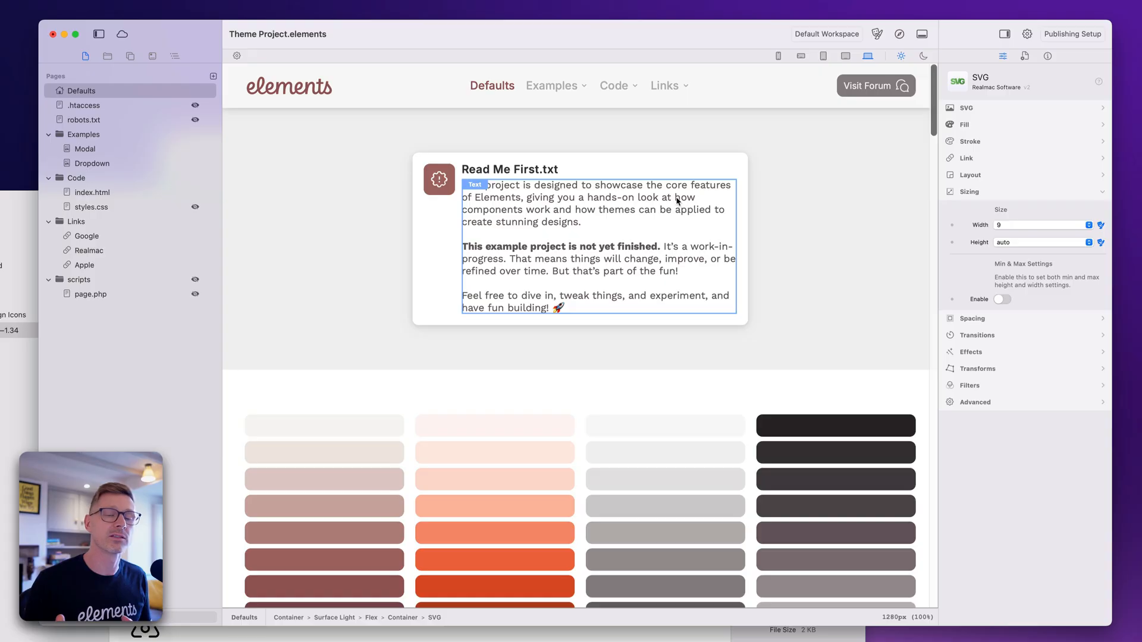
pyautogui.moveTo(675, 202)
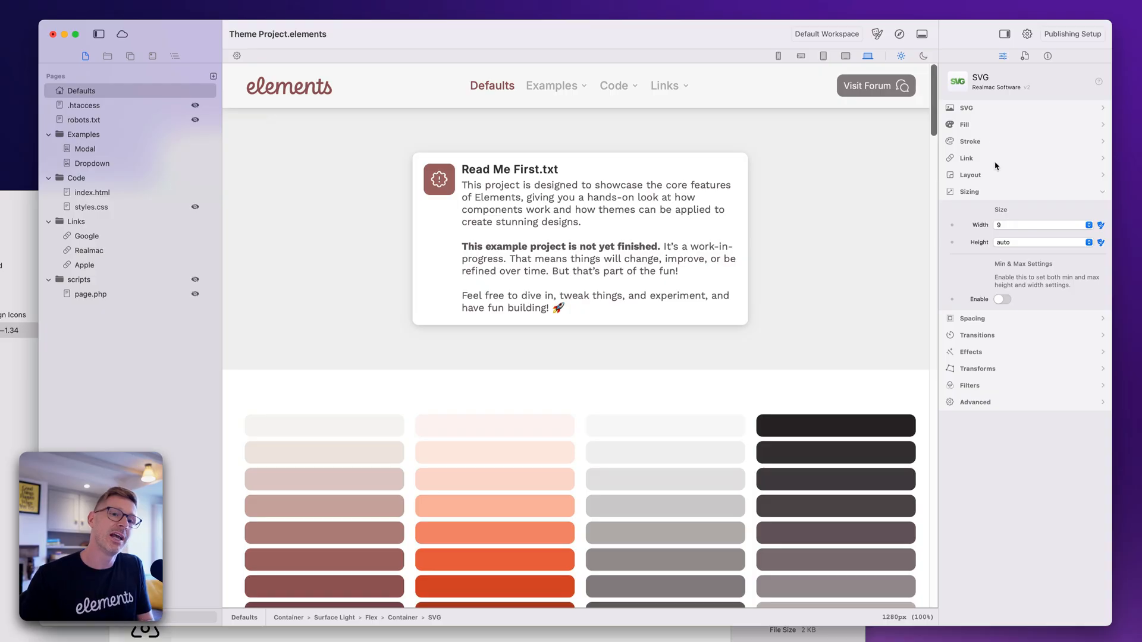
pyautogui.click(970, 192)
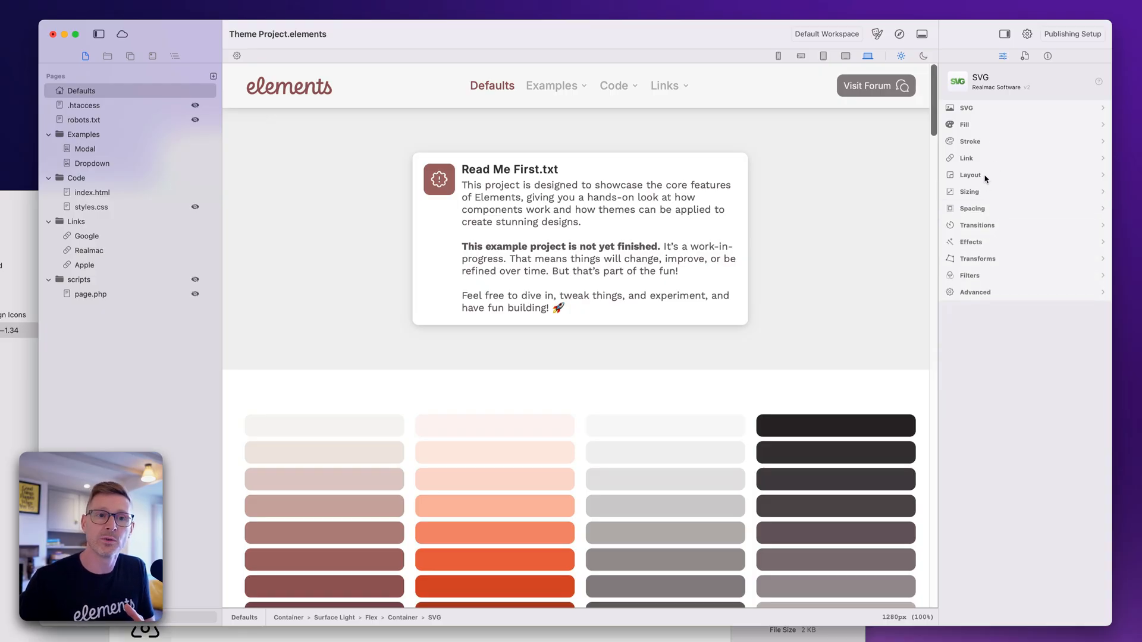
pyautogui.click(970, 175)
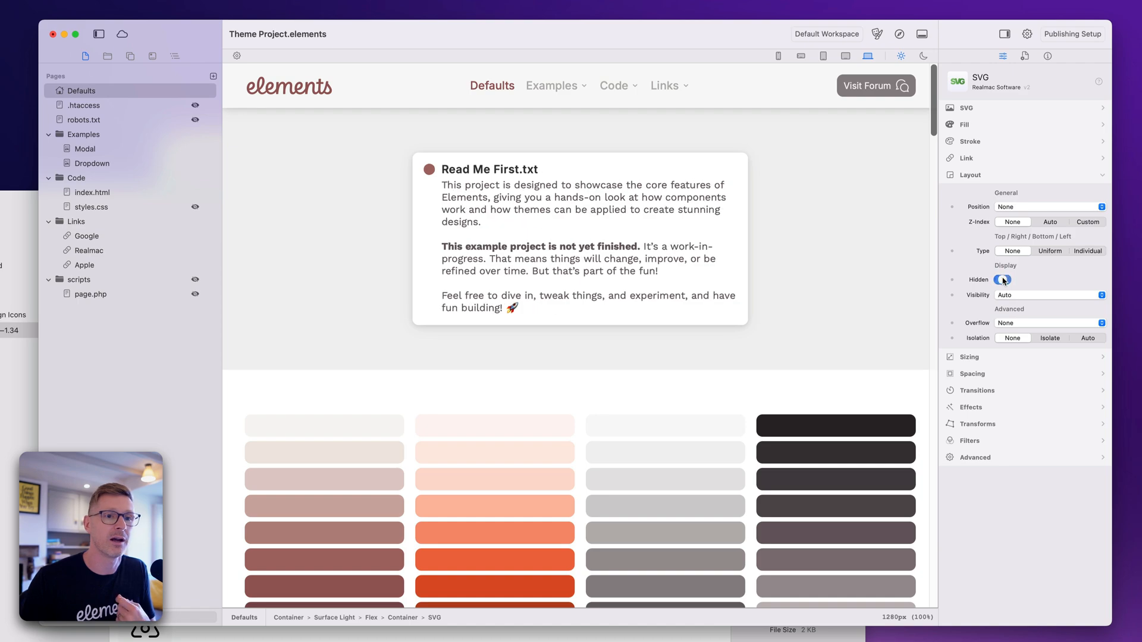
pyautogui.click(970, 175)
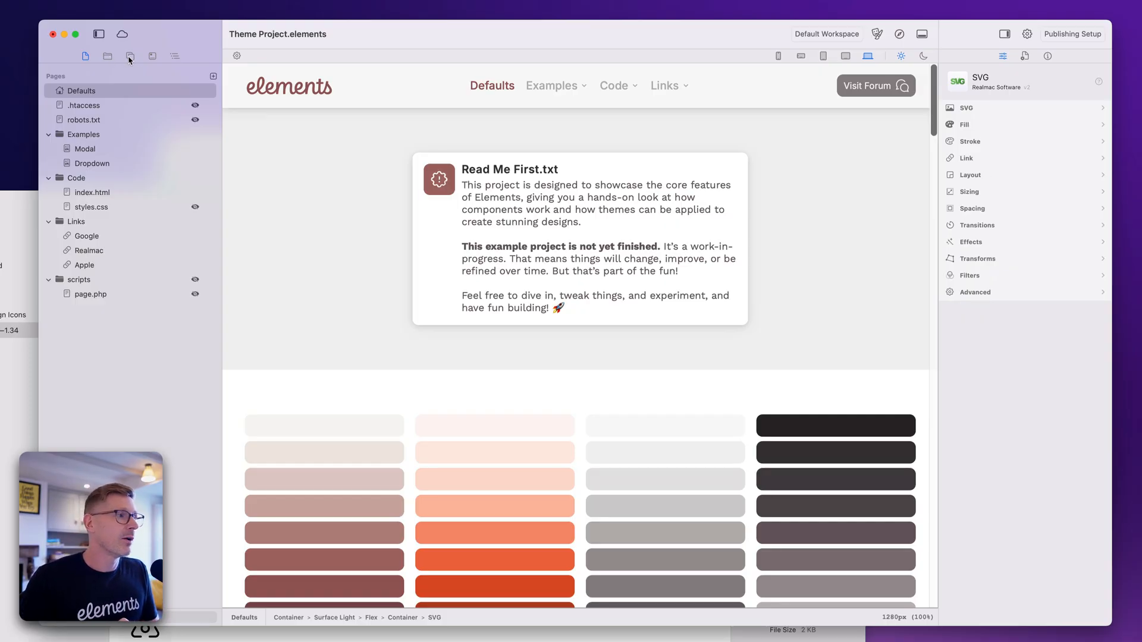
# Step: Show the Components library listing Global Menu, Accordion, Dropdown, Modal and layout blocks
pyautogui.click(129, 56)
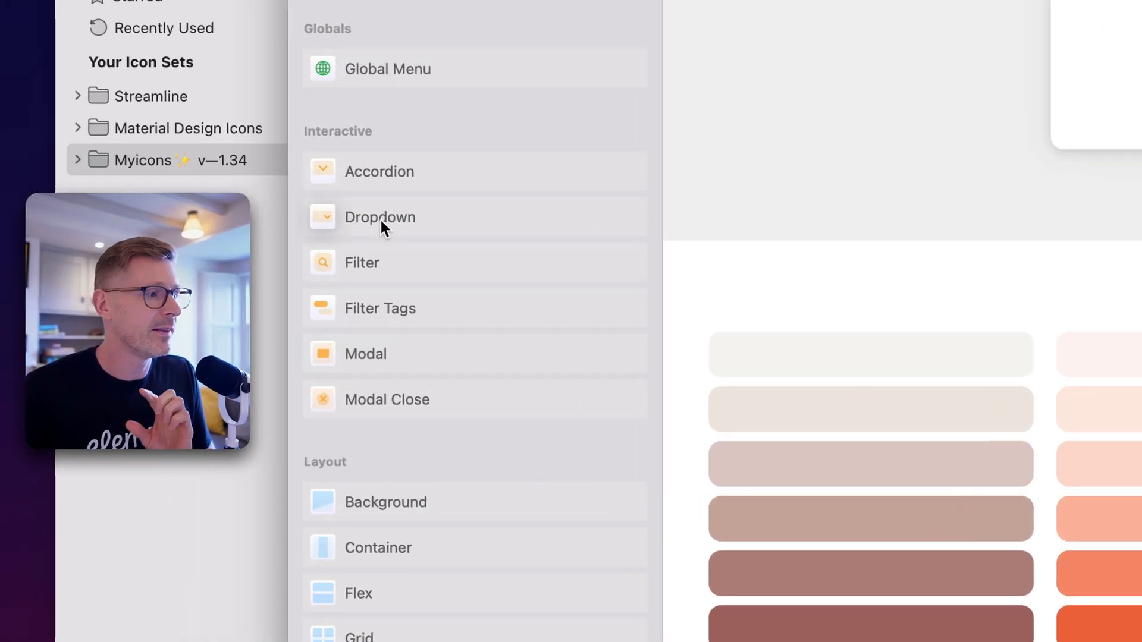
pyautogui.moveTo(437, 153)
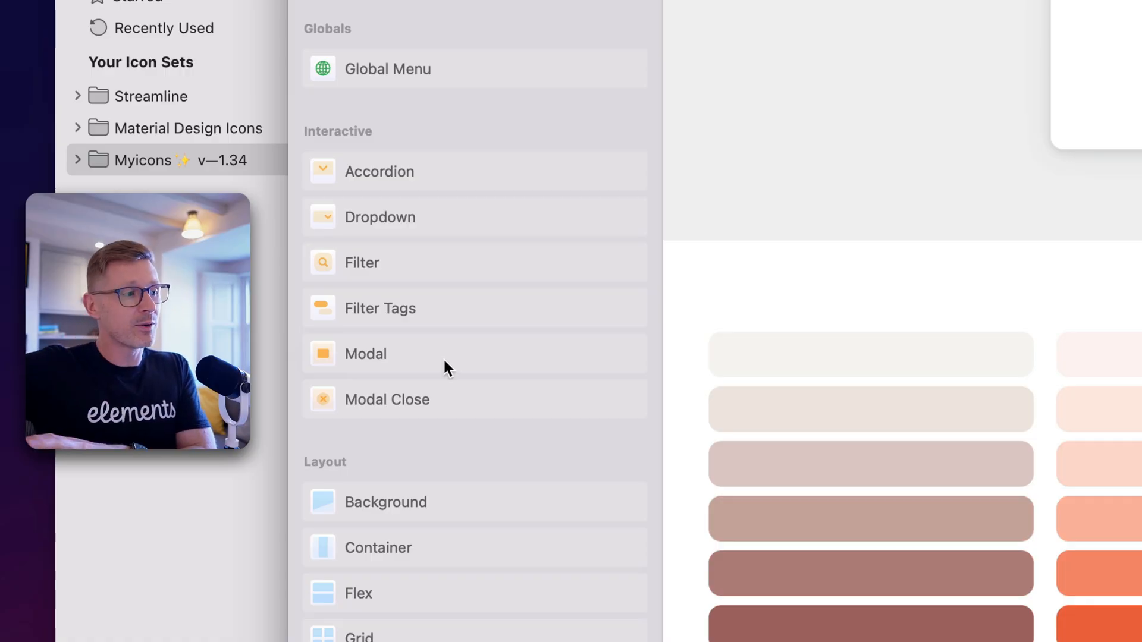
pyautogui.moveTo(448, 206)
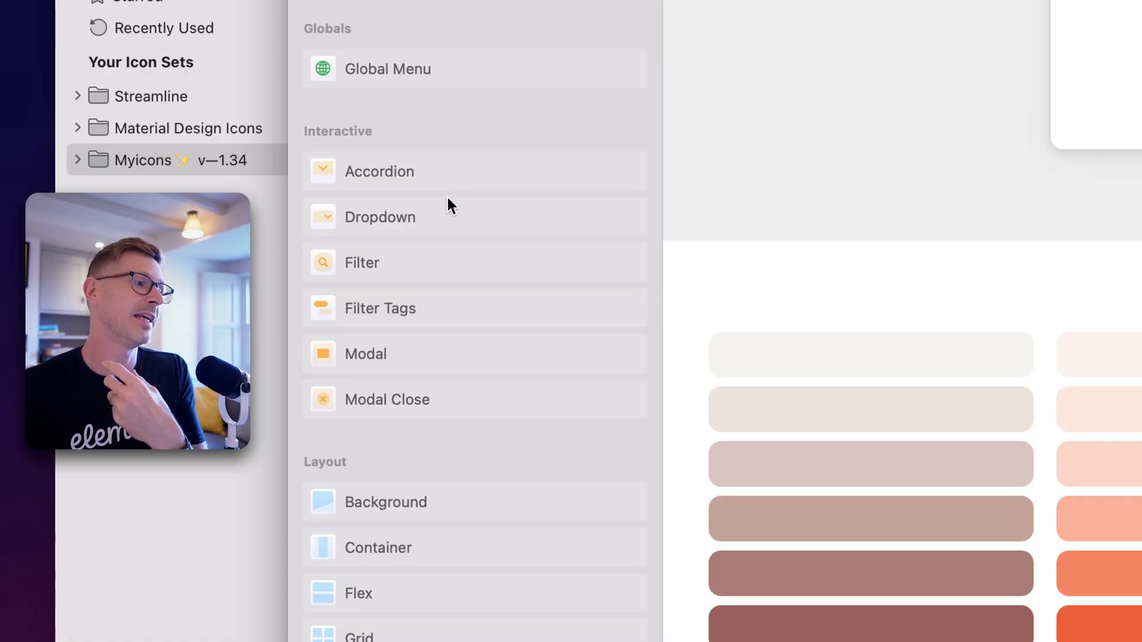